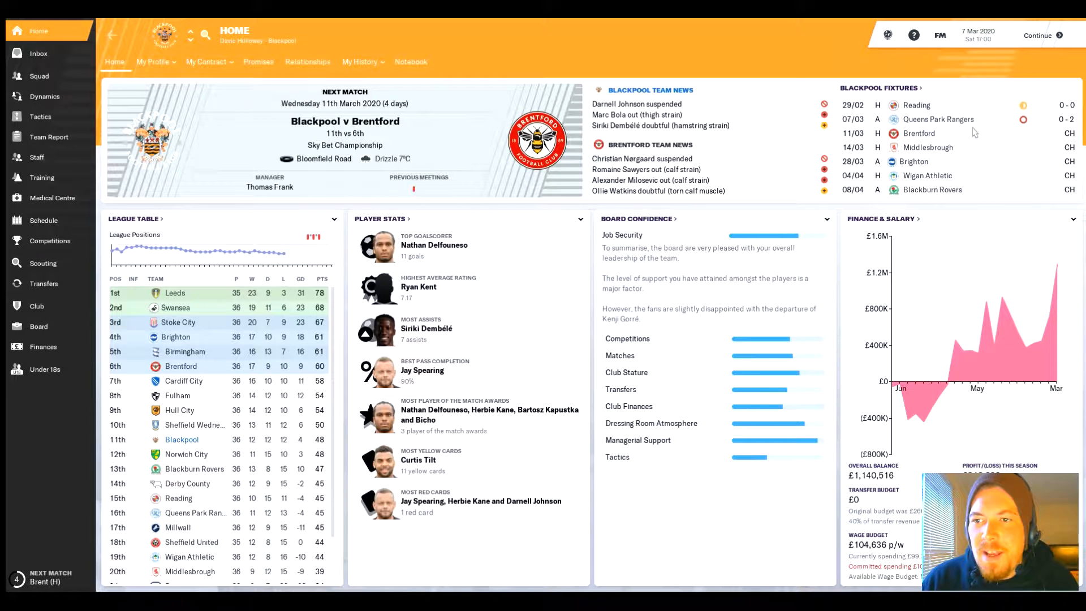
pyautogui.moveTo(374, 313)
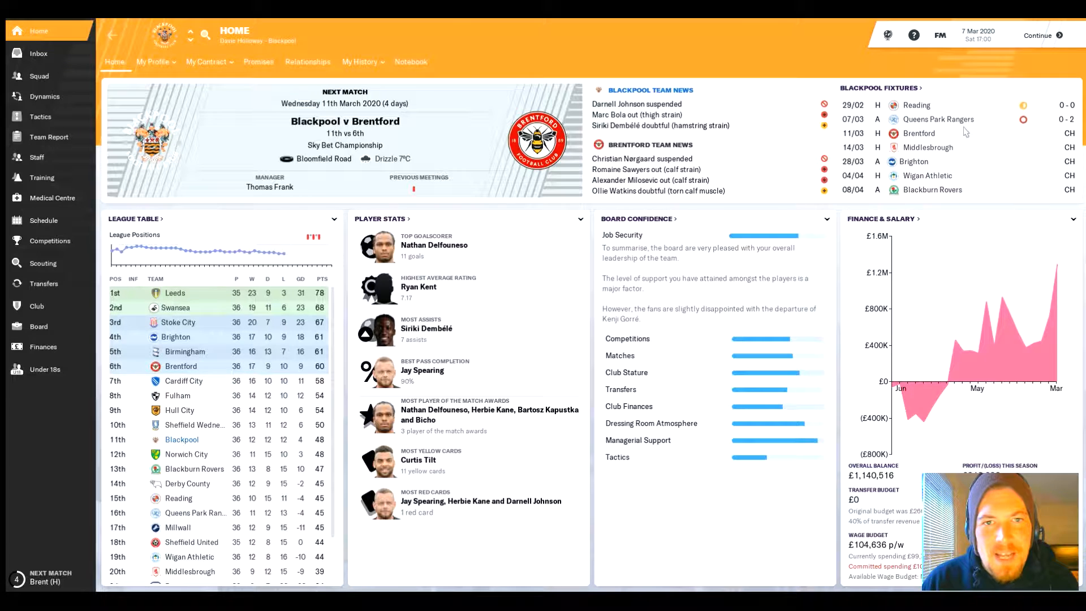
pyautogui.moveTo(939, 119)
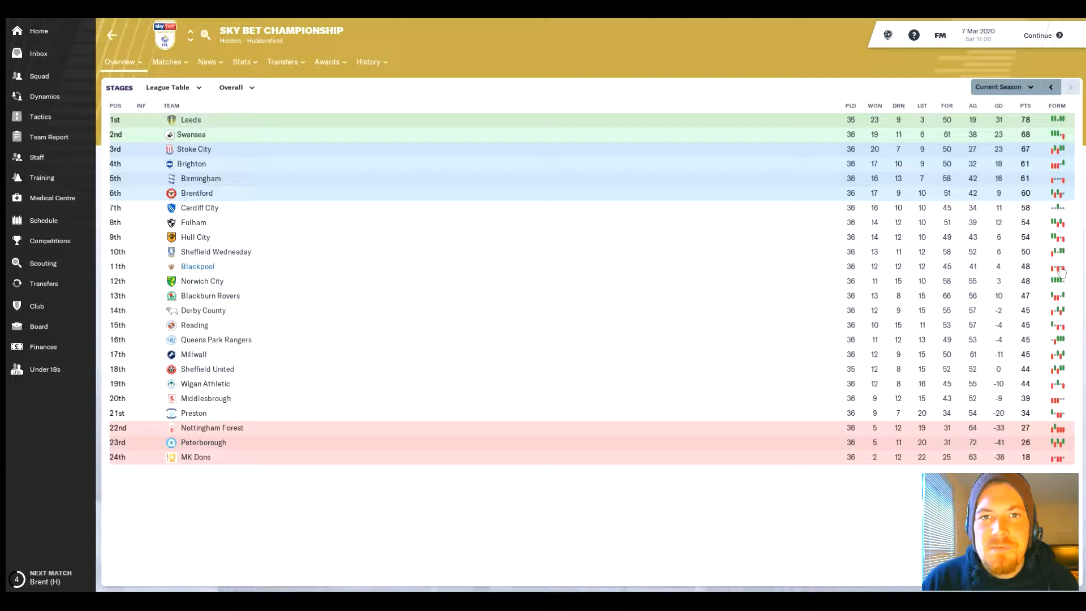
pyautogui.moveTo(730, 255)
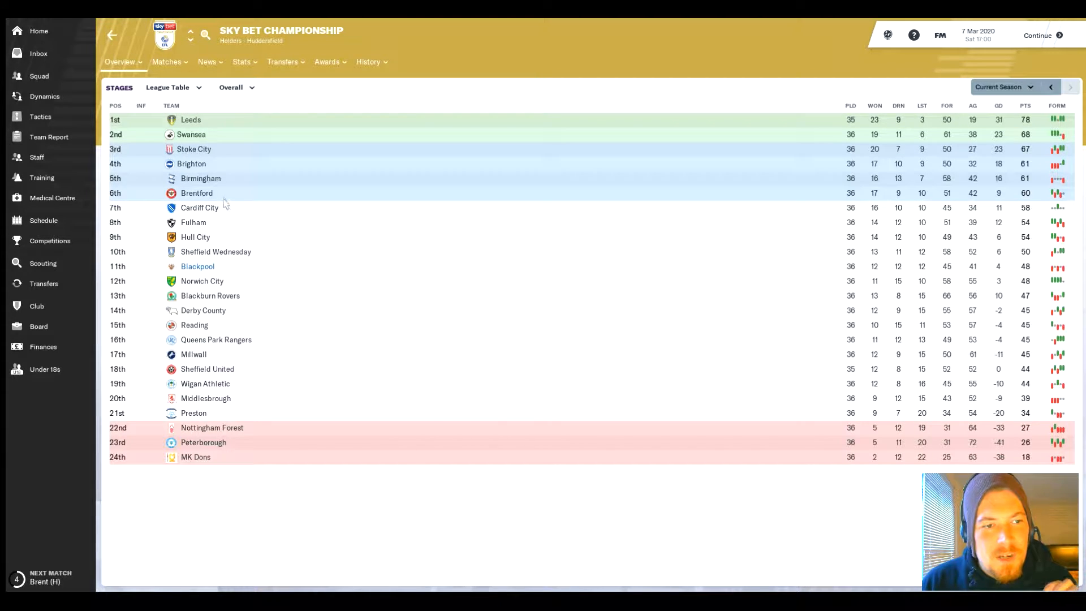
pyautogui.moveTo(199, 159)
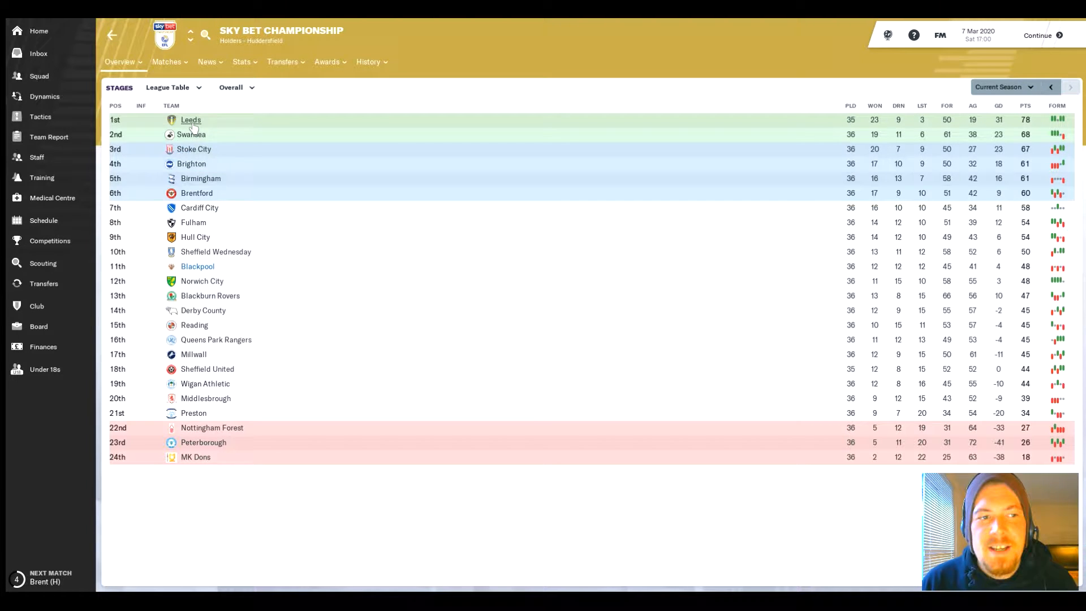
pyautogui.moveTo(310, 181)
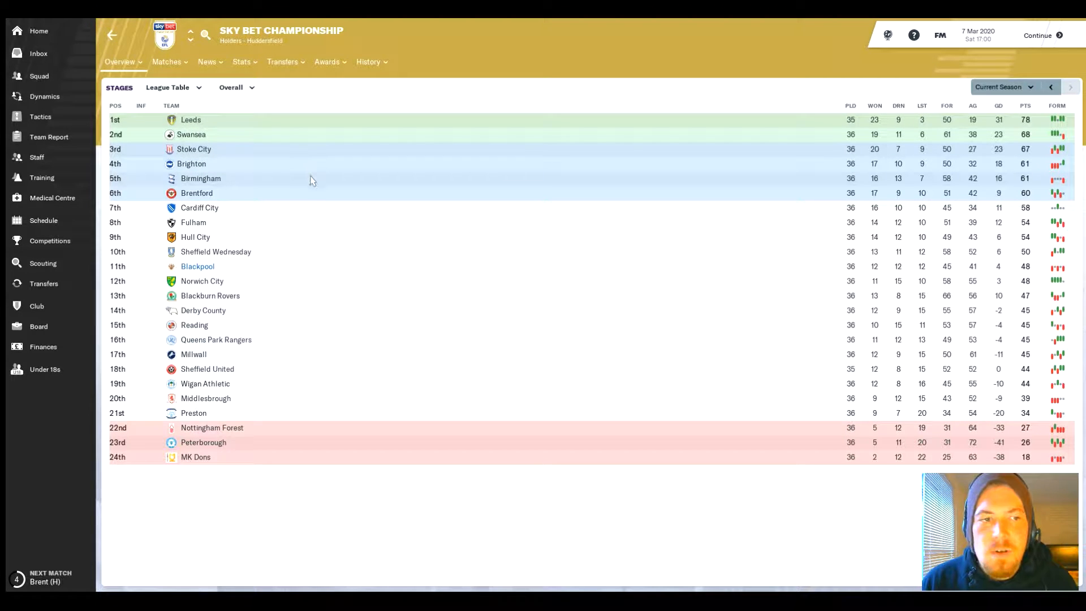
pyautogui.moveTo(313, 198)
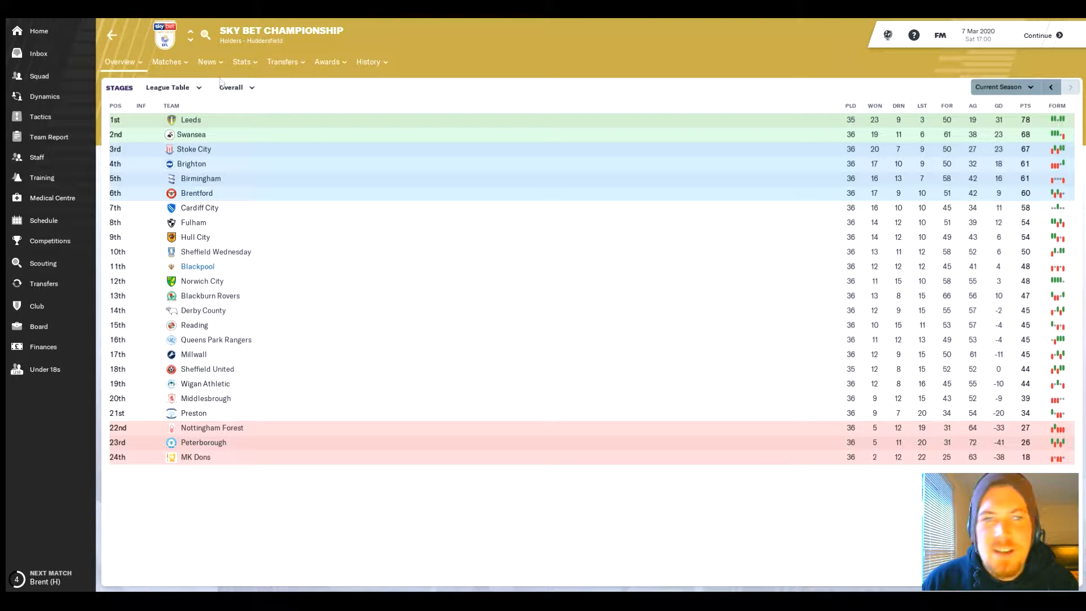
# Step: From the home overview, bring up the Derby County 3-2 Blackpool match report
pyautogui.click(39, 30)
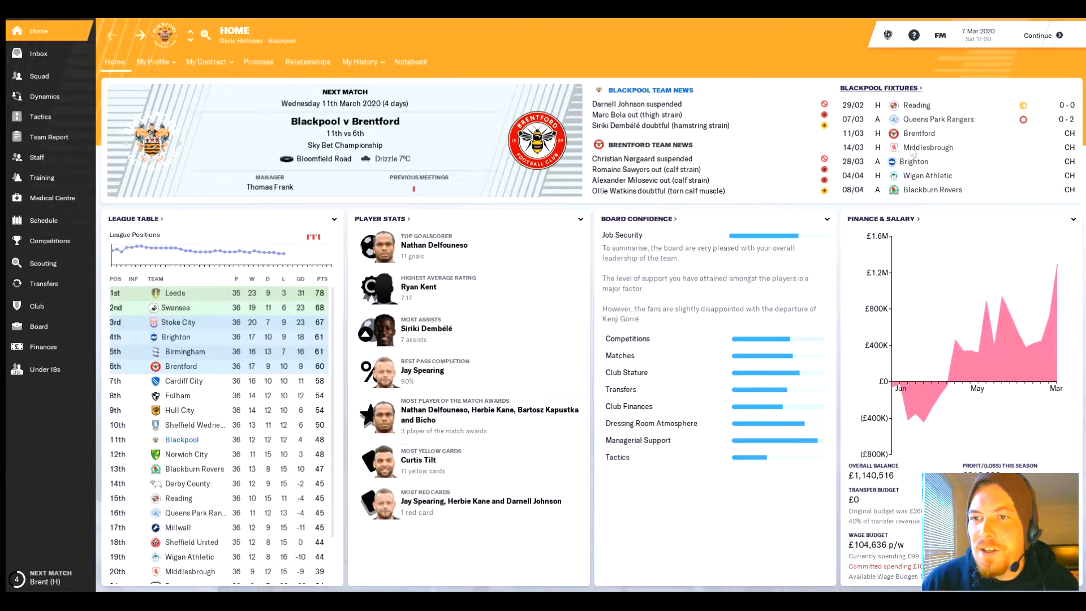
pyautogui.click(43, 220)
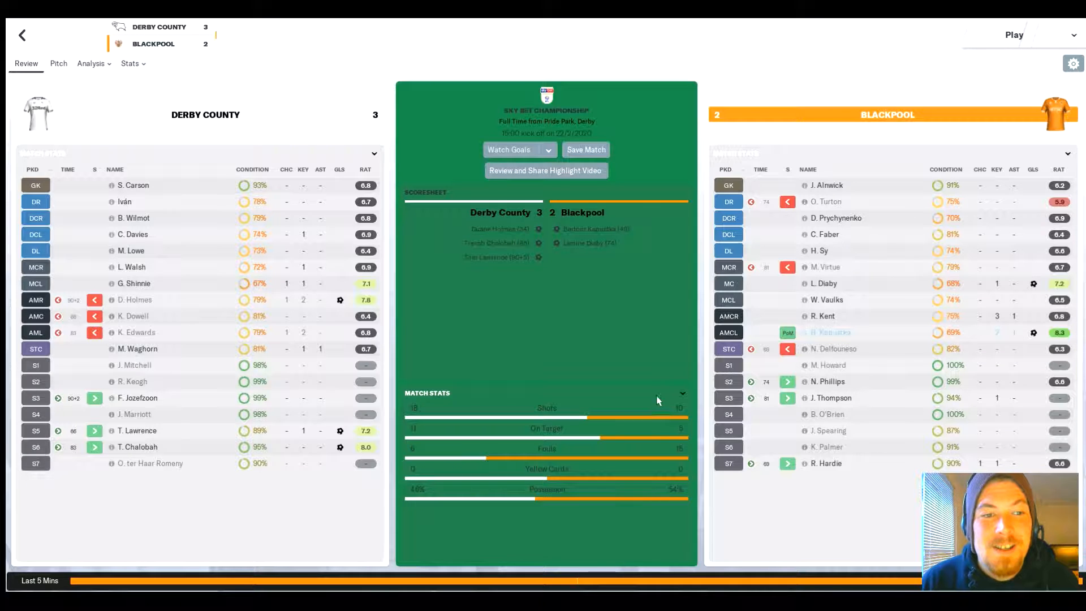
pyautogui.moveTo(647, 388)
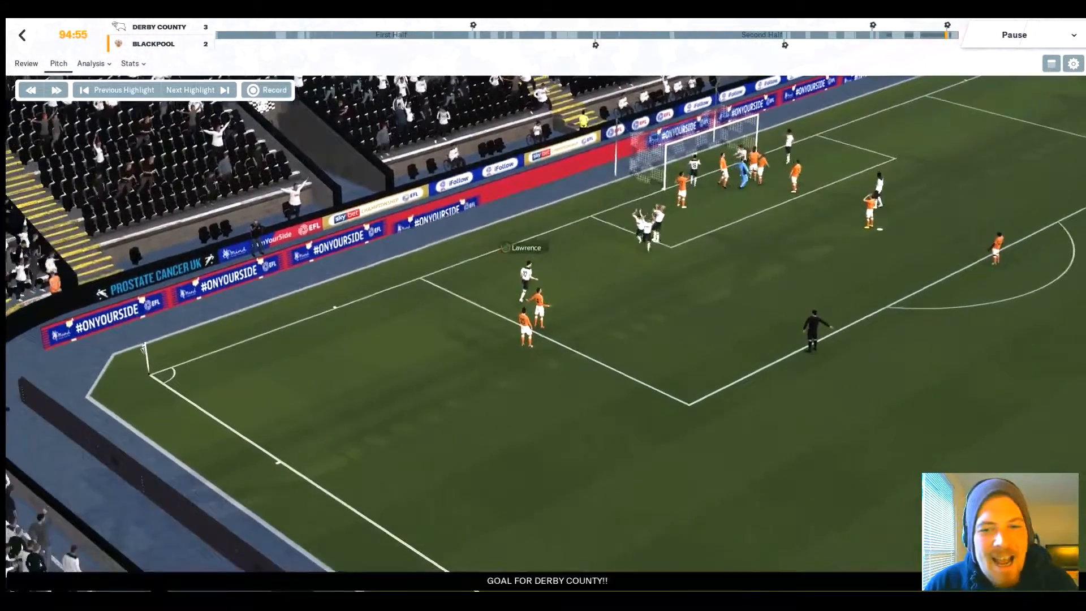
# Step: Show the Blackpool 0-0 Reading full-time review with both line-ups and match stats
pyautogui.click(26, 63)
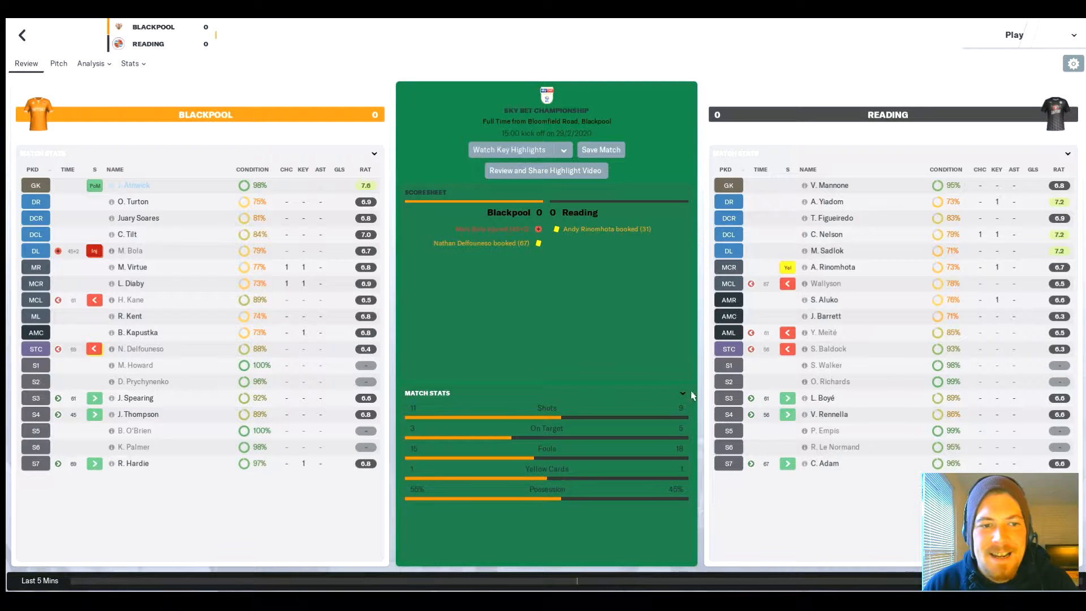
pyautogui.moveTo(662, 362)
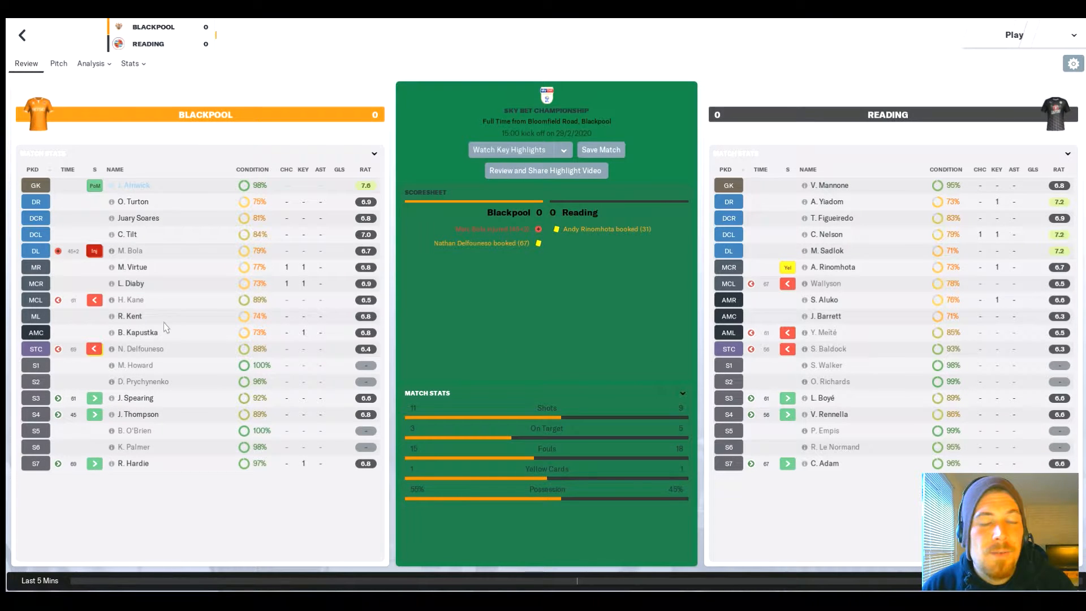
pyautogui.moveTo(172, 277)
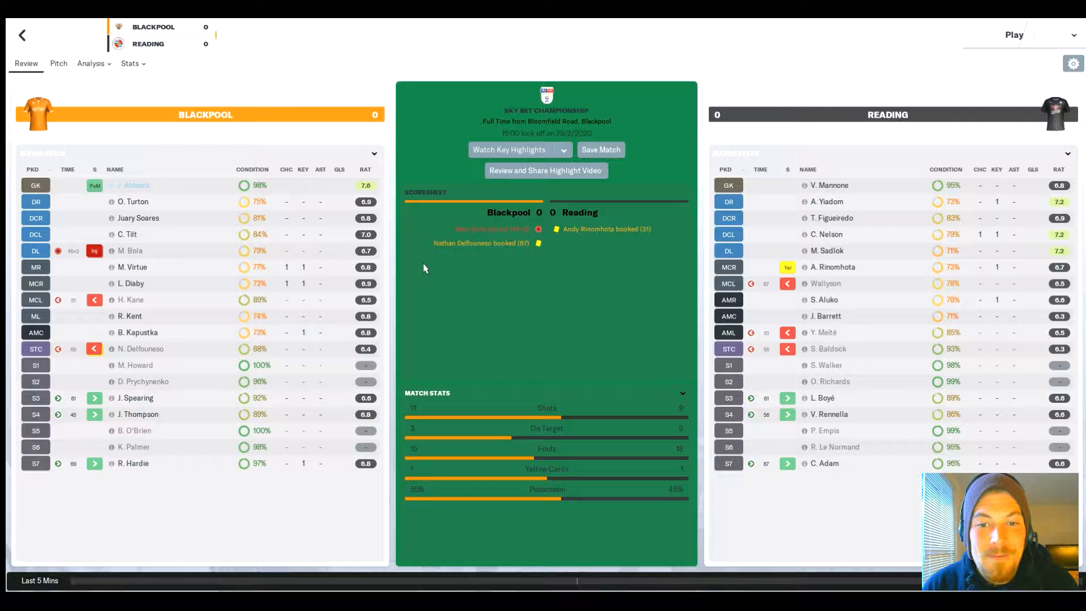
pyautogui.moveTo(502, 438)
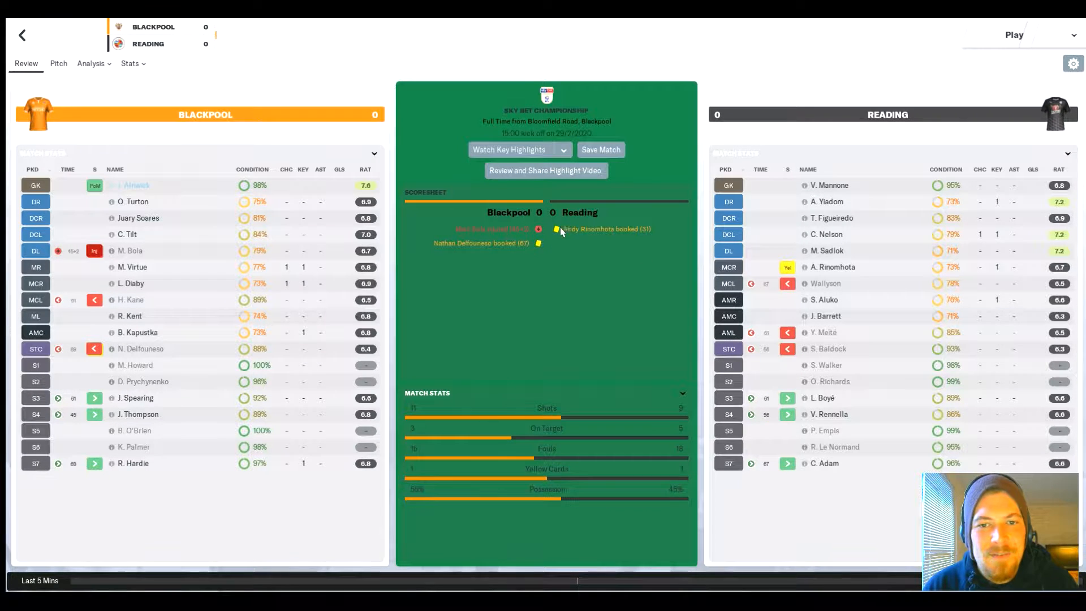
pyautogui.moveTo(554, 276)
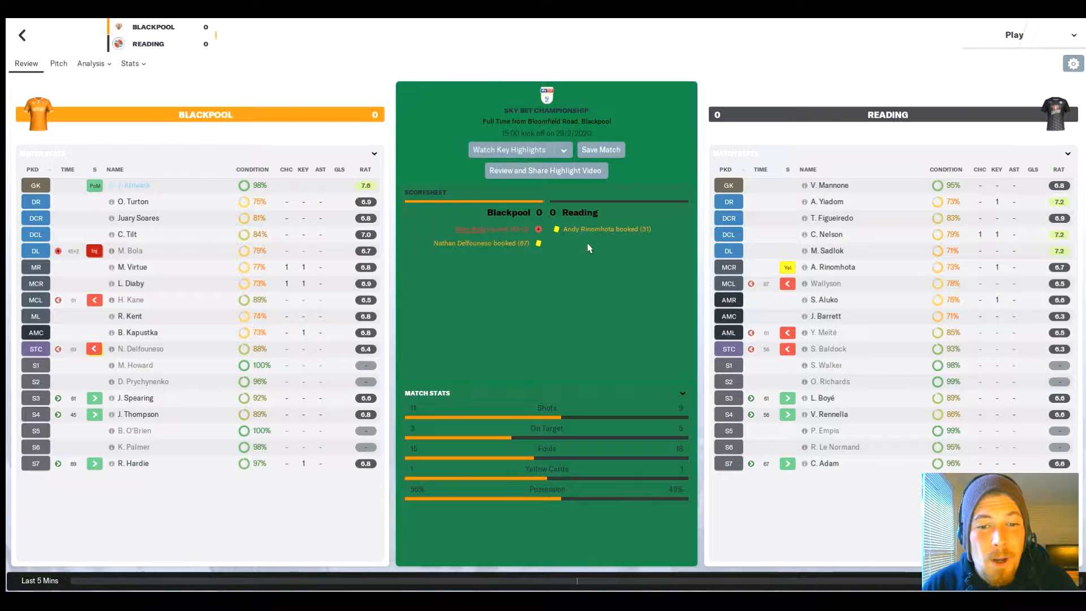
# Step: From the season Schedule, bring up the 0-2 Queens Park Rangers result report
pyautogui.click(129, 250)
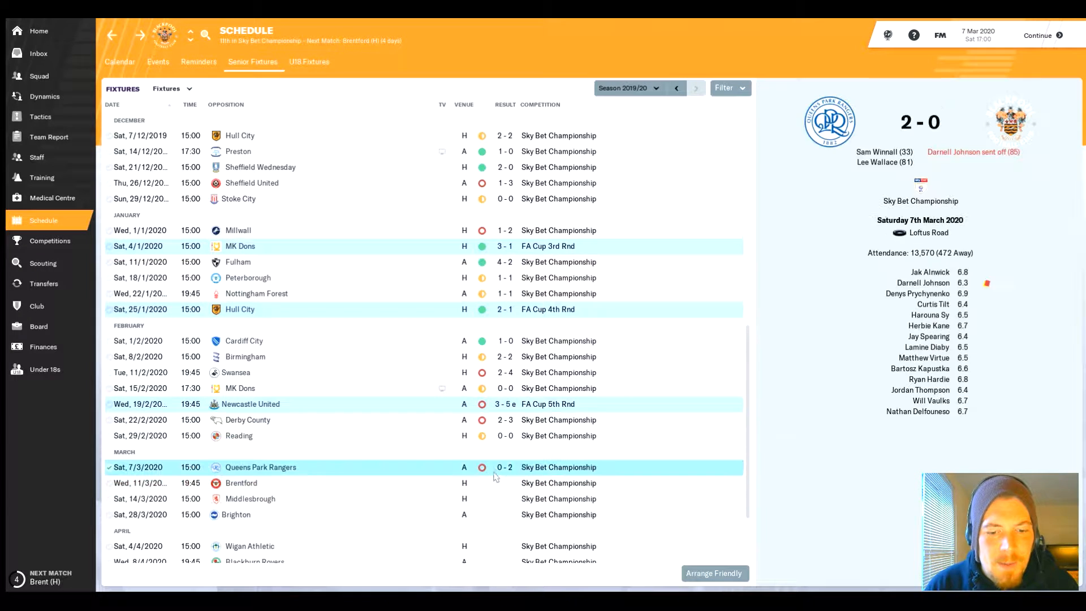
pyautogui.moveTo(504, 467)
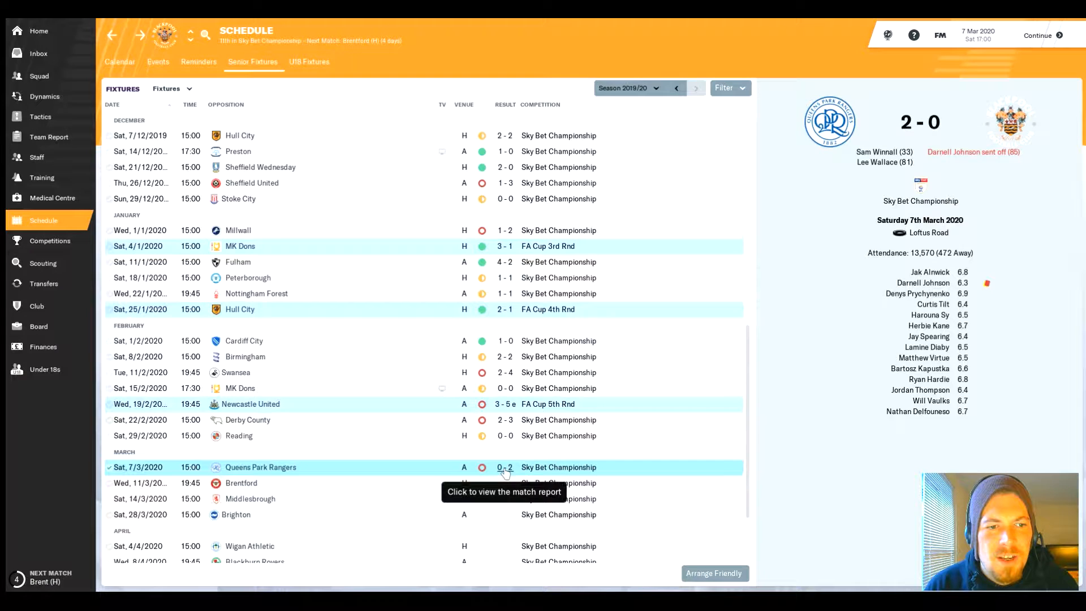
pyautogui.click(505, 467)
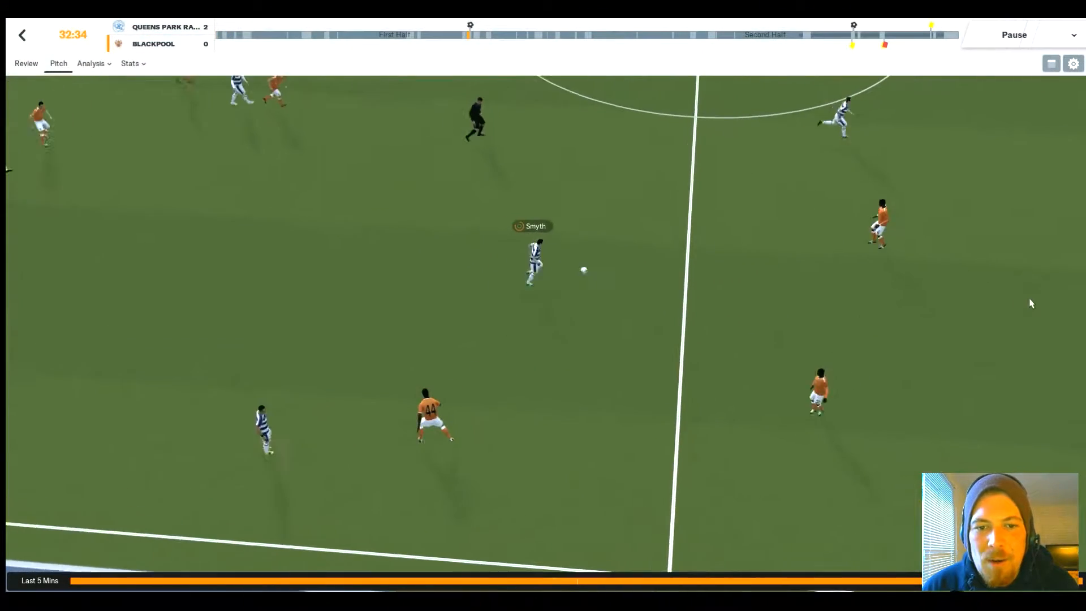
# Step: Replay both QPR goals via Next Highlight and return to the full-time review
pyautogui.click(1014, 35)
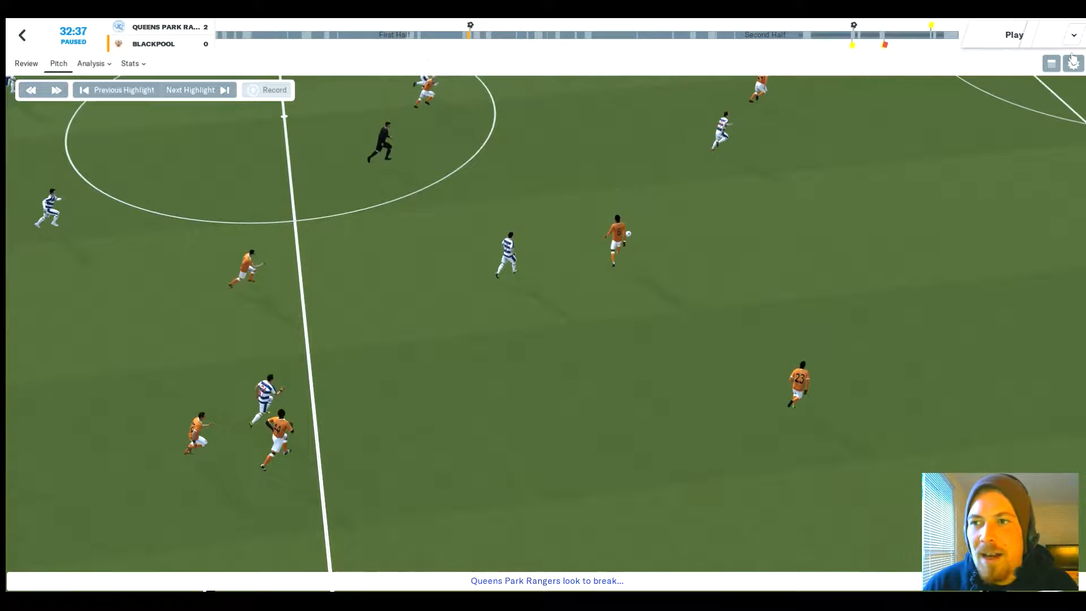
pyautogui.click(1072, 63)
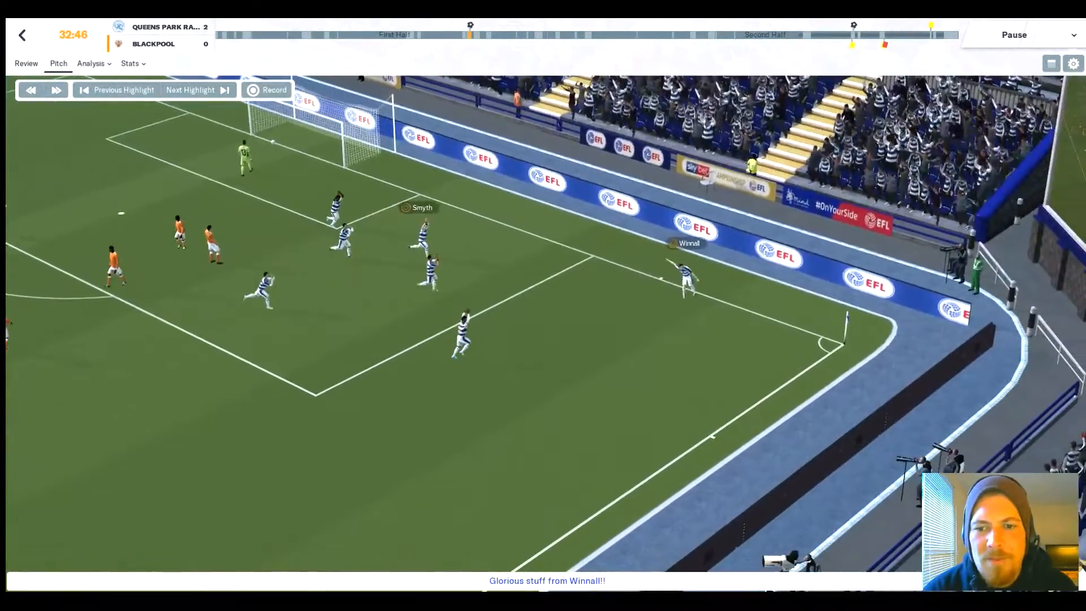
pyautogui.click(196, 90)
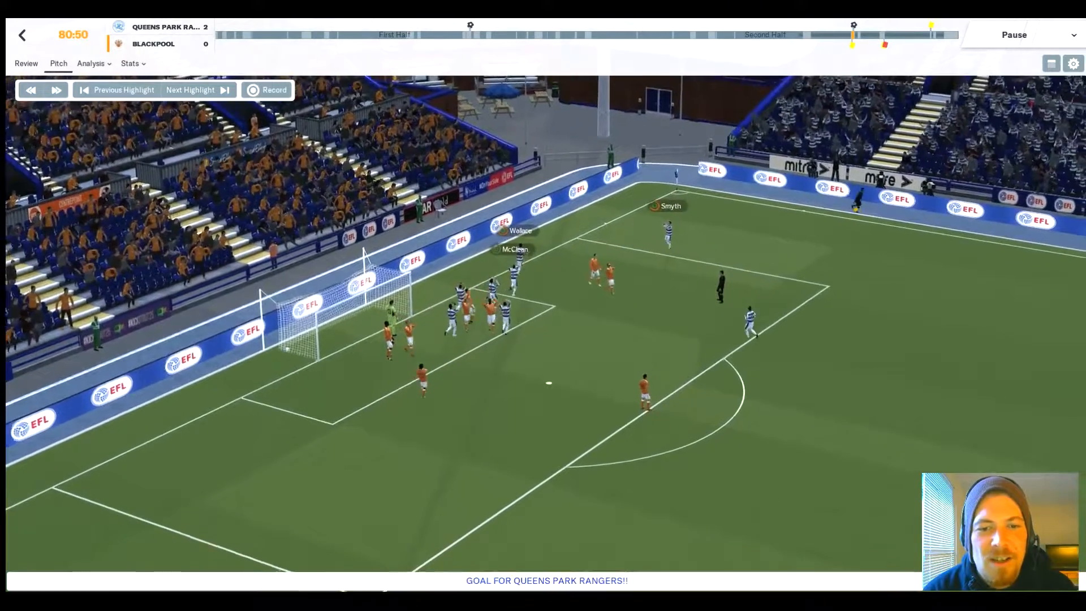
pyautogui.click(26, 63)
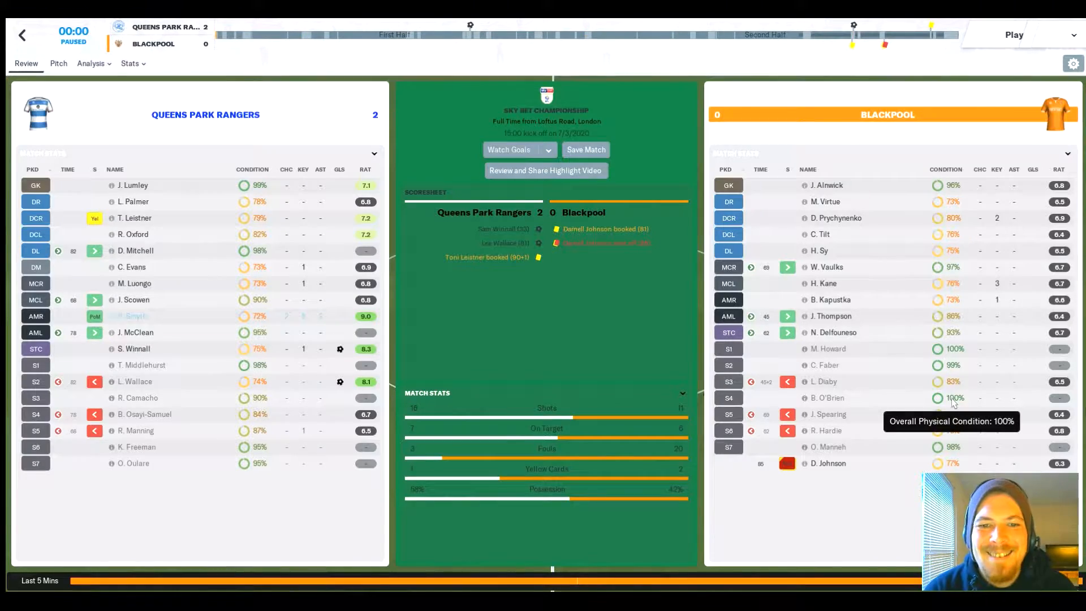
pyautogui.moveTo(911, 388)
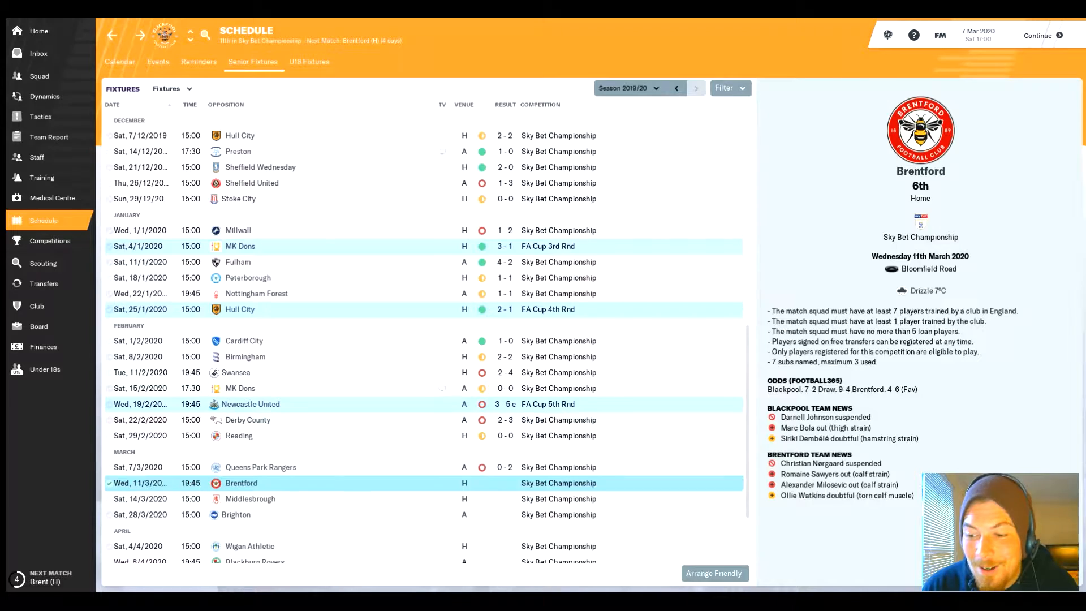
pyautogui.click(45, 369)
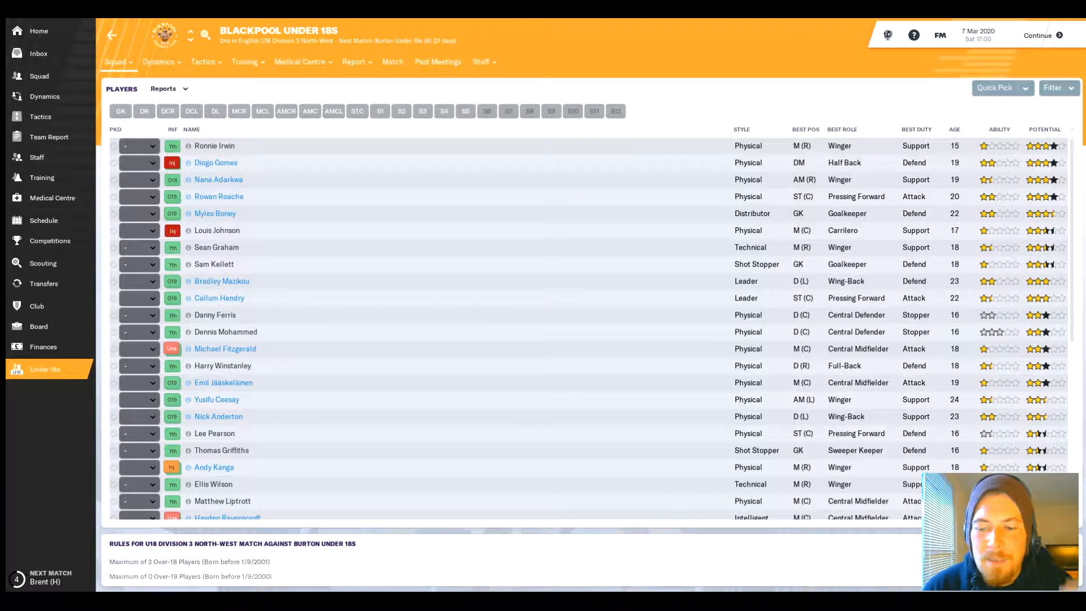
pyautogui.scroll(-3)
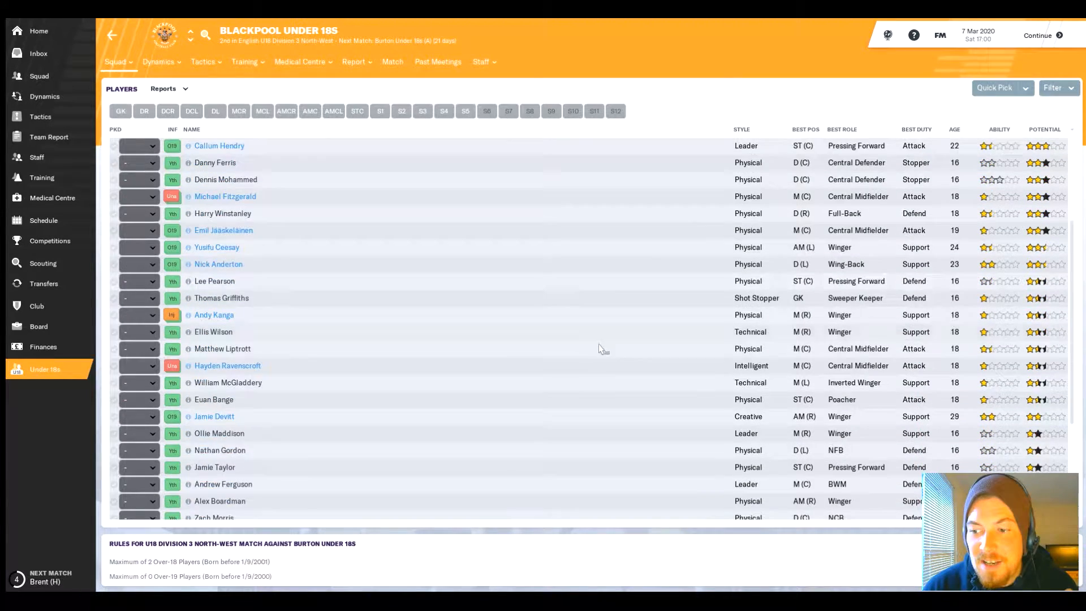
pyautogui.scroll(-3)
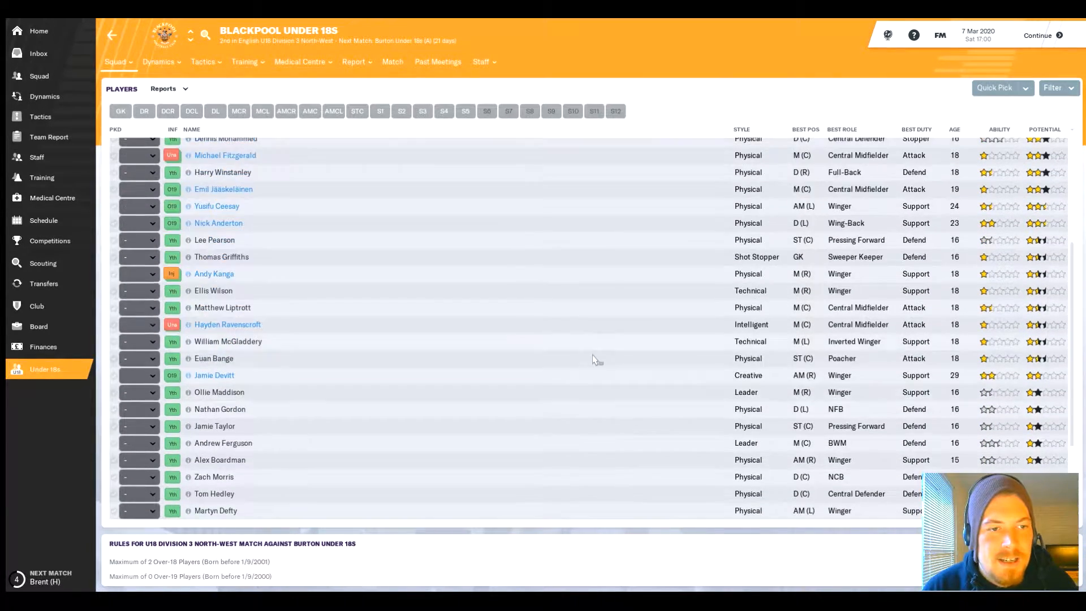
pyautogui.scroll(3)
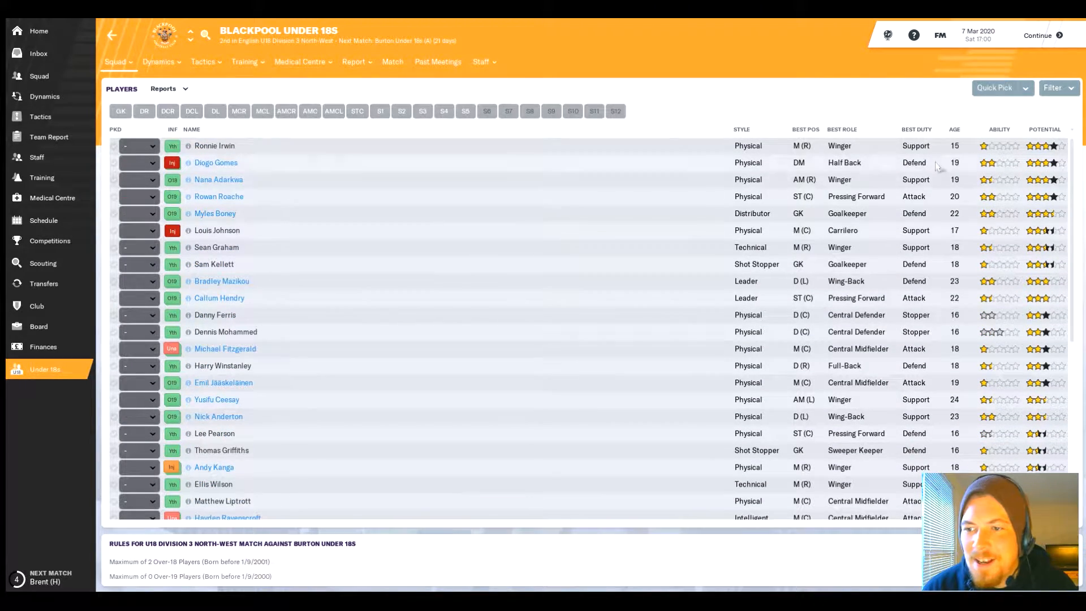
pyautogui.moveTo(776, 322)
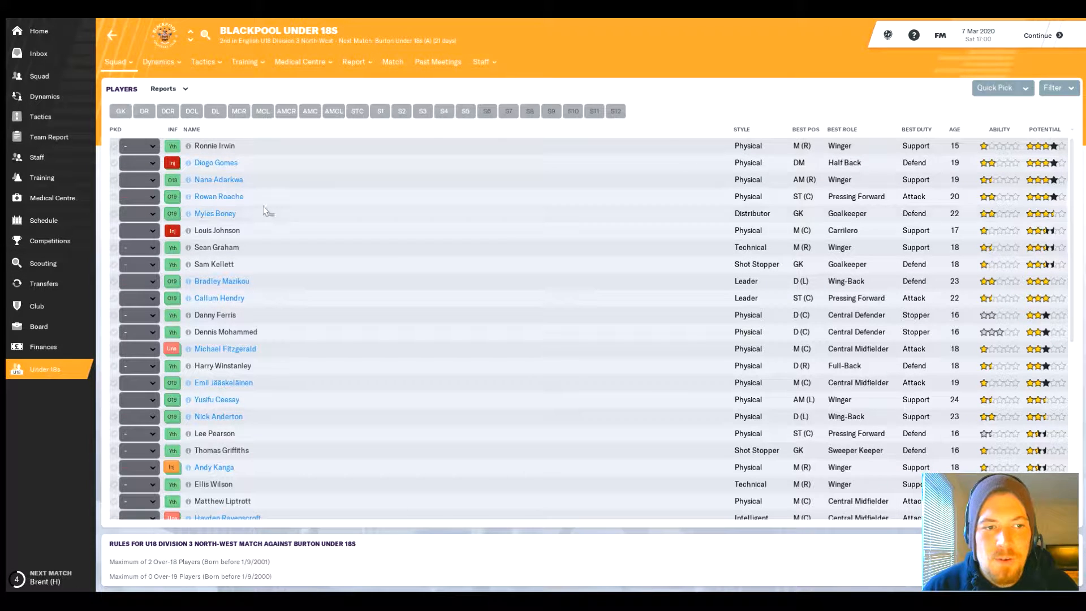
pyautogui.moveTo(376, 303)
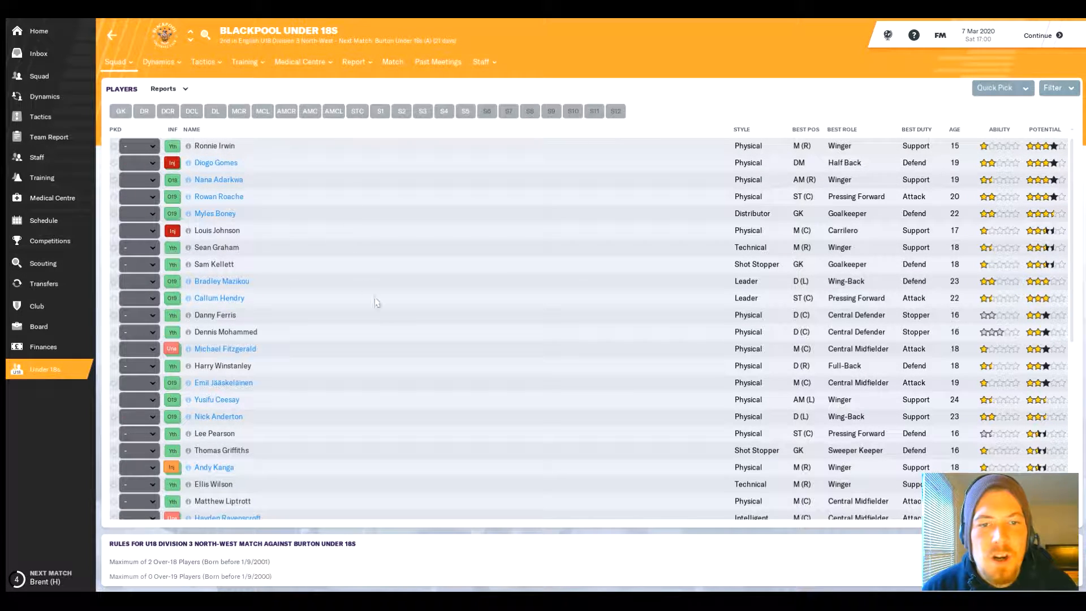
pyautogui.click(213, 146)
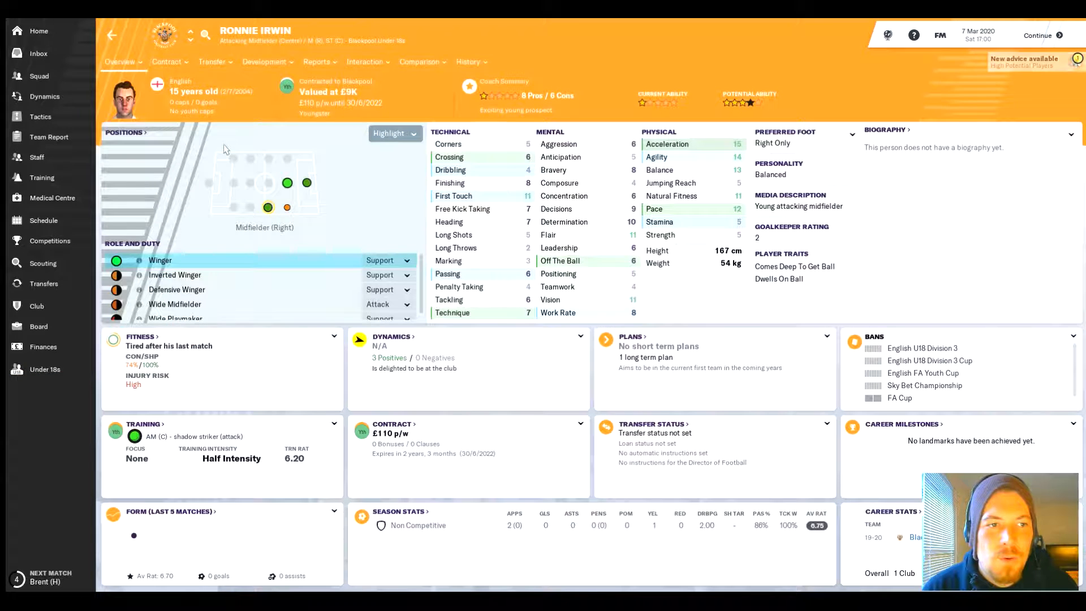
pyautogui.moveTo(564, 294)
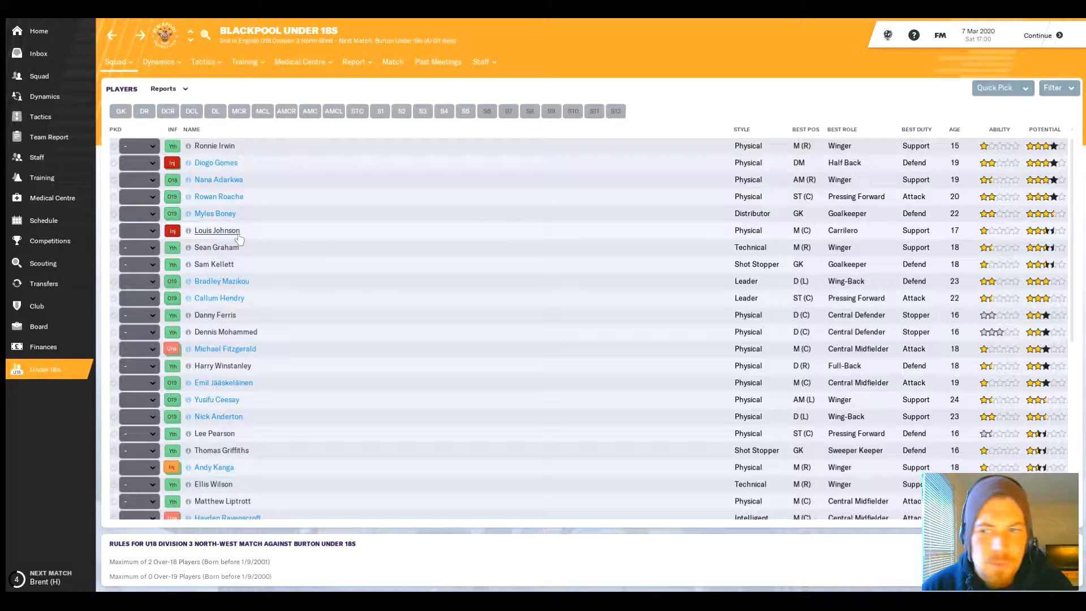
pyautogui.click(217, 229)
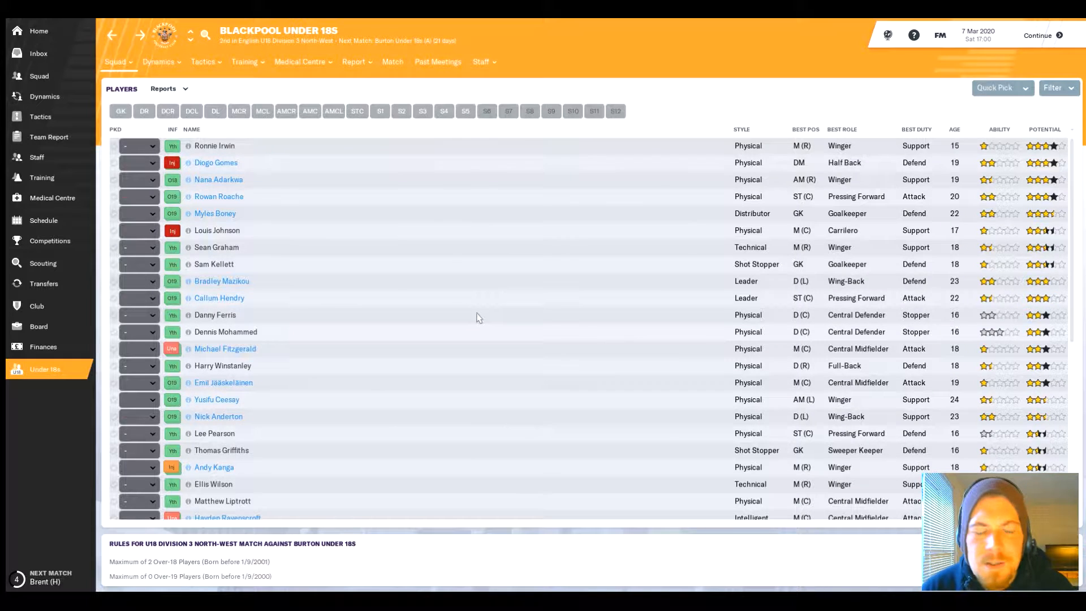
pyautogui.click(225, 332)
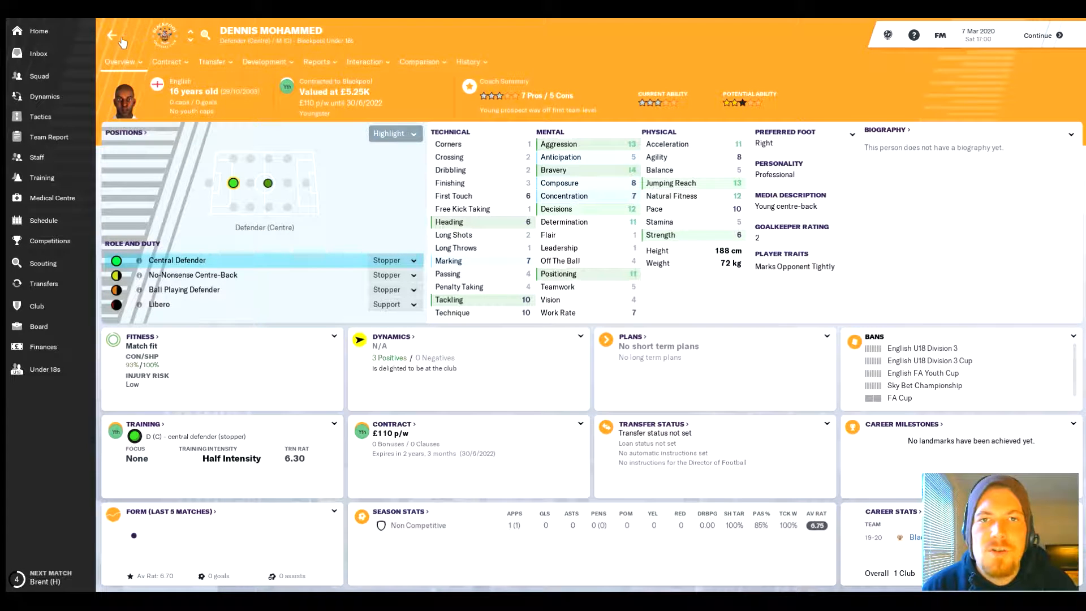
pyautogui.click(112, 35)
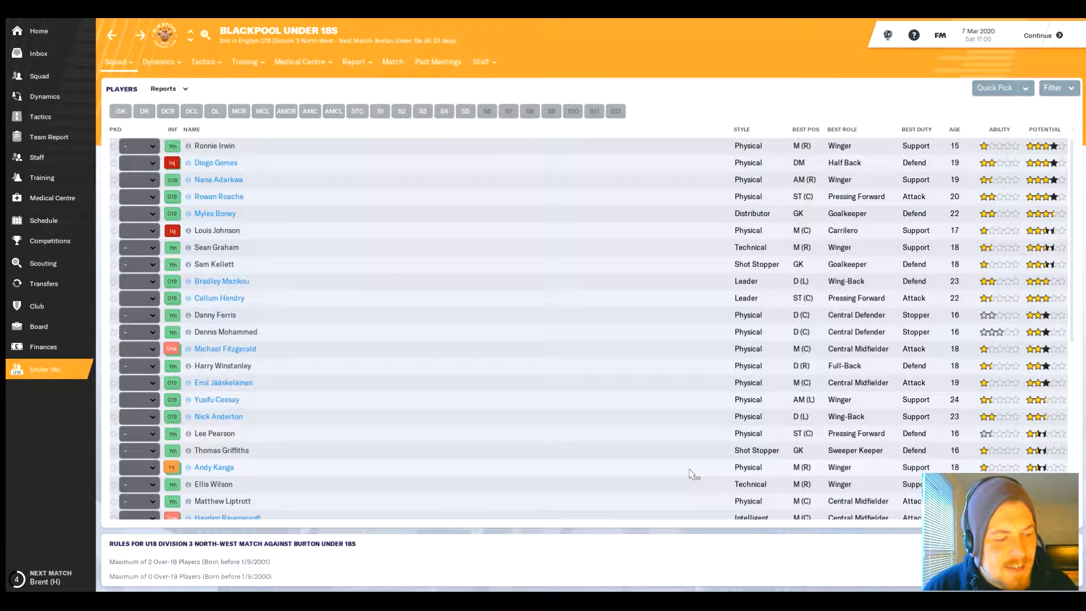
pyautogui.moveTo(36, 305)
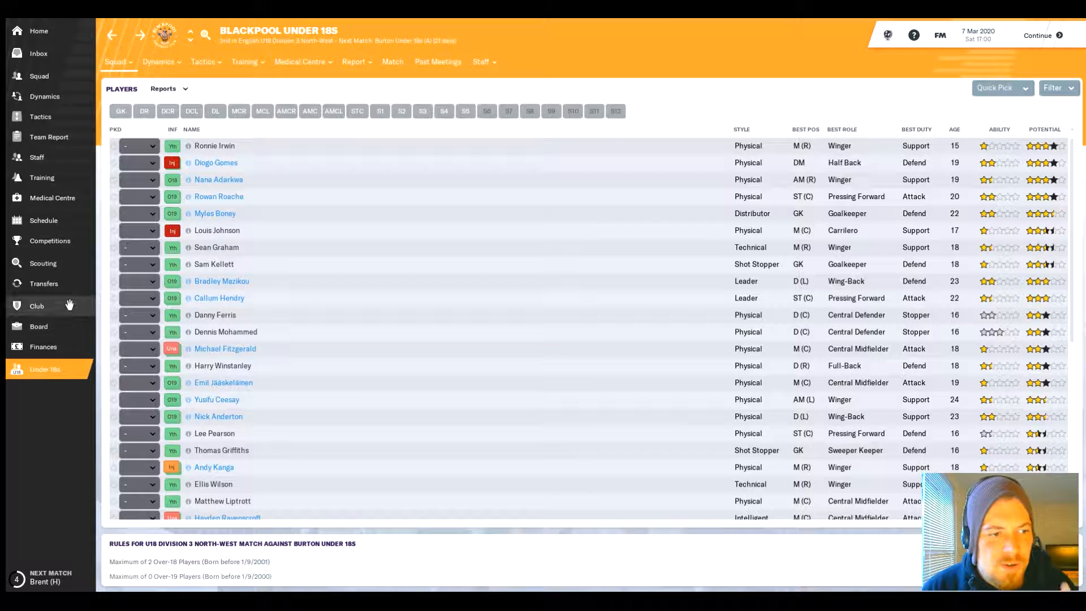
pyautogui.click(45, 282)
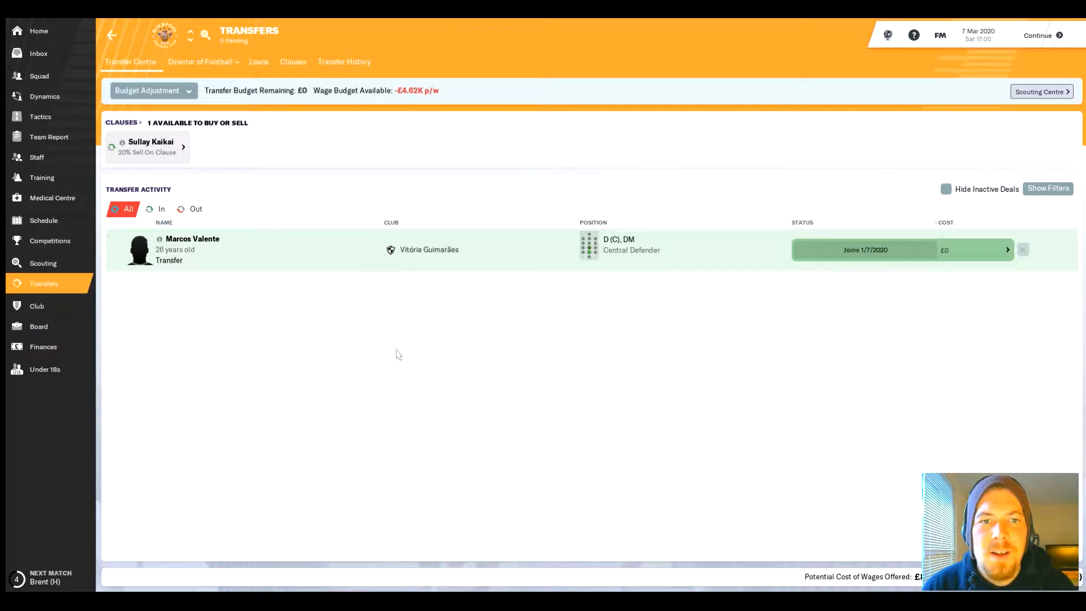
pyautogui.moveTo(333, 301)
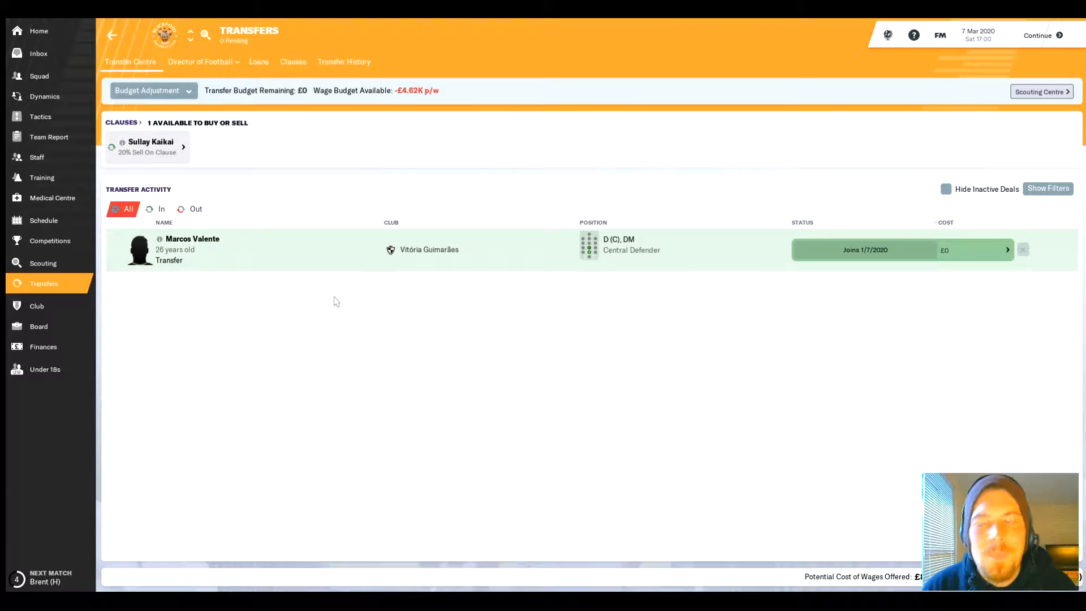
pyautogui.click(192, 239)
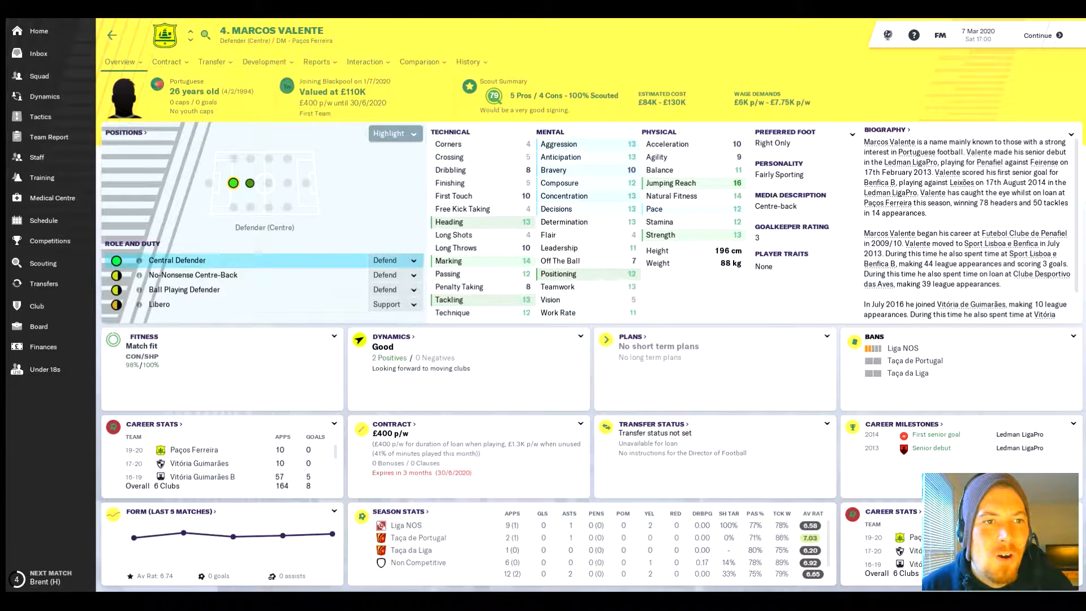
pyautogui.click(44, 283)
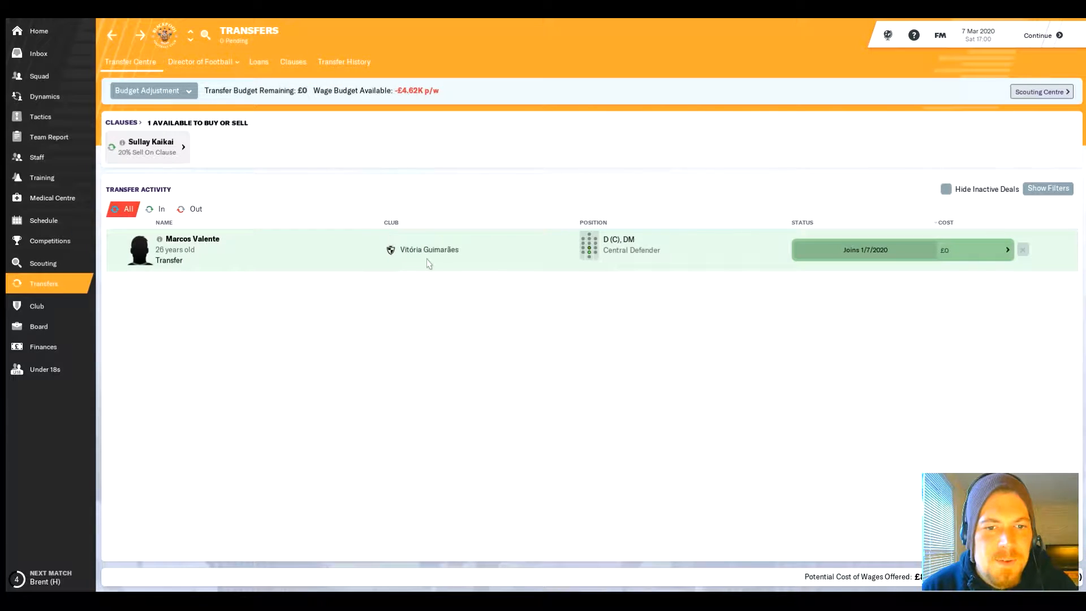
pyautogui.click(192, 239)
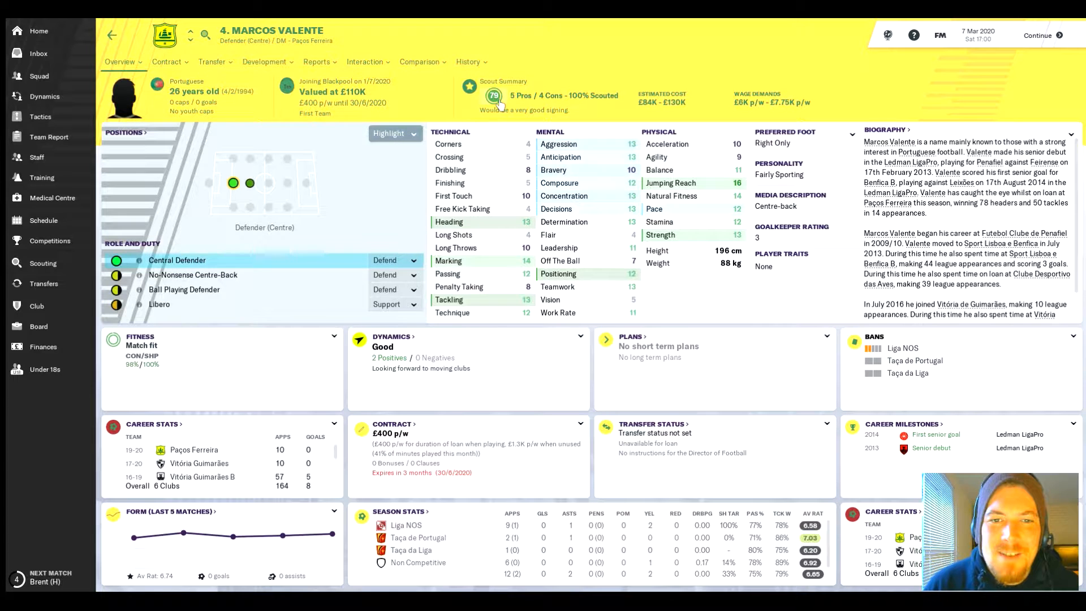
pyautogui.moveTo(591, 278)
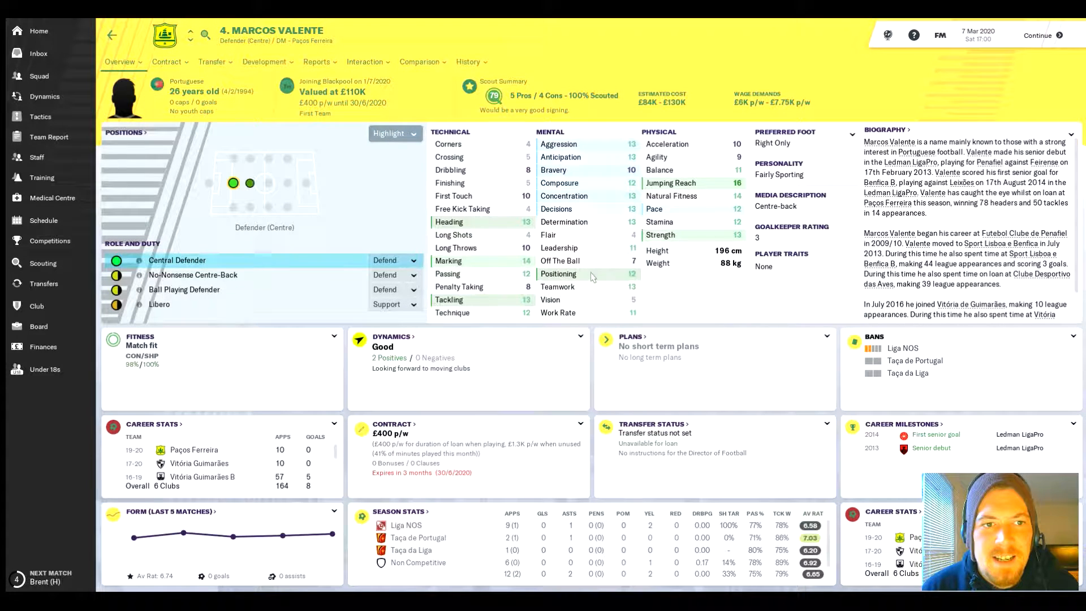
pyautogui.moveTo(682, 179)
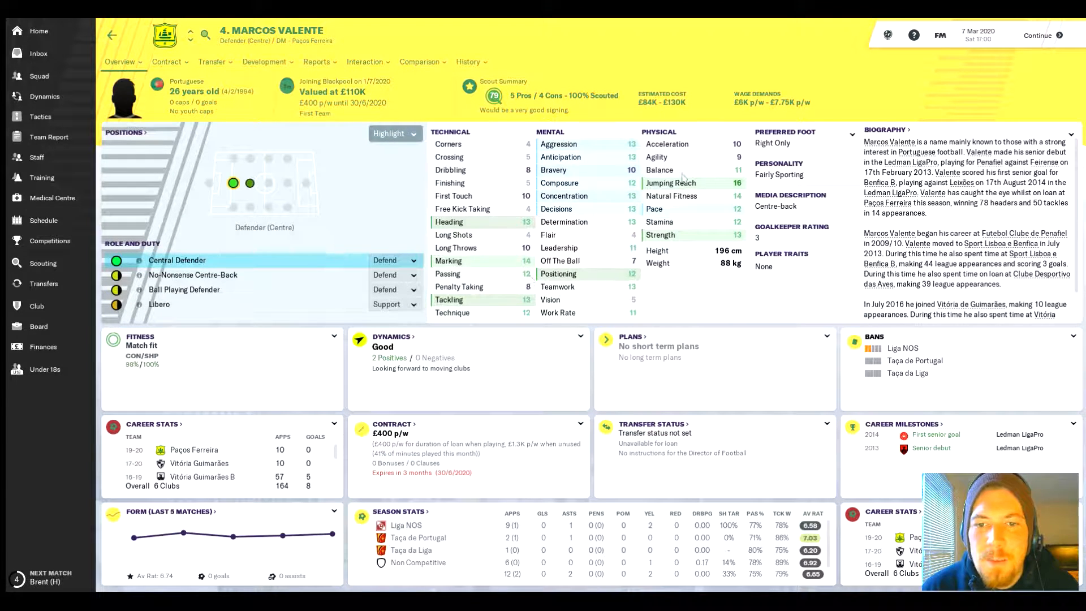
pyautogui.moveTo(315, 212)
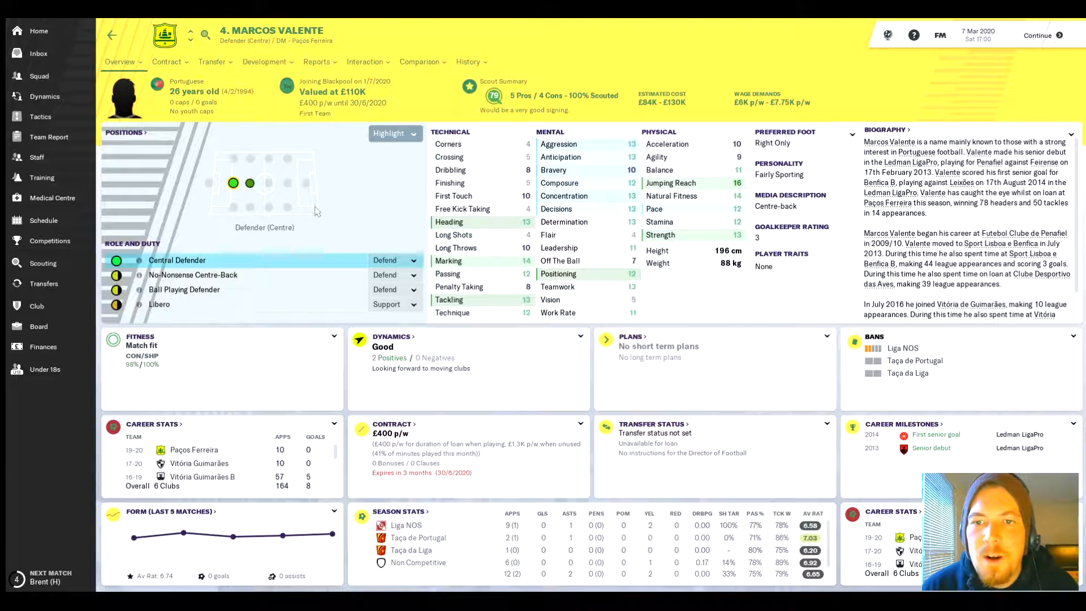
pyautogui.click(44, 283)
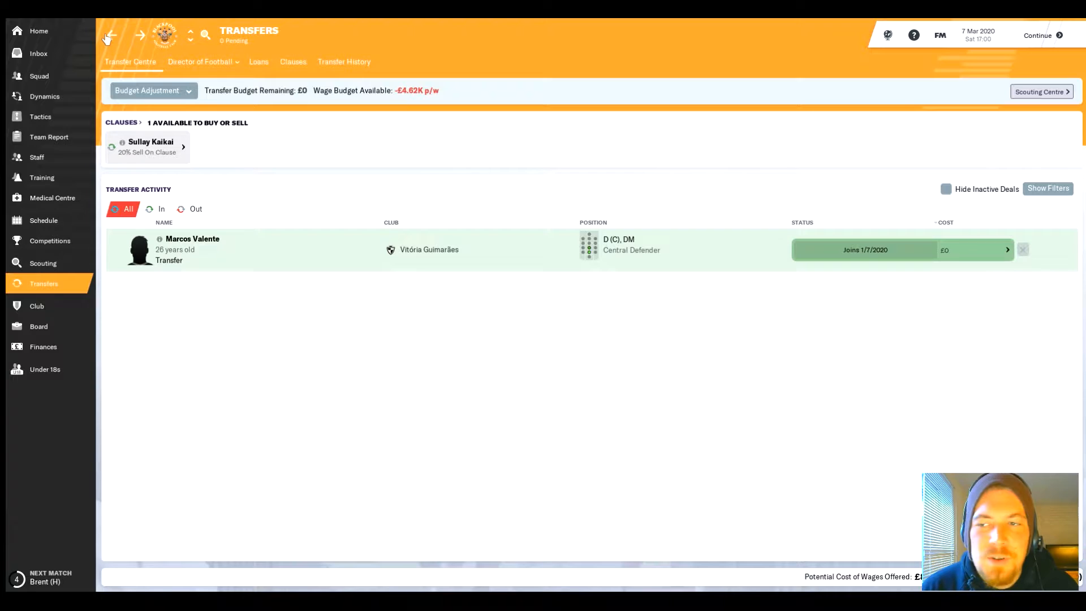
# Step: Bring up the first-team squad list from the sidebar
pyautogui.click(45, 369)
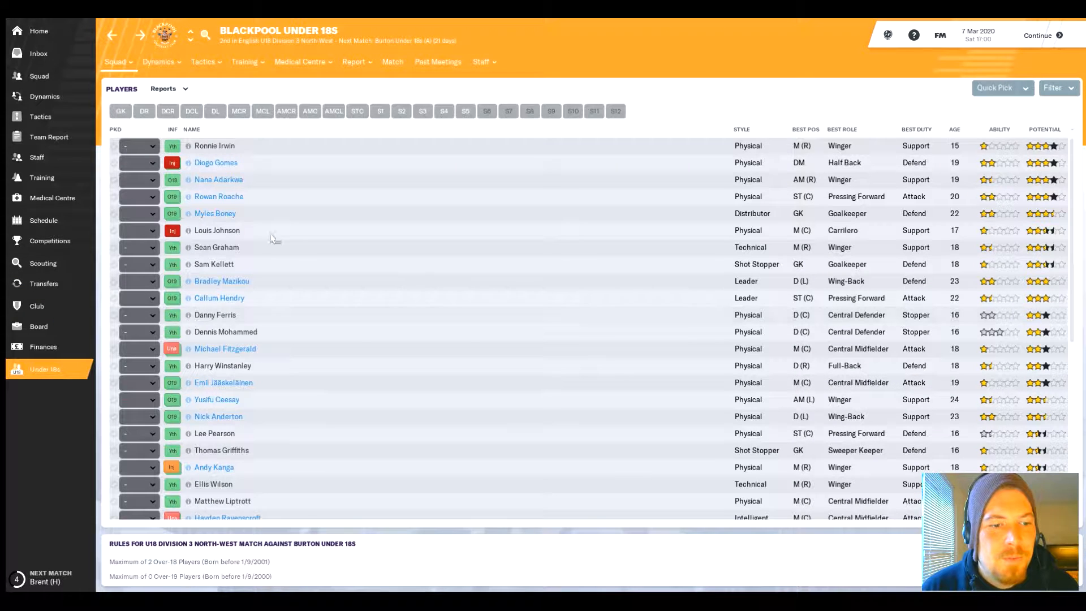
pyautogui.click(39, 76)
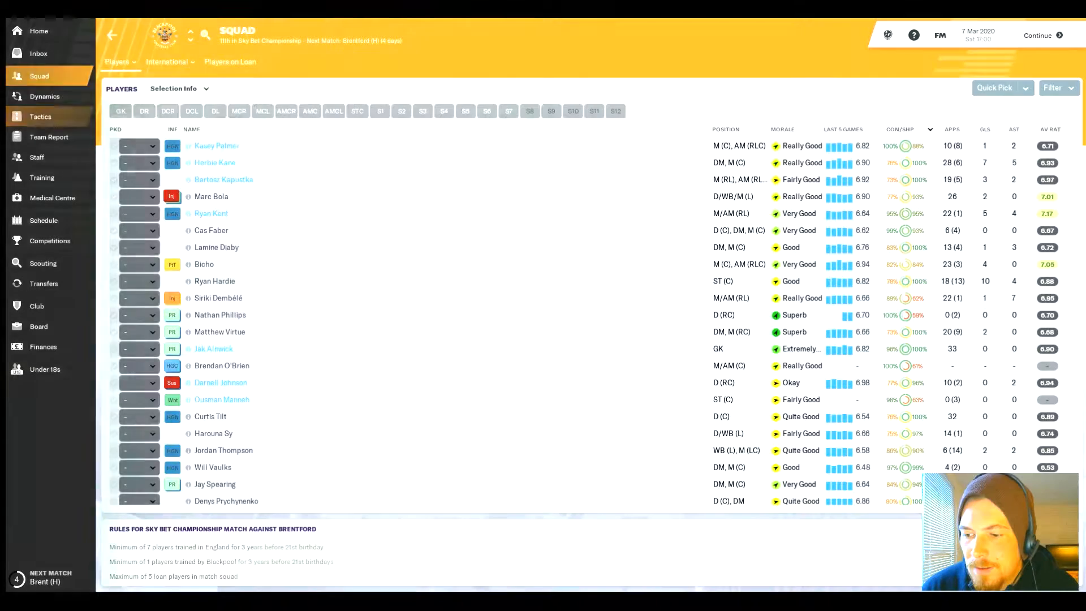
# Step: Show the tactics overview with the 4-2-3-1 Narrow custom tiki-taka style
pyautogui.click(39, 116)
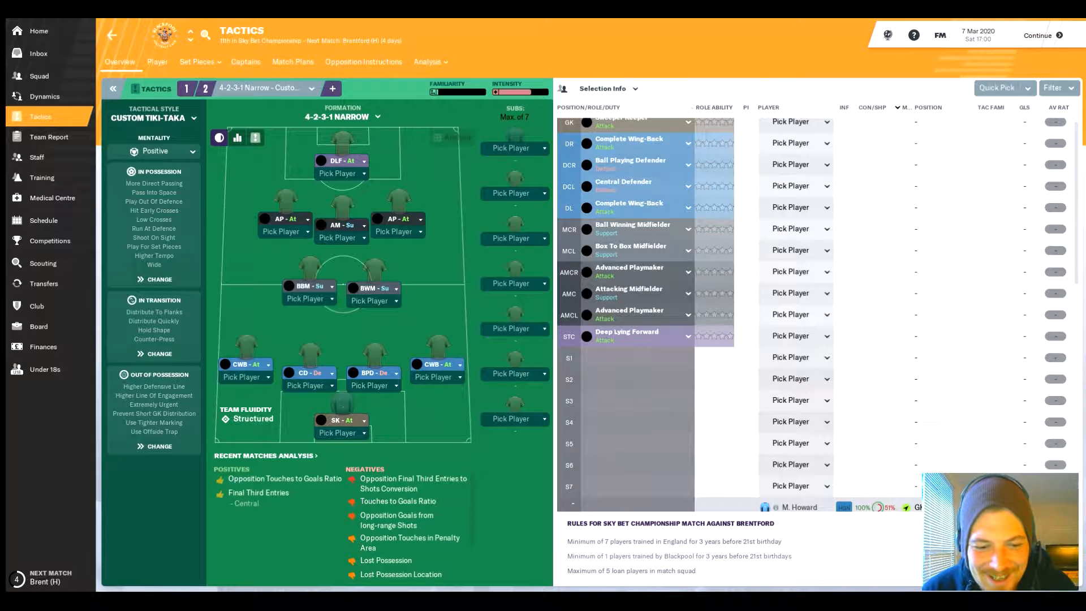
pyautogui.moveTo(591, 430)
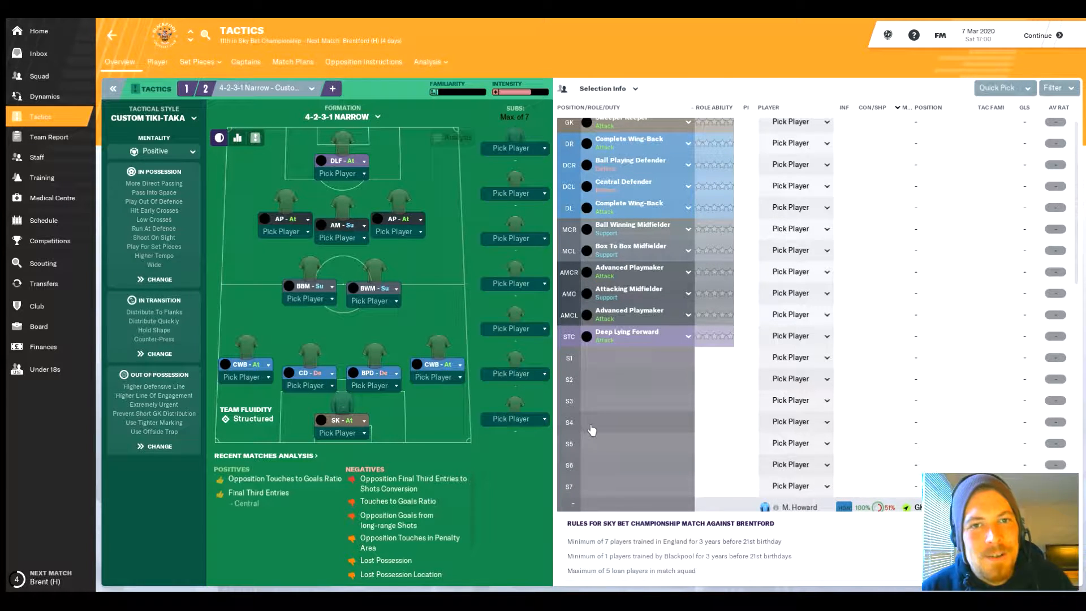
pyautogui.moveTo(538, 468)
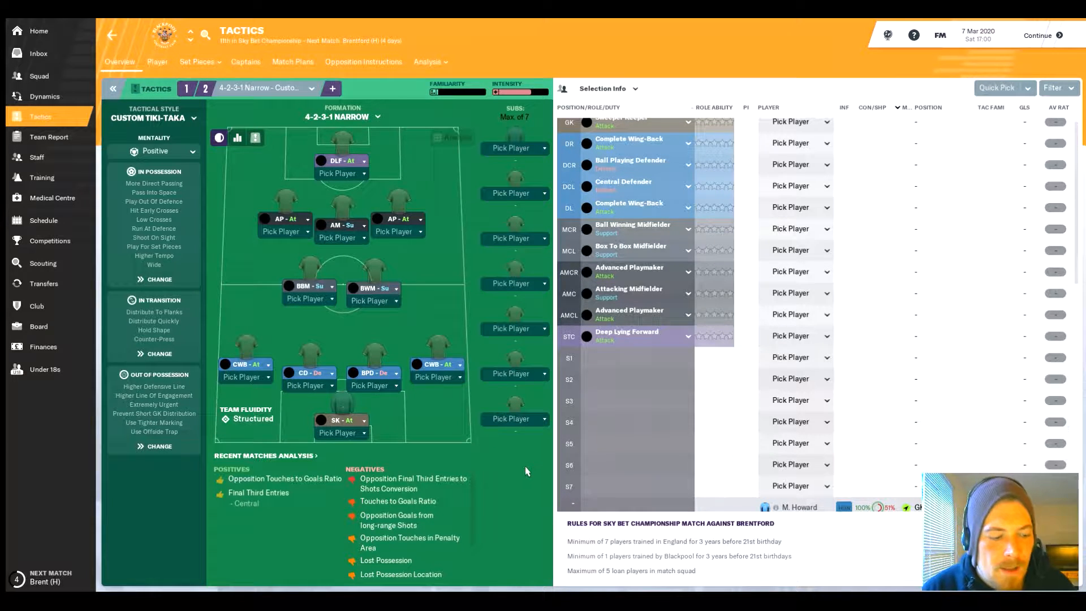
pyautogui.moveTo(520, 476)
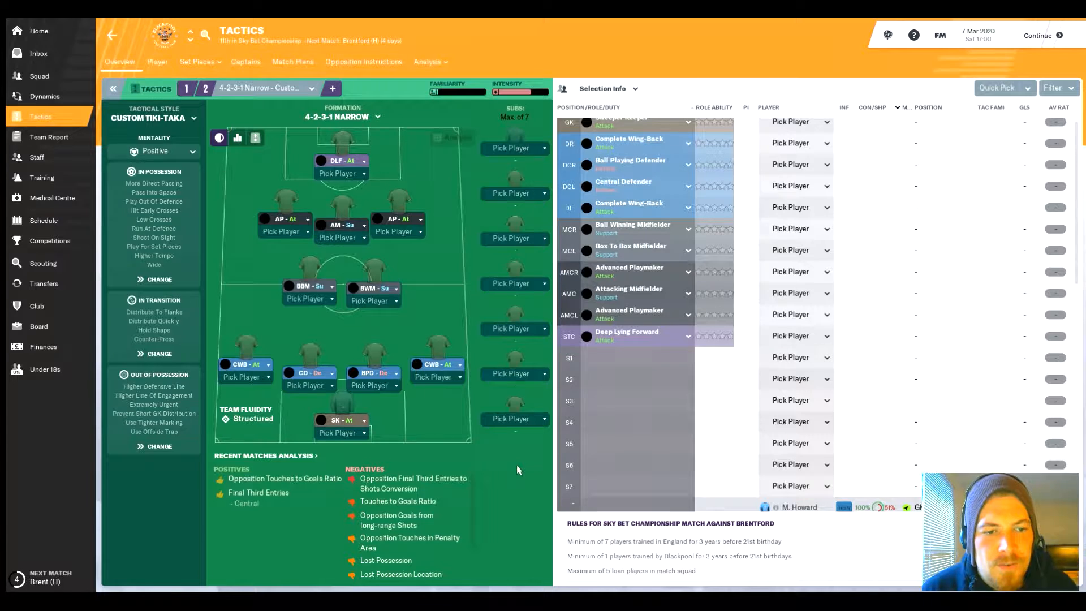
pyautogui.moveTo(333, 286)
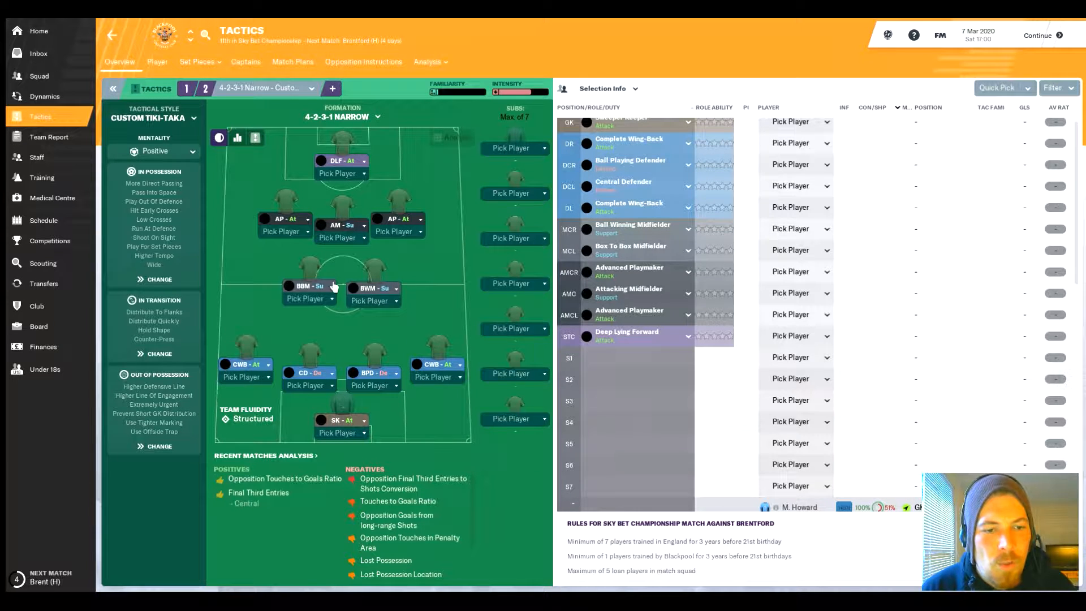
pyautogui.moveTo(297, 205)
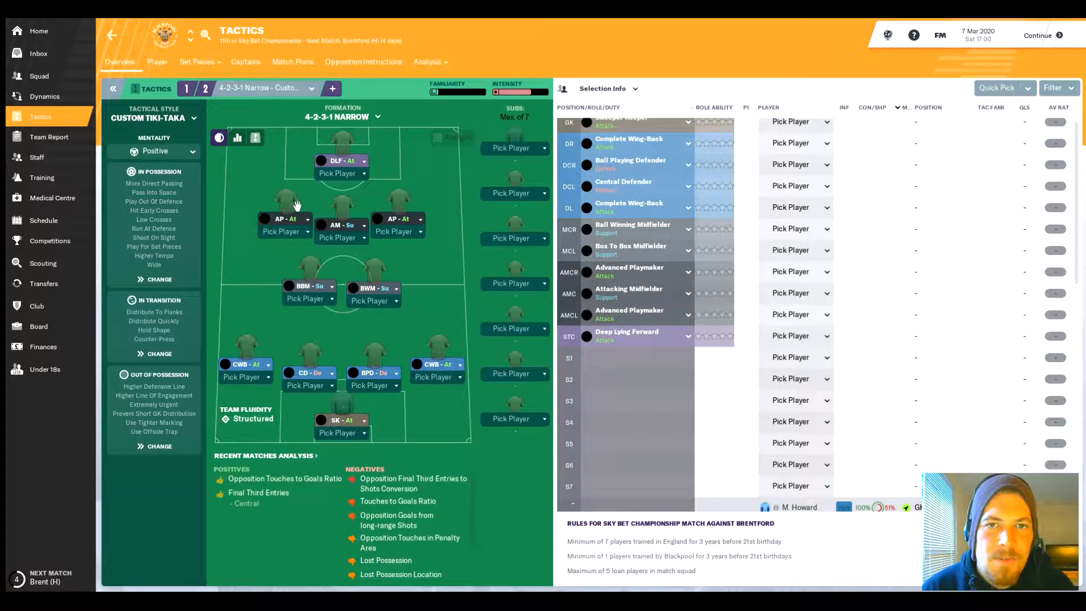
pyautogui.moveTo(312, 271)
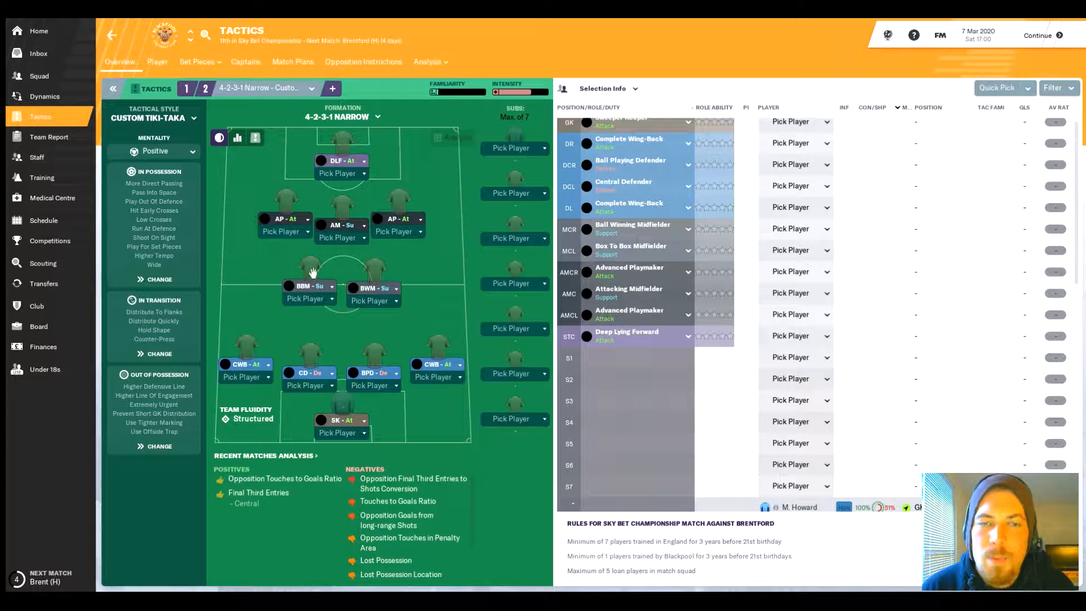
pyautogui.moveTo(287, 308)
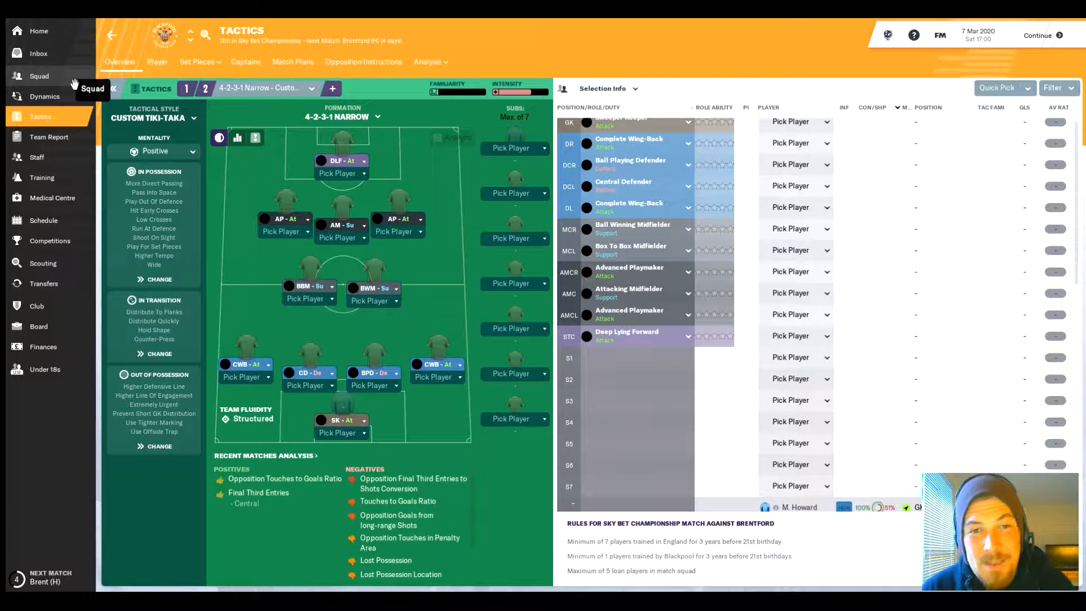
# Step: Return to the first-team squad list and scan fitness and injuries down the player list
pyautogui.click(39, 76)
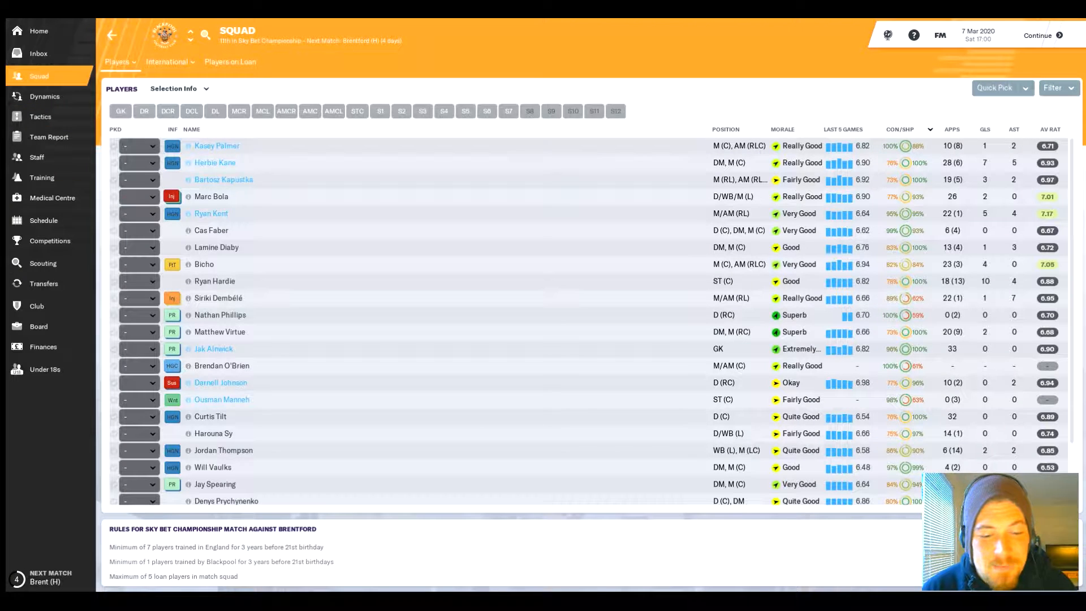
pyautogui.moveTo(172, 195)
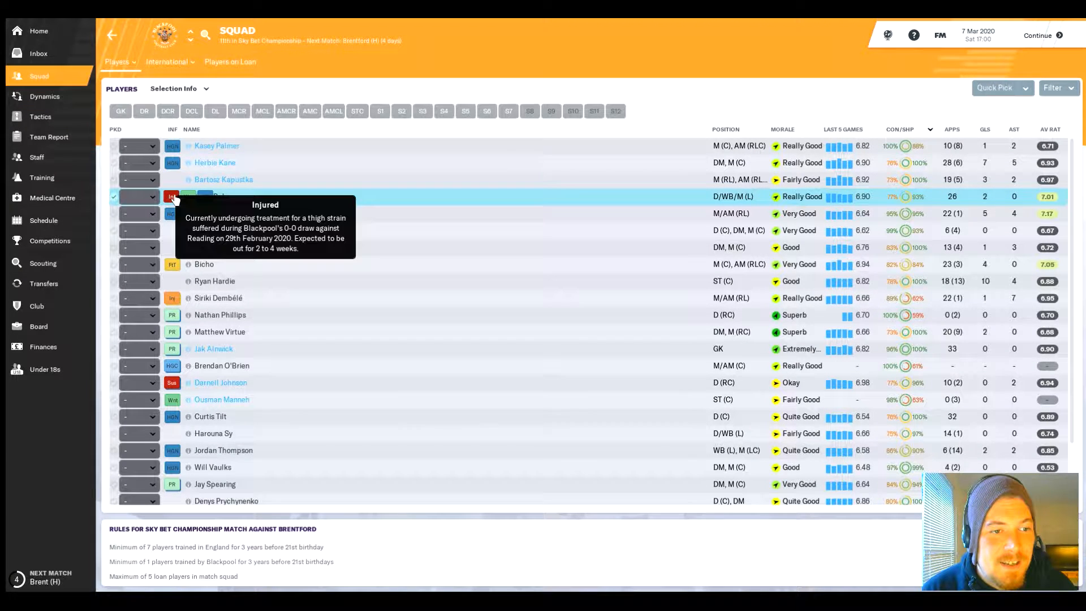
pyautogui.scroll(-3)
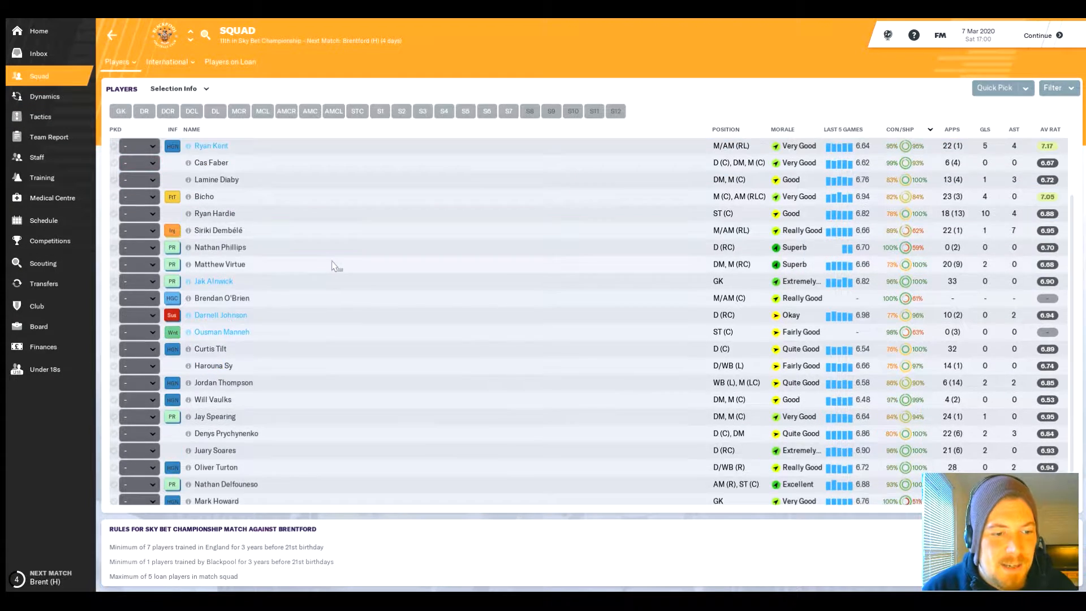
pyautogui.moveTo(355, 323)
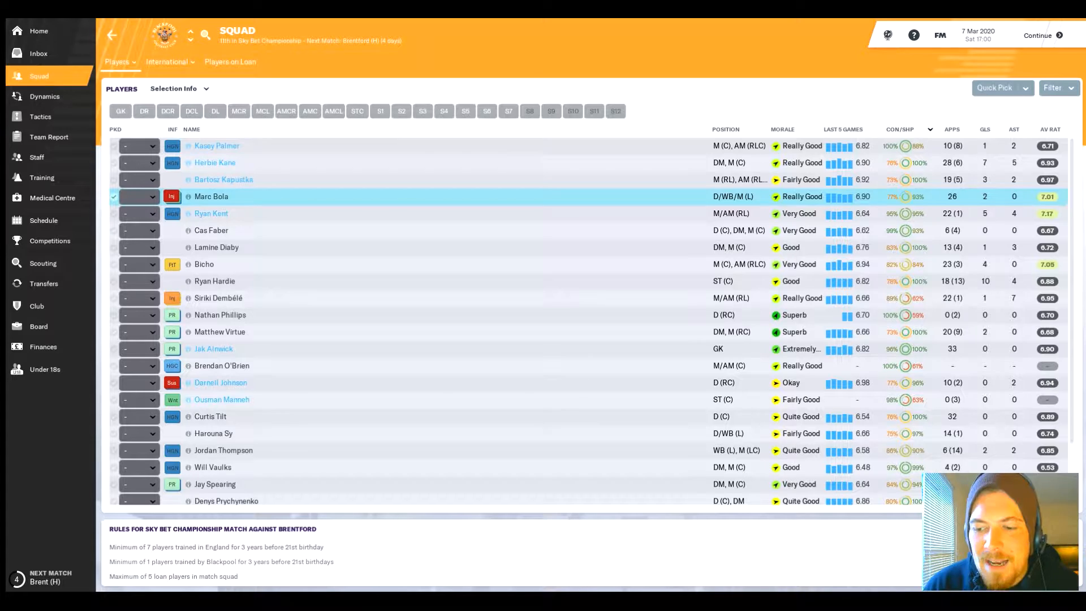
# Step: Continue to the Blackpool v Brentford pre-match preview showing both starting line-ups
pyautogui.click(1037, 35)
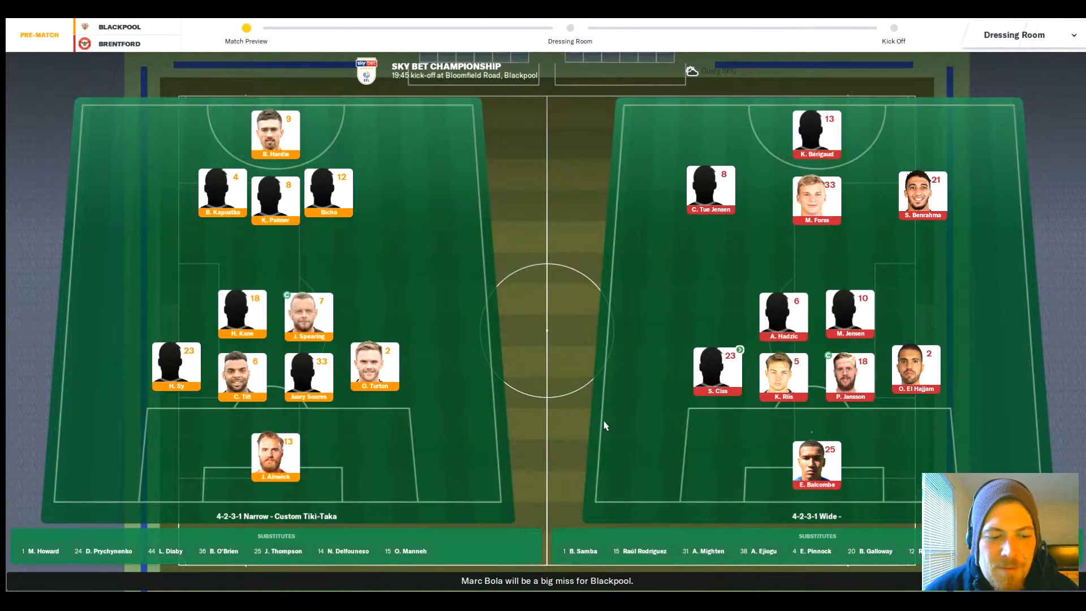
pyautogui.moveTo(596, 425)
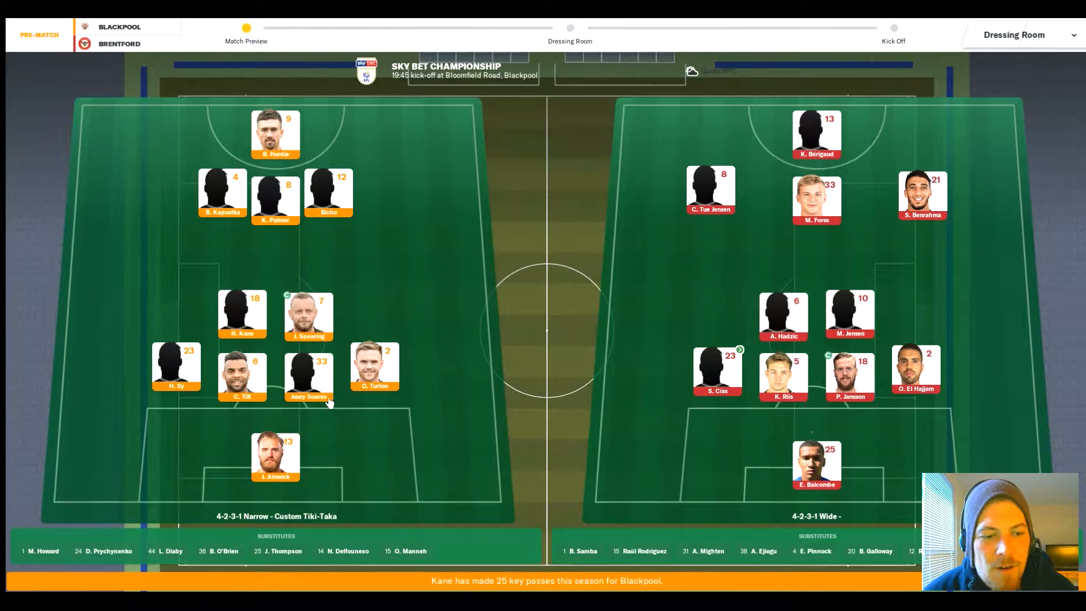
pyautogui.moveTo(176, 363)
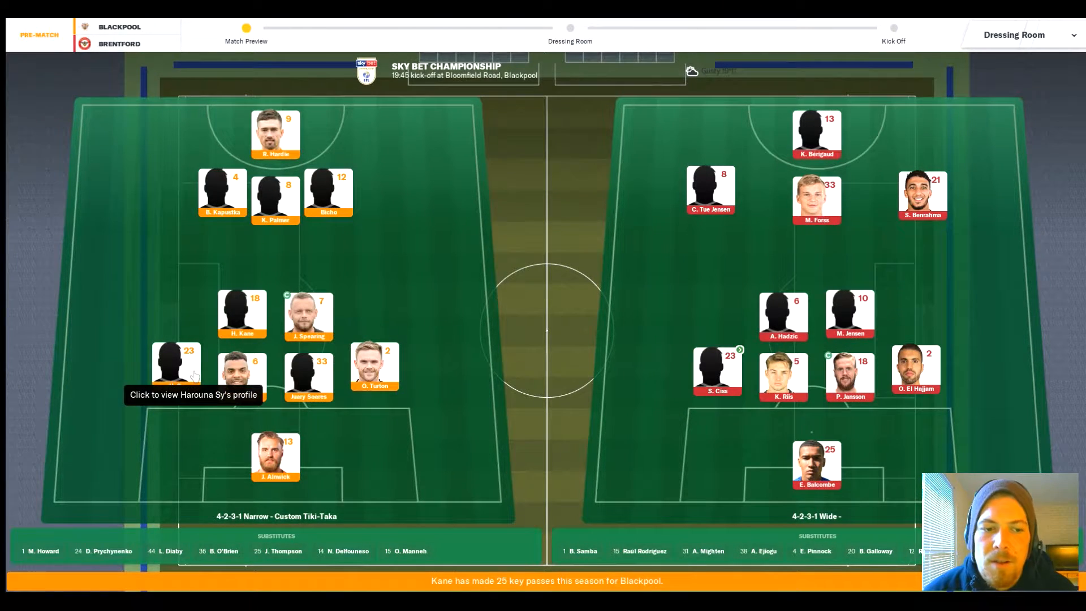
pyautogui.moveTo(342, 346)
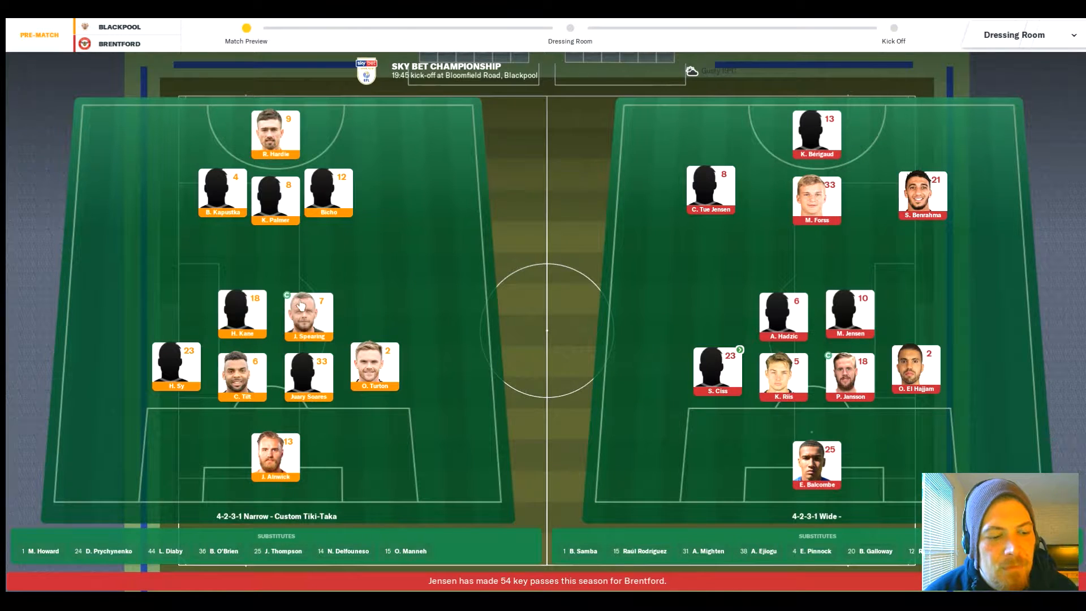
pyautogui.moveTo(158, 563)
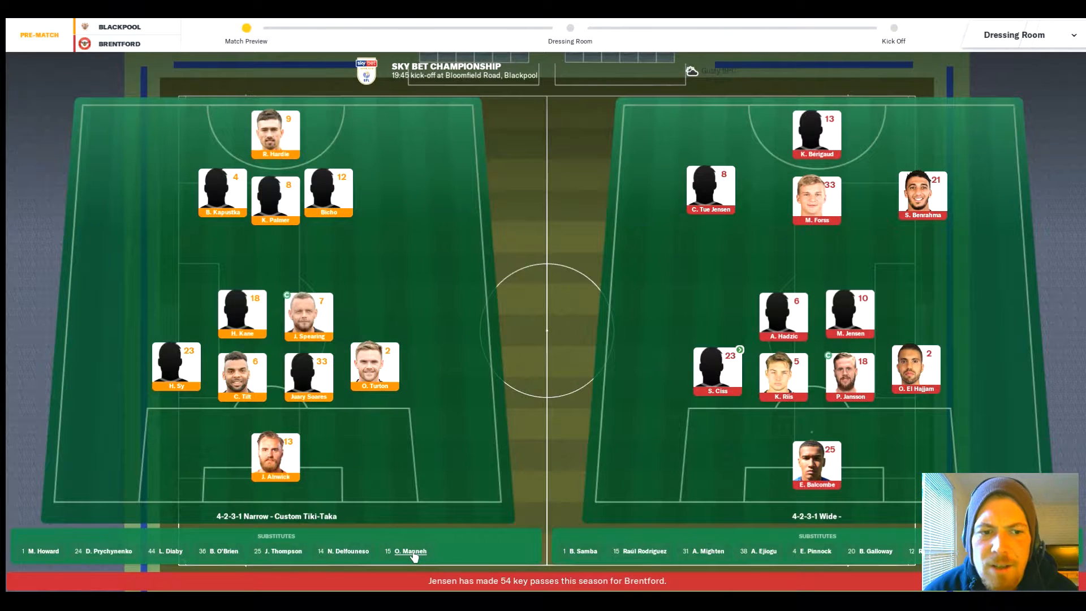
pyautogui.moveTo(443, 542)
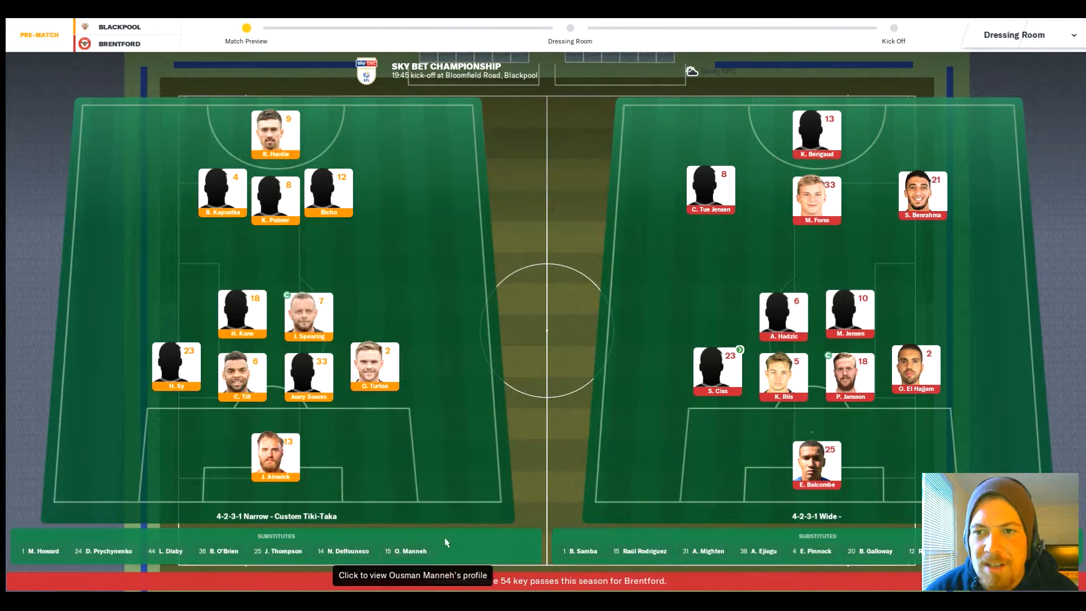
pyautogui.moveTo(631, 424)
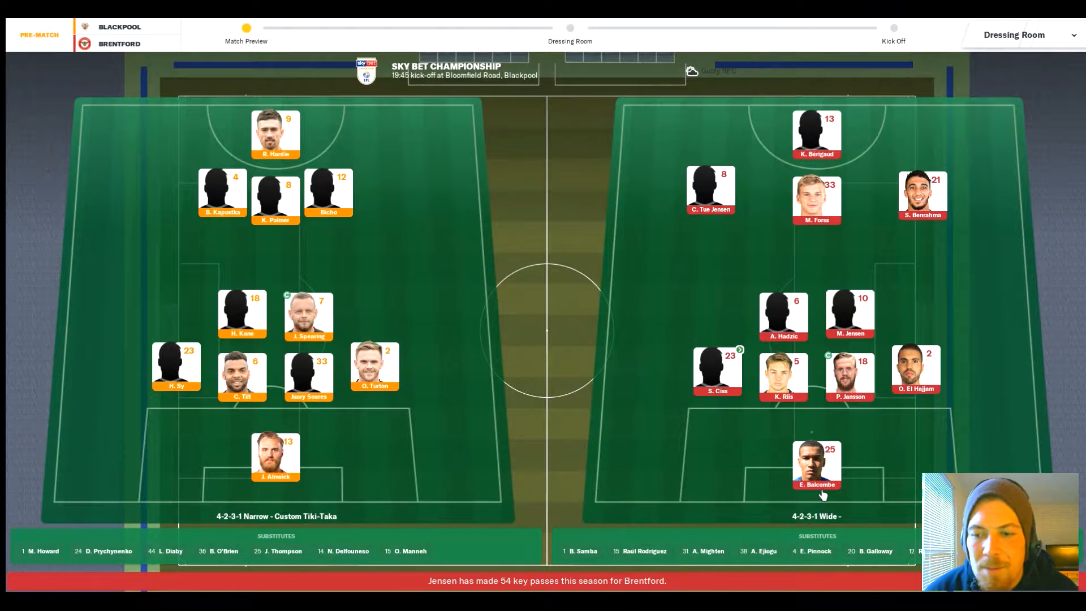
pyautogui.moveTo(783, 399)
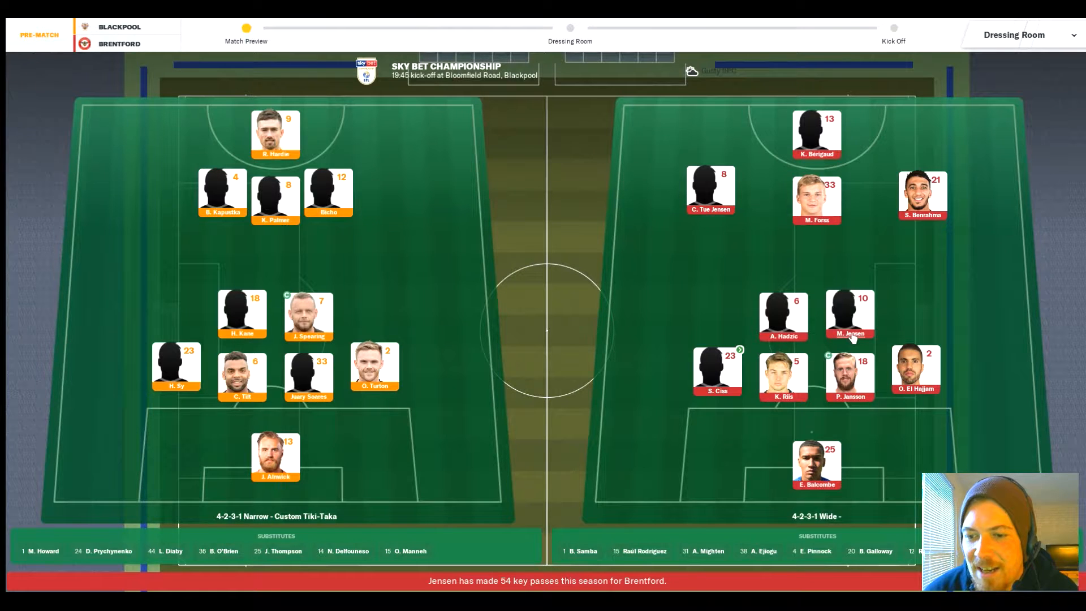
pyautogui.moveTo(831, 156)
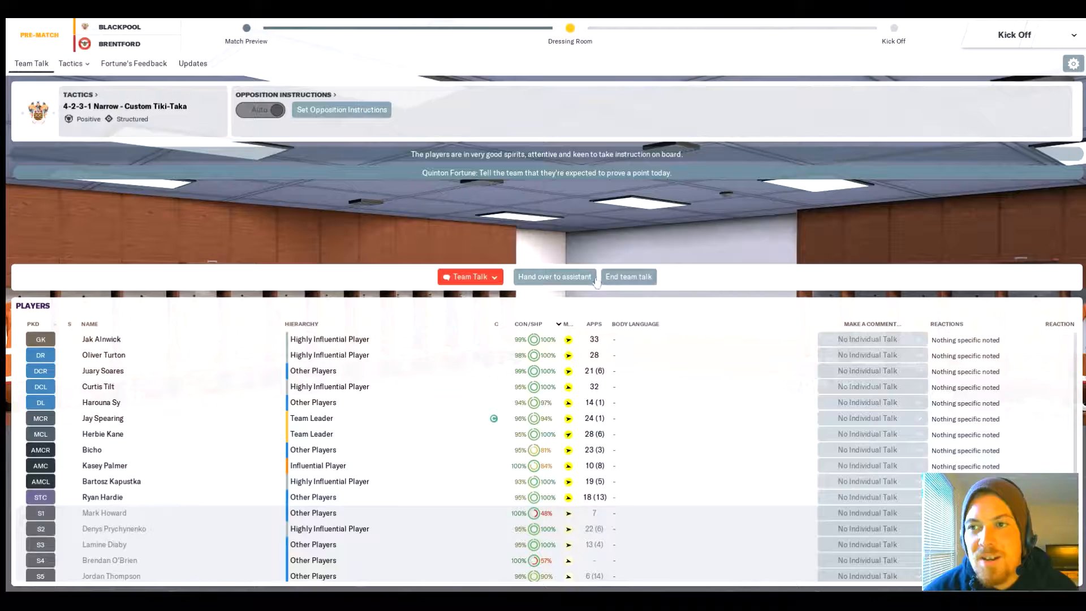
# Step: Deliver the pre-match talk telling players there's a lot more to come from them
pyautogui.click(468, 276)
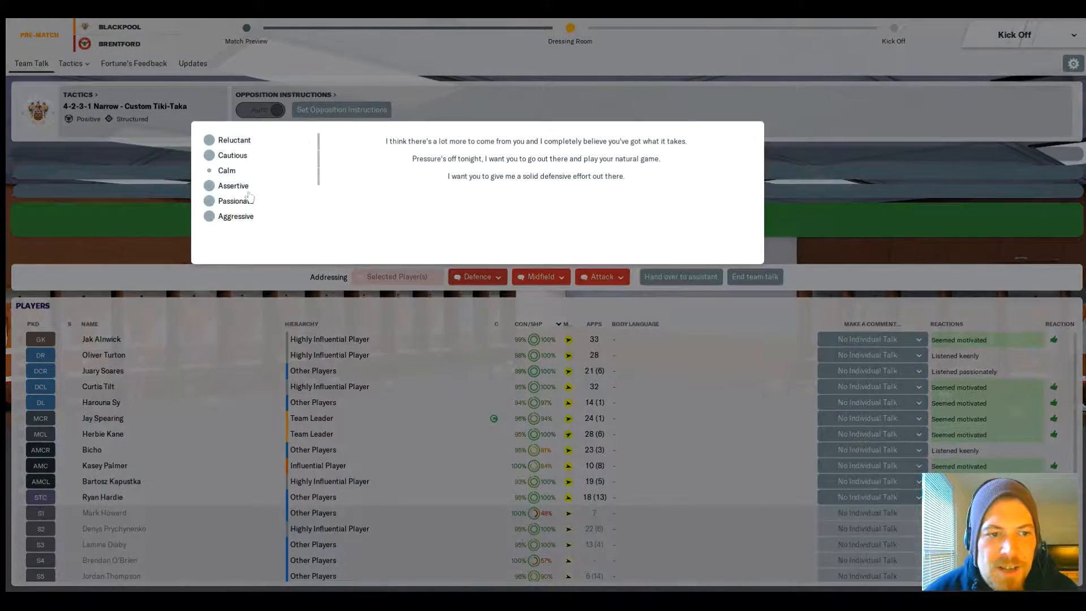
pyautogui.click(477, 276)
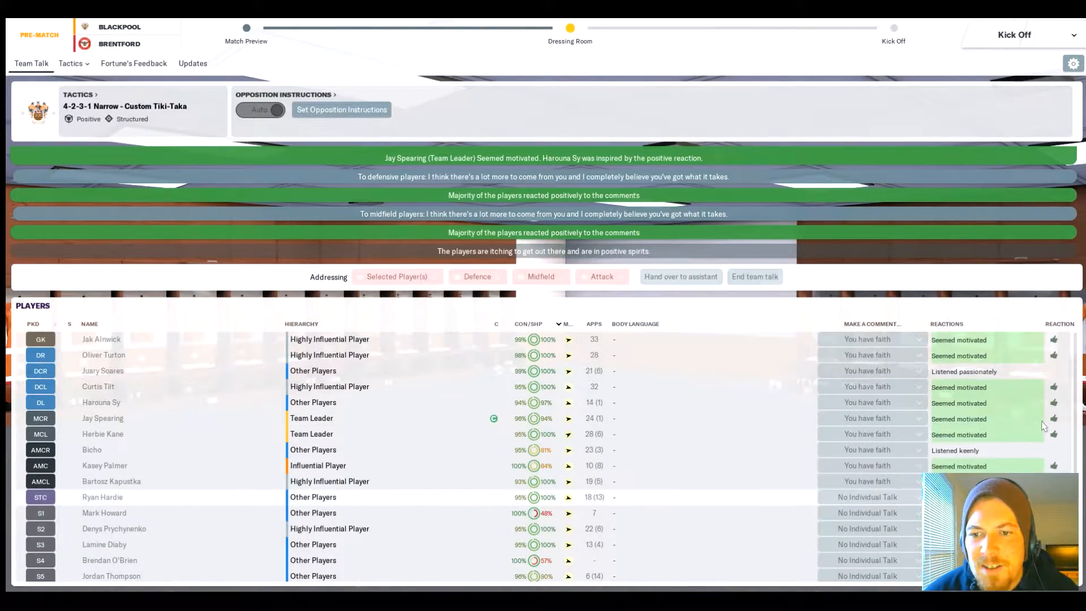
pyautogui.moveTo(1044, 104)
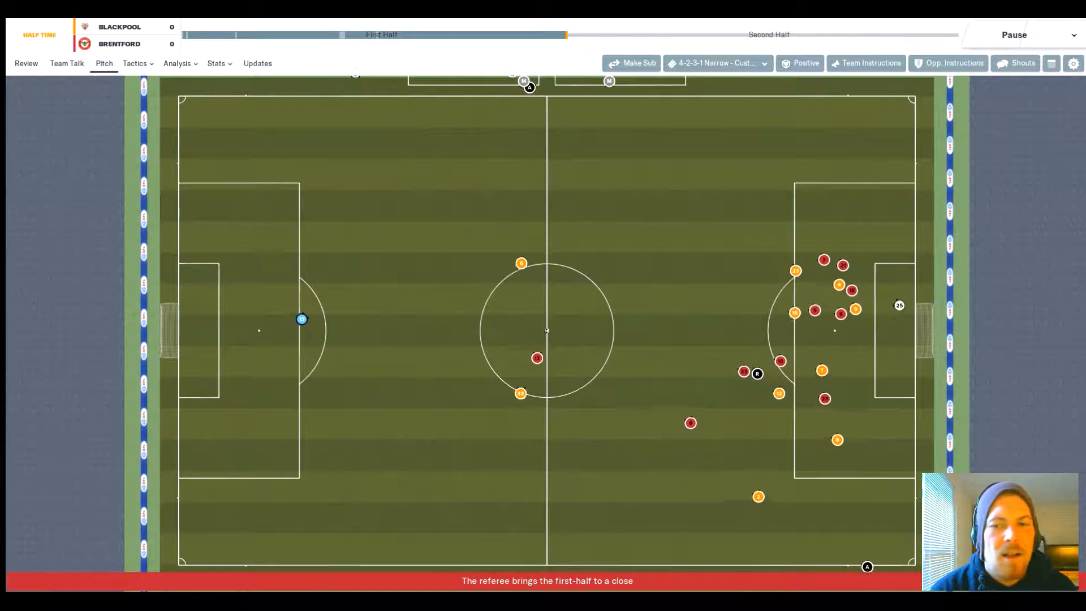
# Step: Give the half-time 'not happy with your performance' talk and start the second half
pyautogui.click(26, 63)
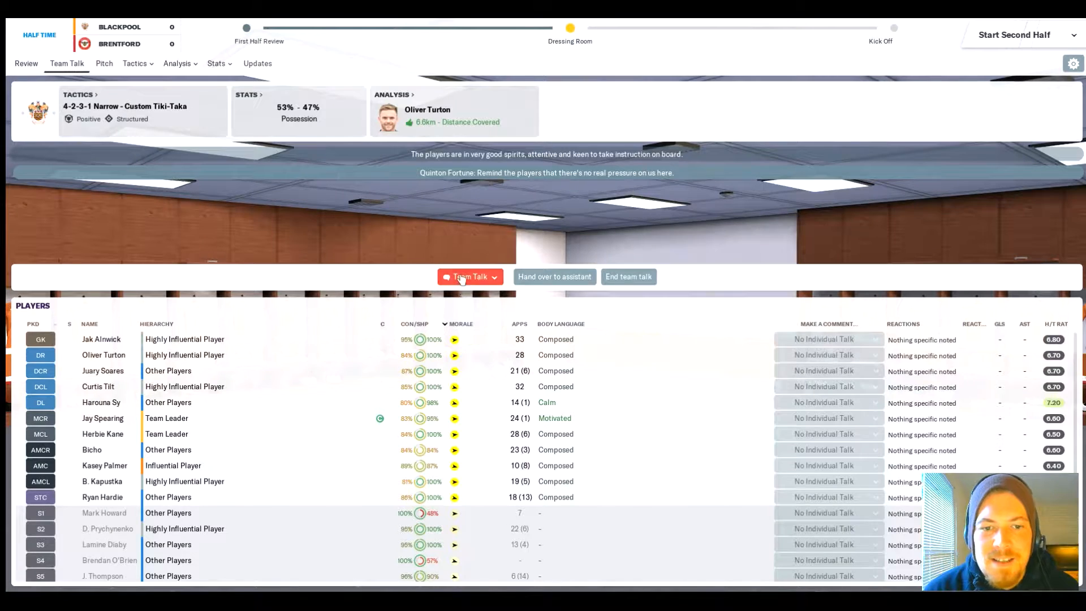
pyautogui.click(468, 276)
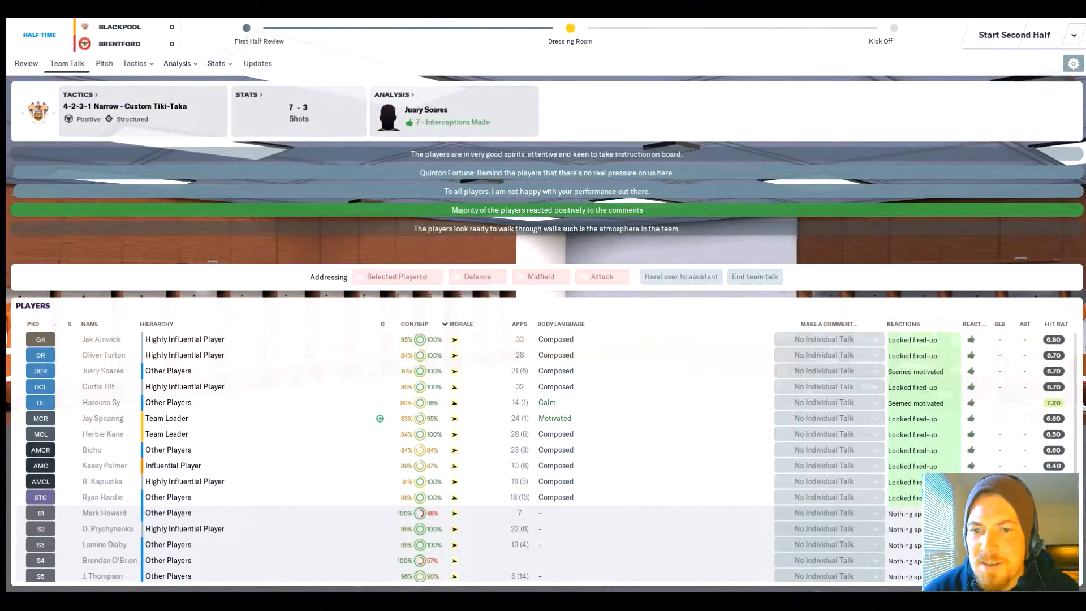
pyautogui.click(1013, 35)
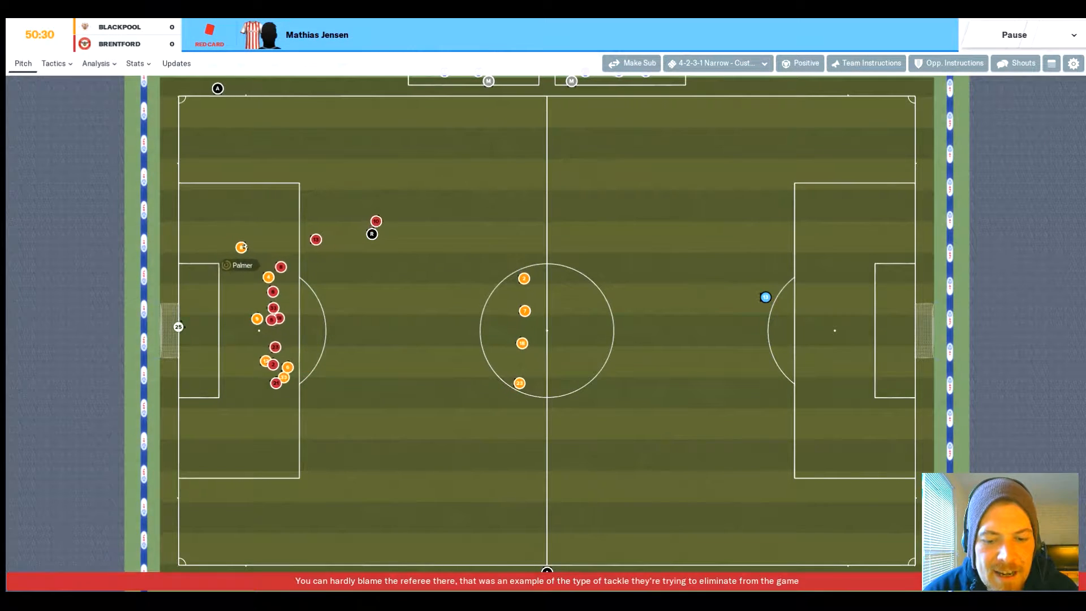
# Step: Pause after the red card, send a touchline shout, set mentality to Very Attacking and resume play
pyautogui.click(1013, 35)
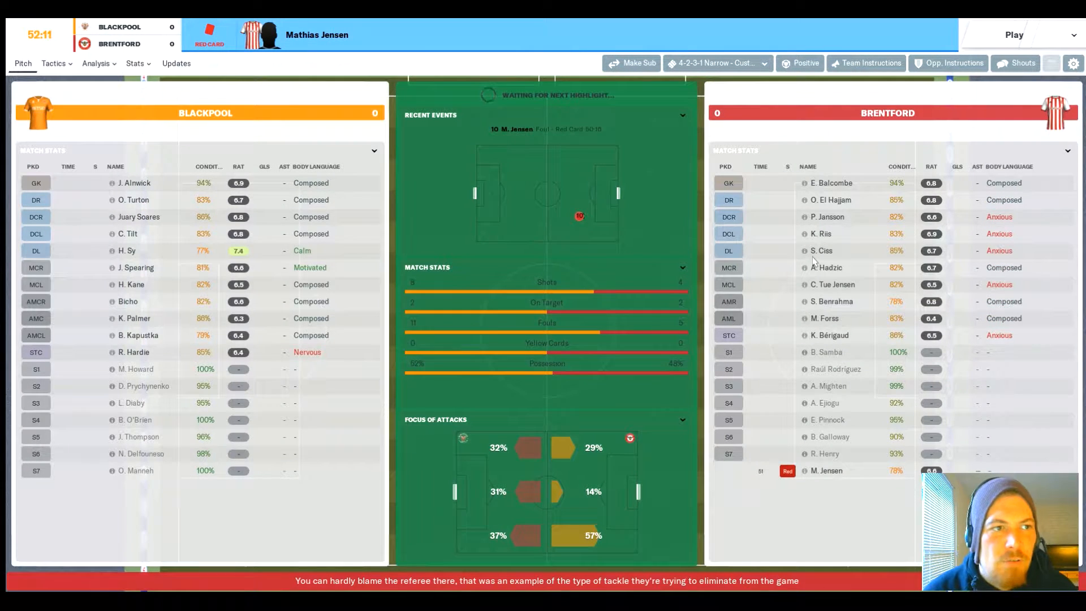
pyautogui.click(1019, 63)
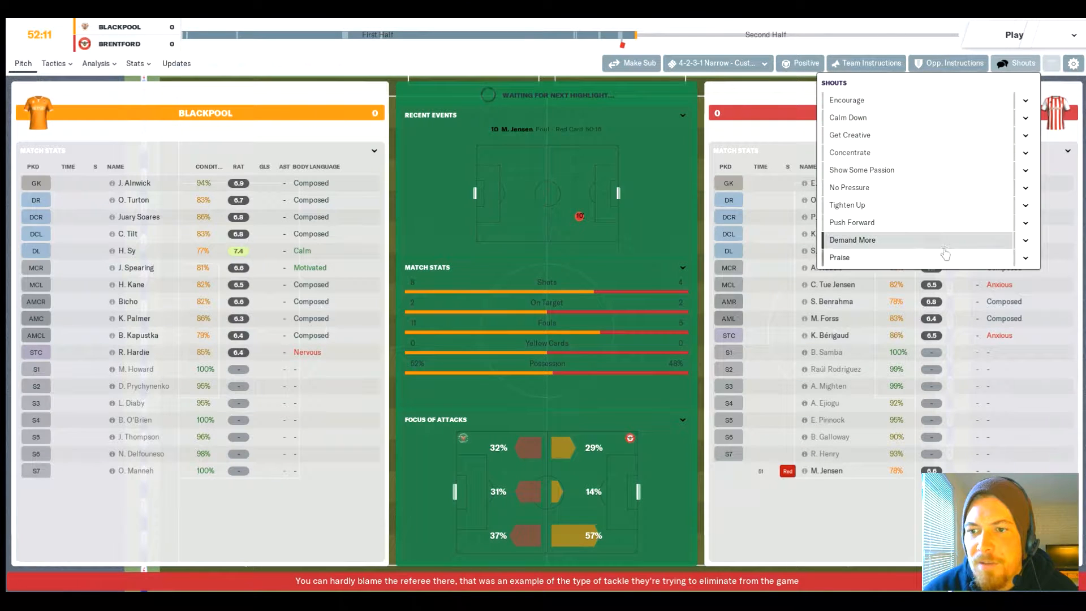
pyautogui.click(851, 240)
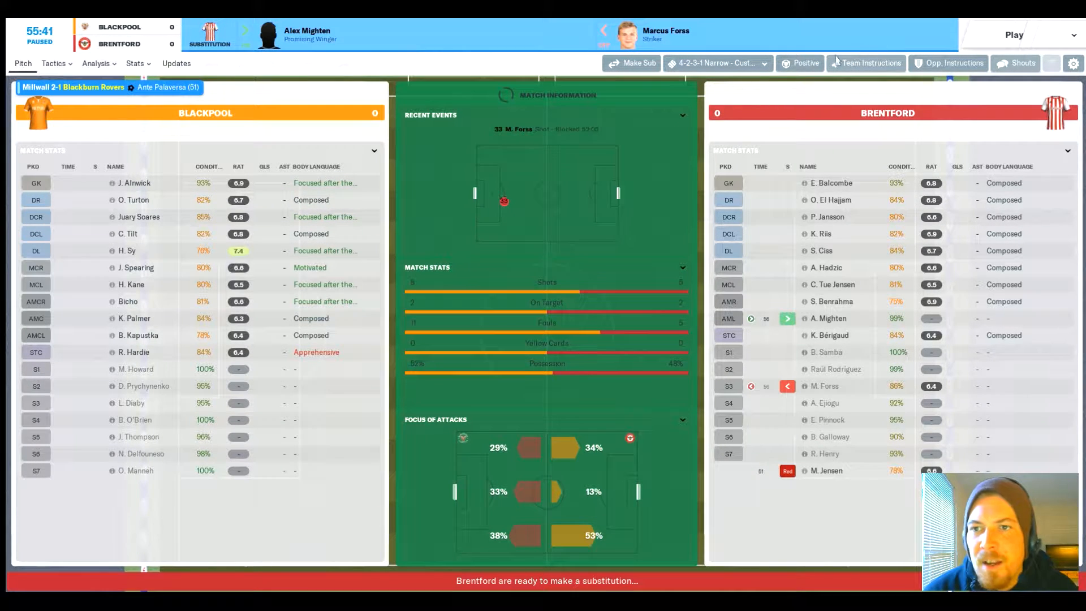
pyautogui.click(798, 63)
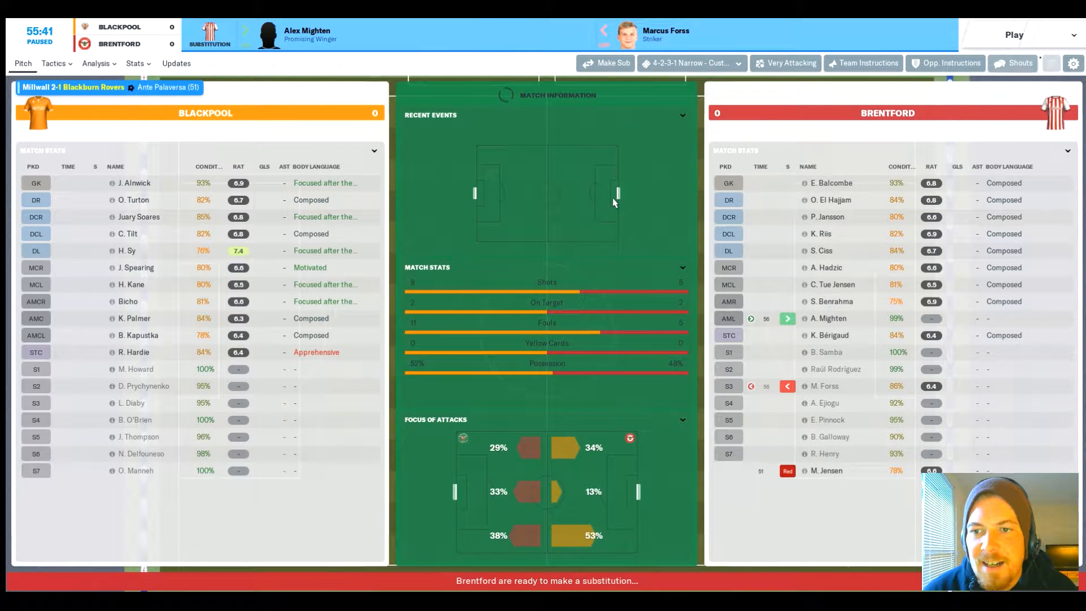
pyautogui.click(1013, 35)
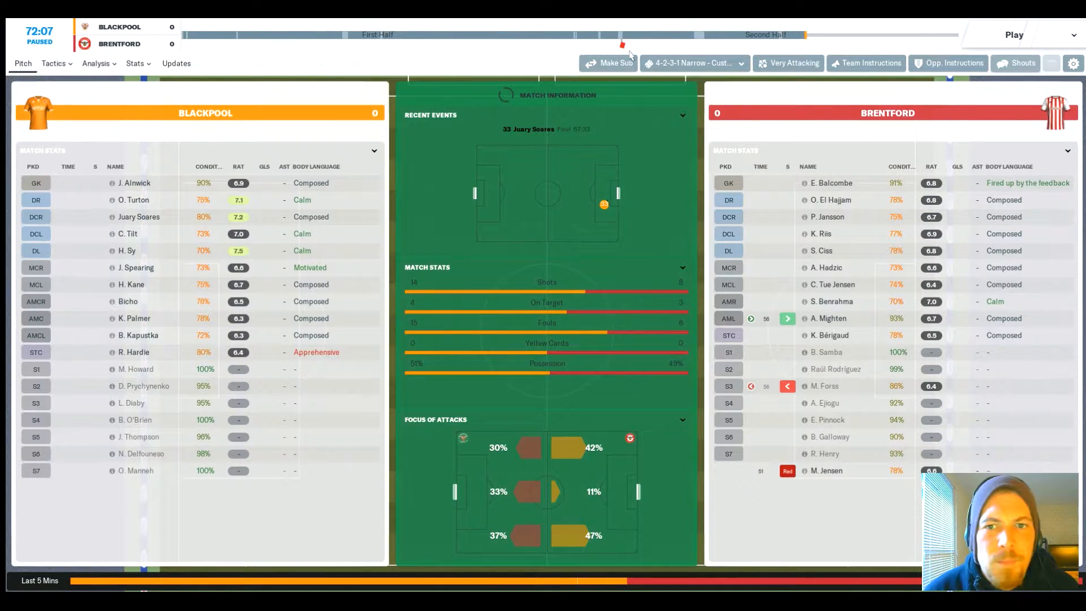
# Step: Substitute Lamine Diaby and Nathan Delfouneso on for Kapustka and Palmer and confirm
pyautogui.click(608, 63)
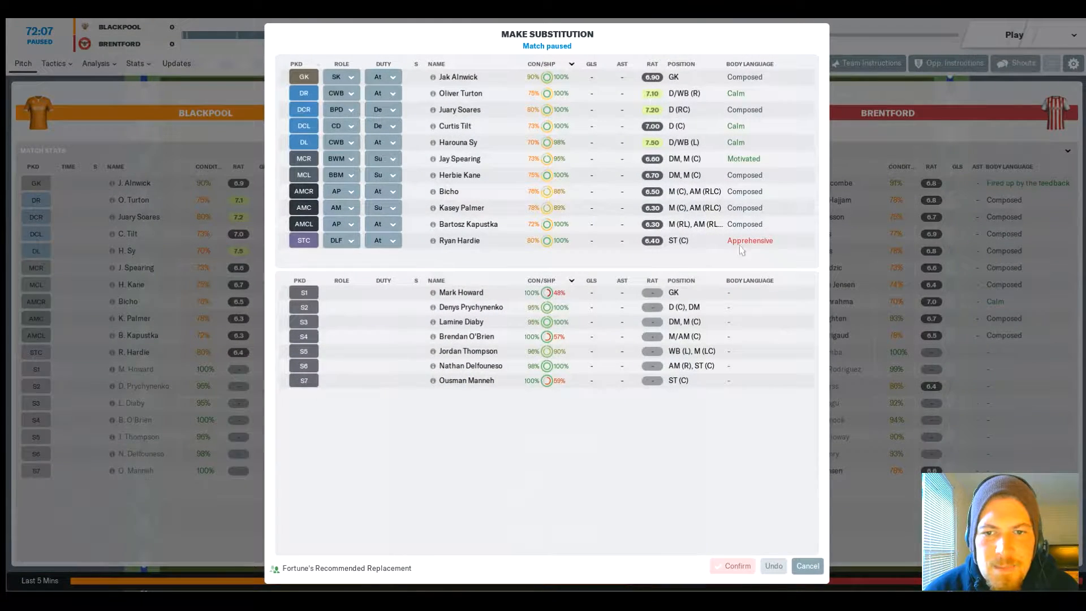
pyautogui.moveTo(457, 229)
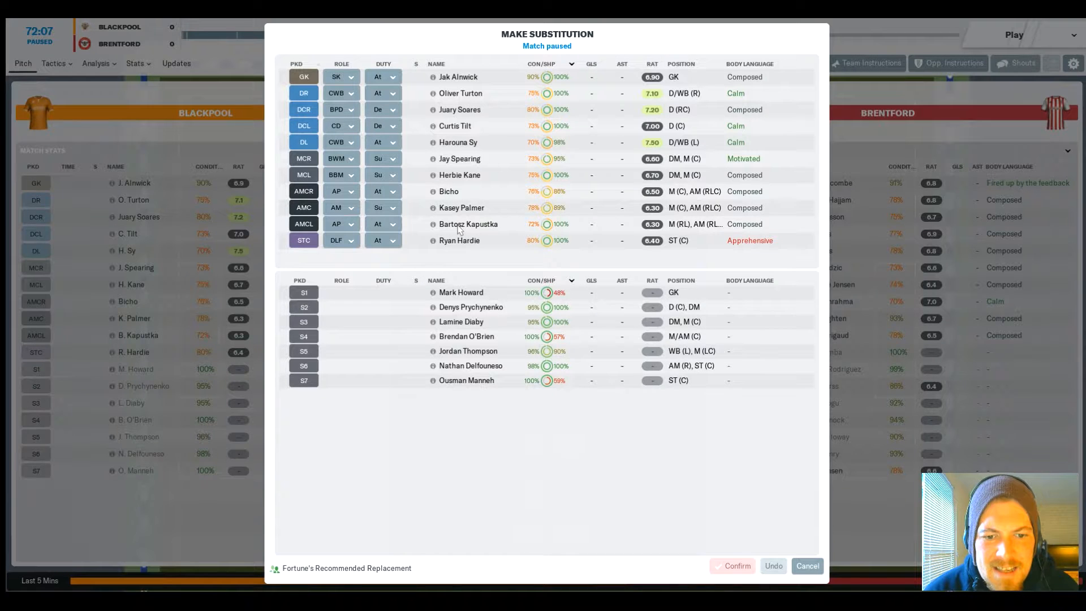
pyautogui.moveTo(459, 240)
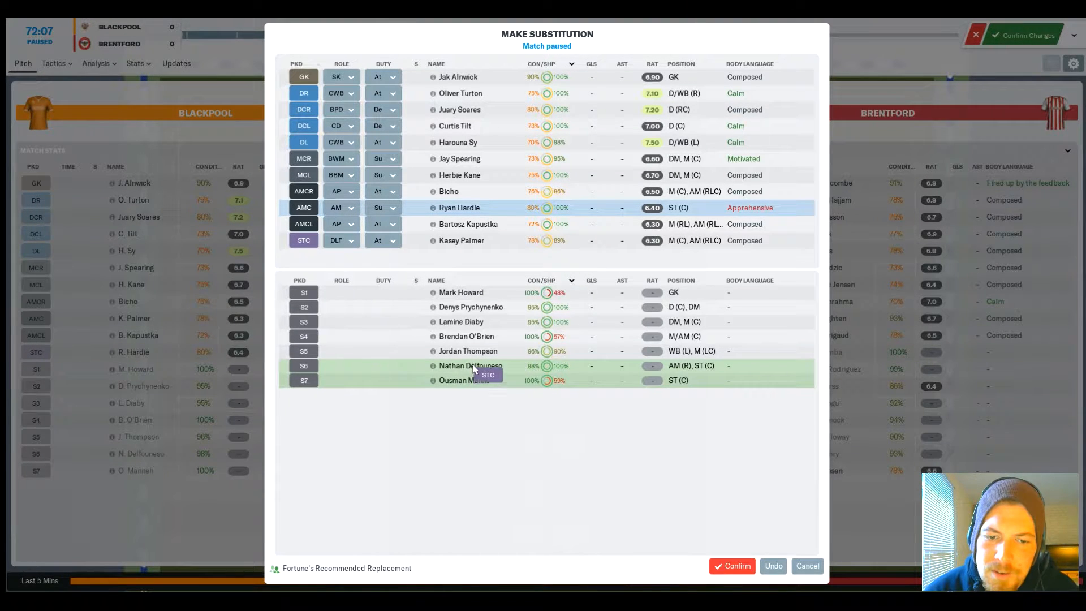
pyautogui.click(471, 365)
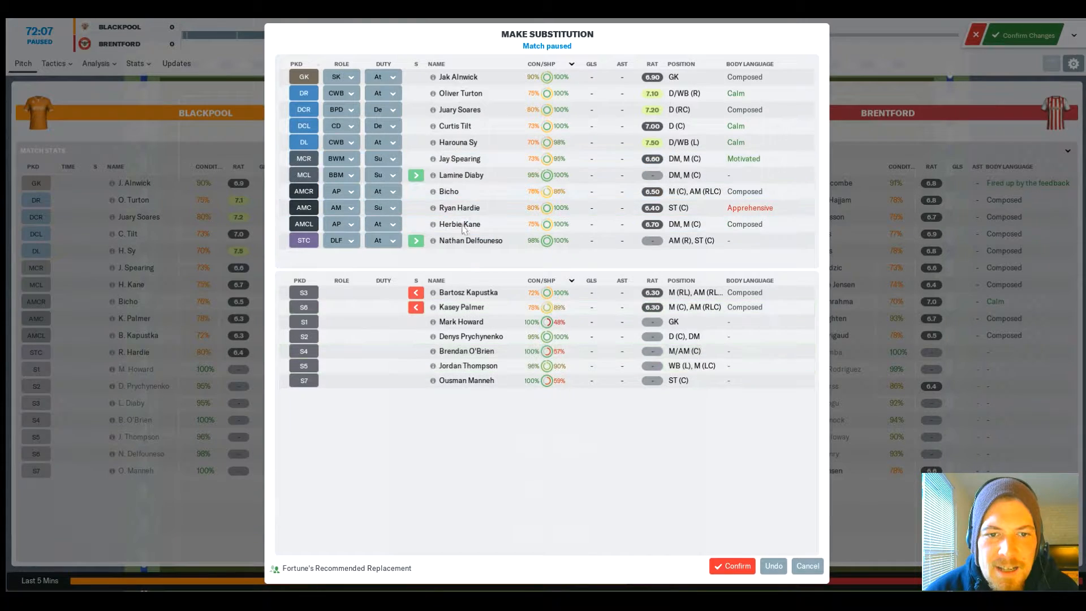
pyautogui.click(732, 566)
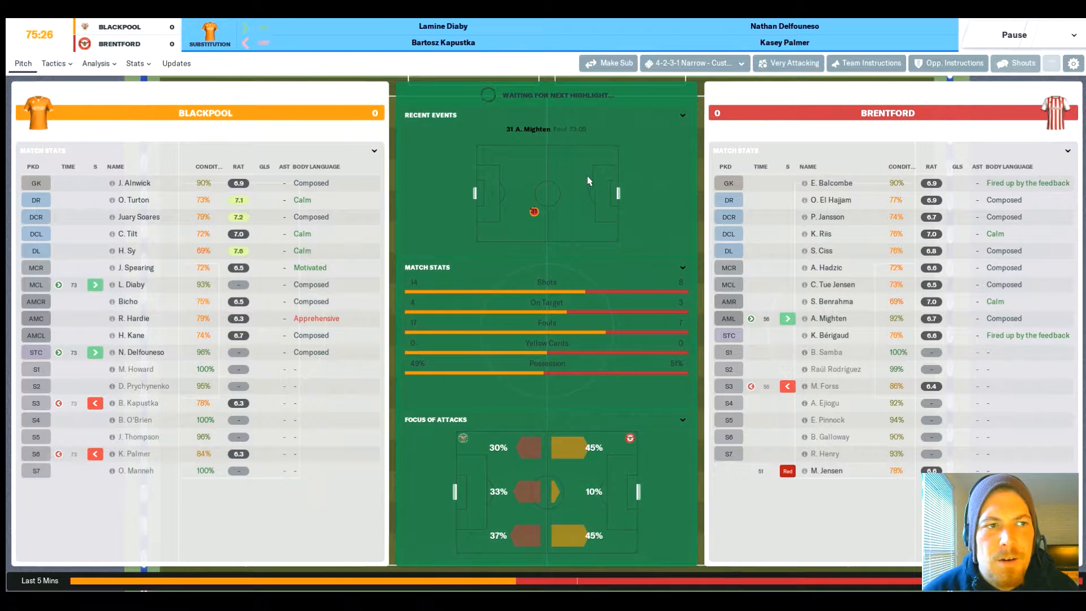
pyautogui.click(1016, 64)
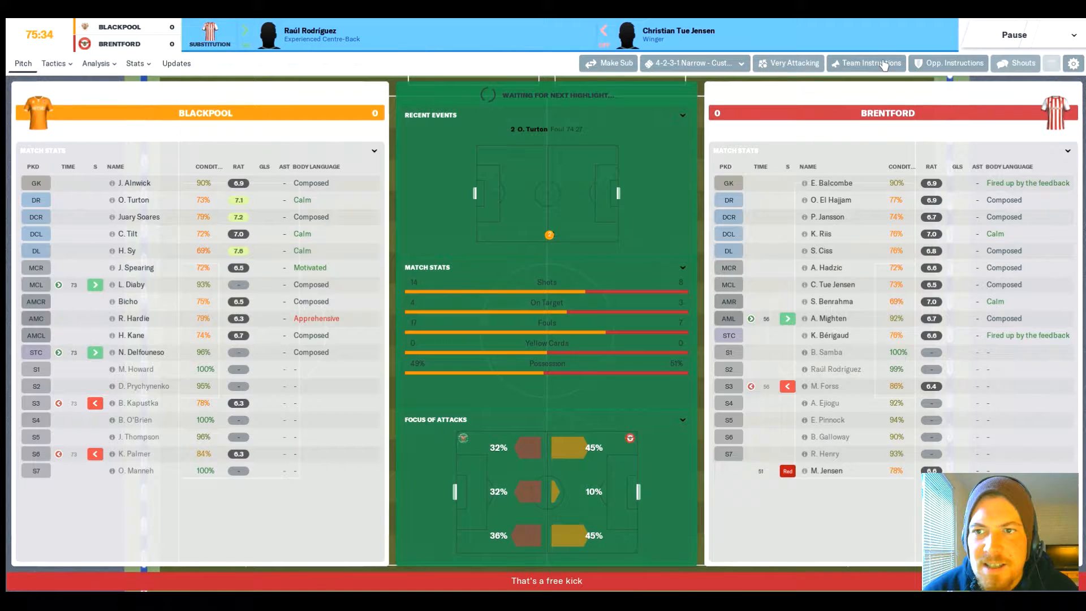
# Step: Review team instructions, skip Turton's goal replay, then bring up a third substitution at 84 minutes
pyautogui.click(787, 64)
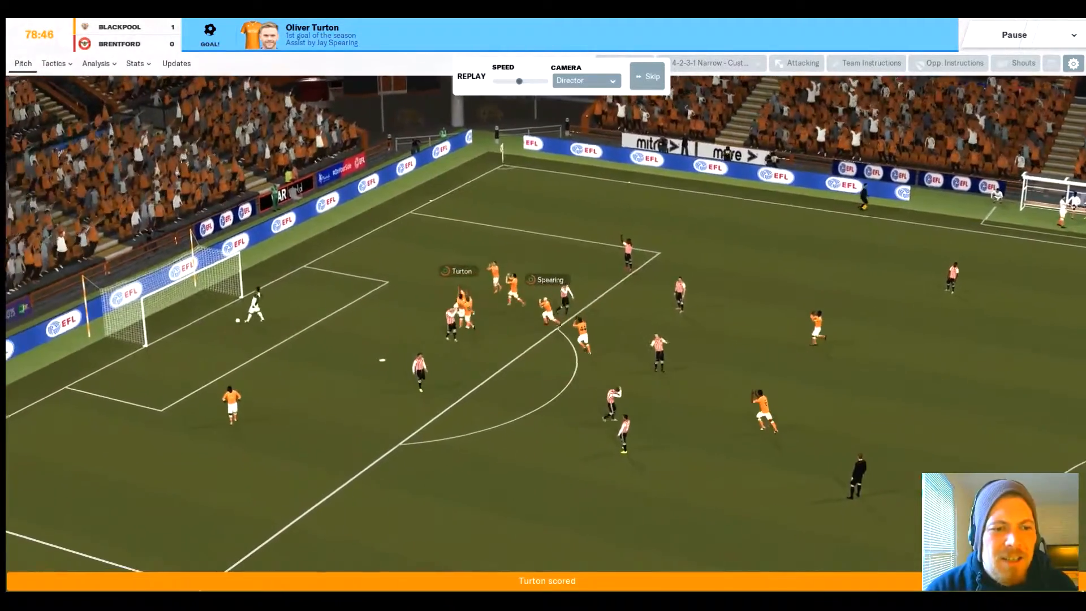
pyautogui.click(646, 76)
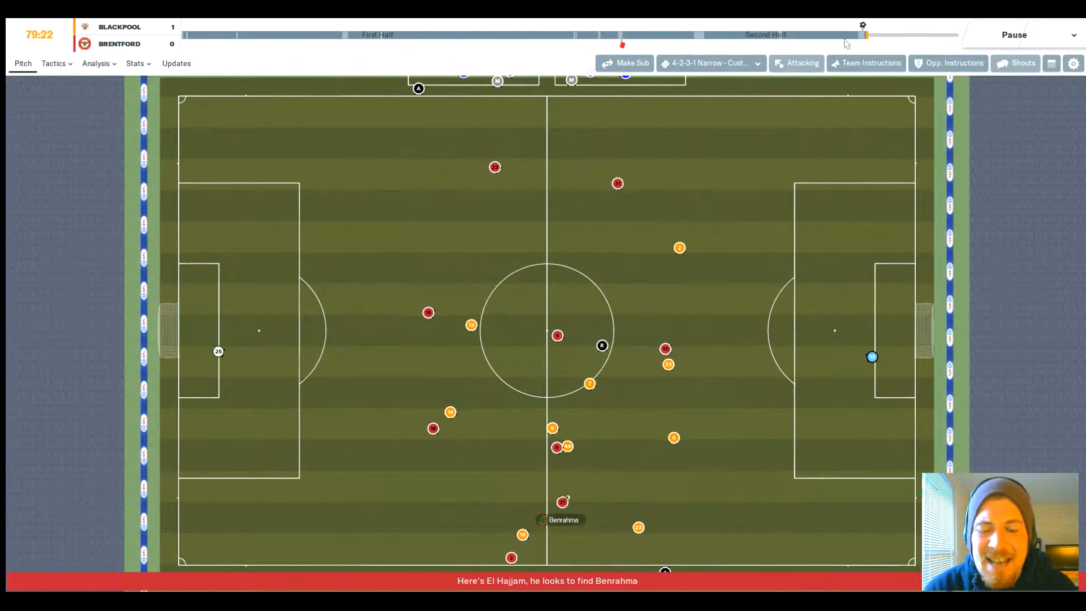
pyautogui.moveTo(1014, 64)
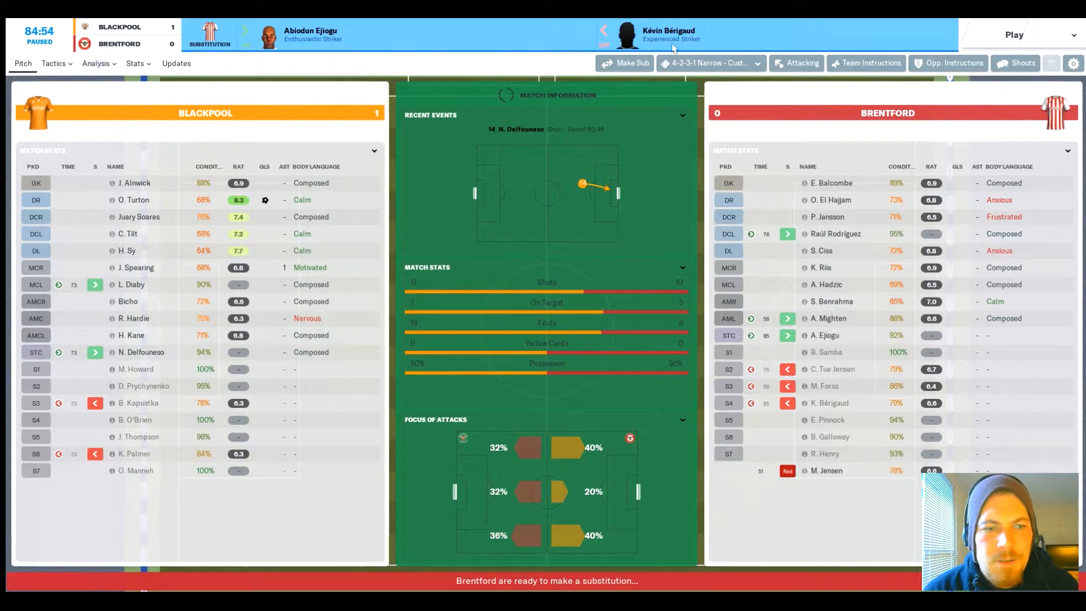
pyautogui.click(624, 64)
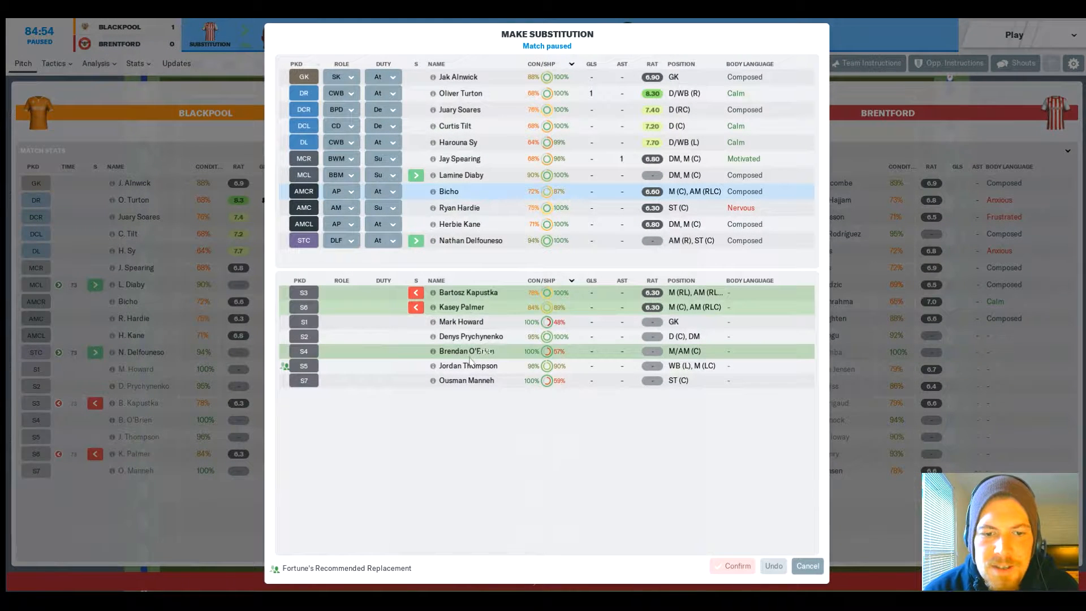
pyautogui.moveTo(470, 350)
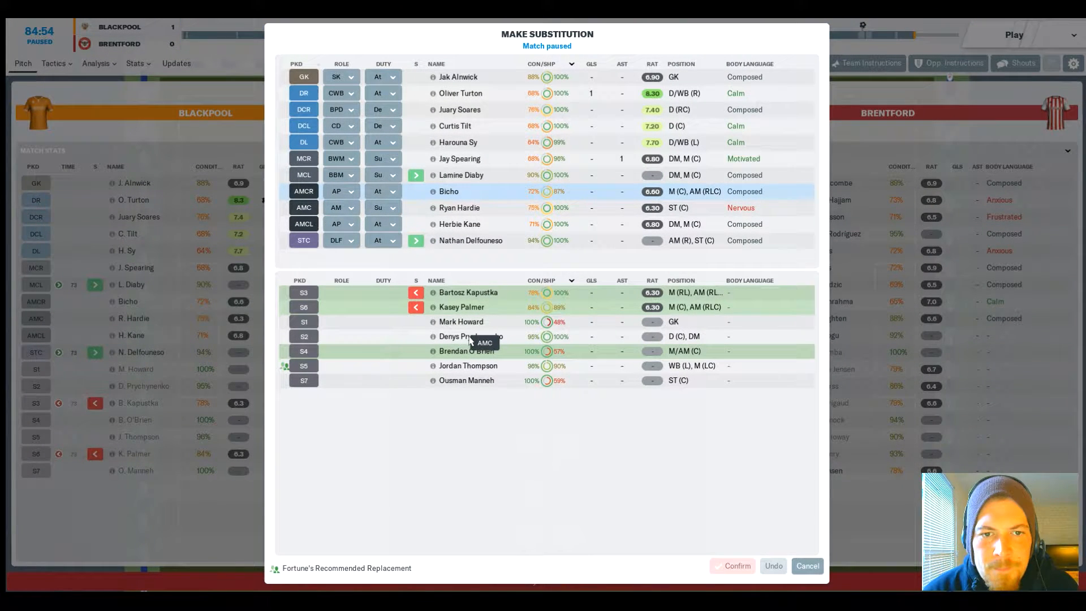
pyautogui.moveTo(477, 365)
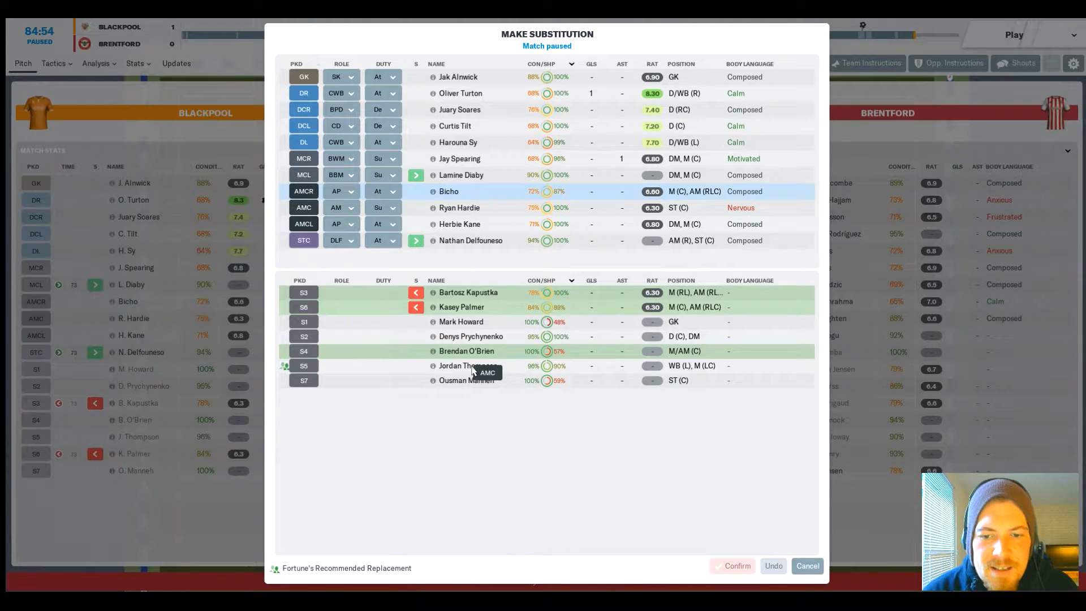
# Step: Bring Jordan Thompson on for Ryan Hardie and confirm the substitution
pyautogui.click(465, 365)
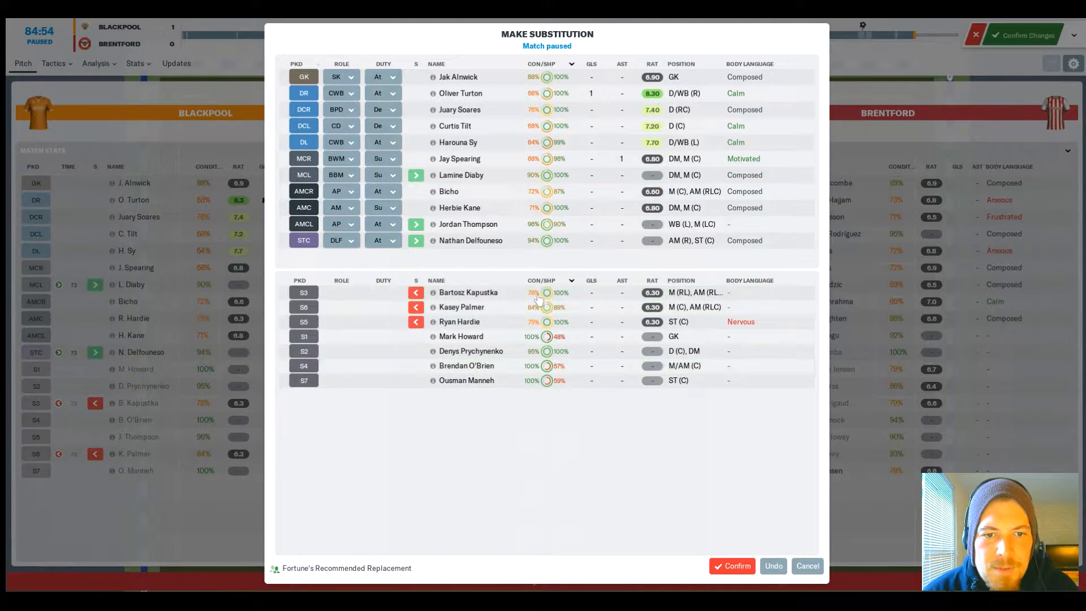
pyautogui.click(732, 565)
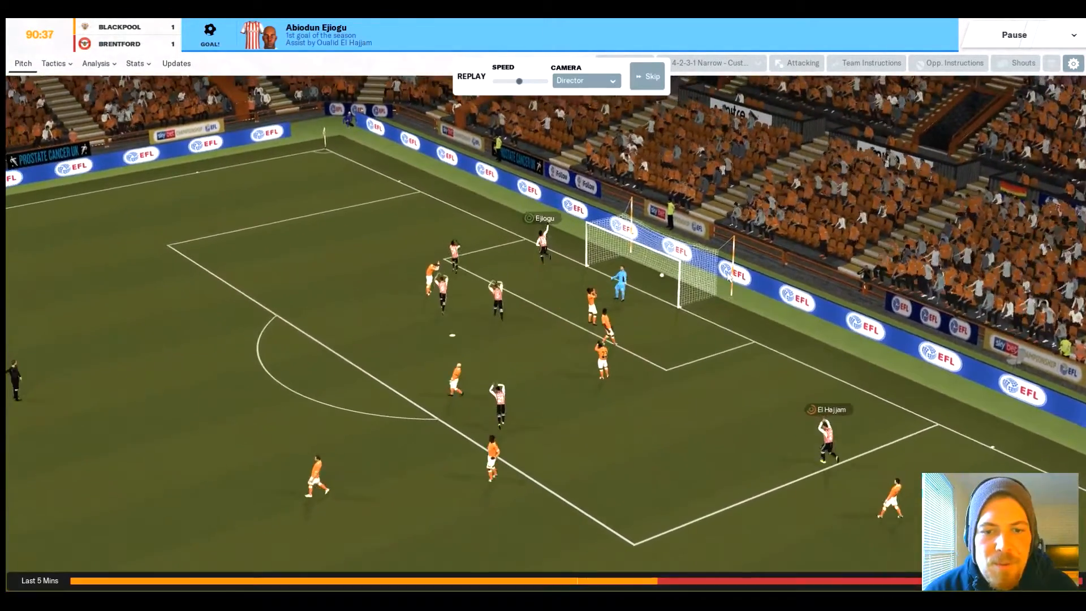
# Step: Skip the equaliser replay, play to the 1-1 full-time whistle and reach the dressing room talk
pyautogui.click(647, 76)
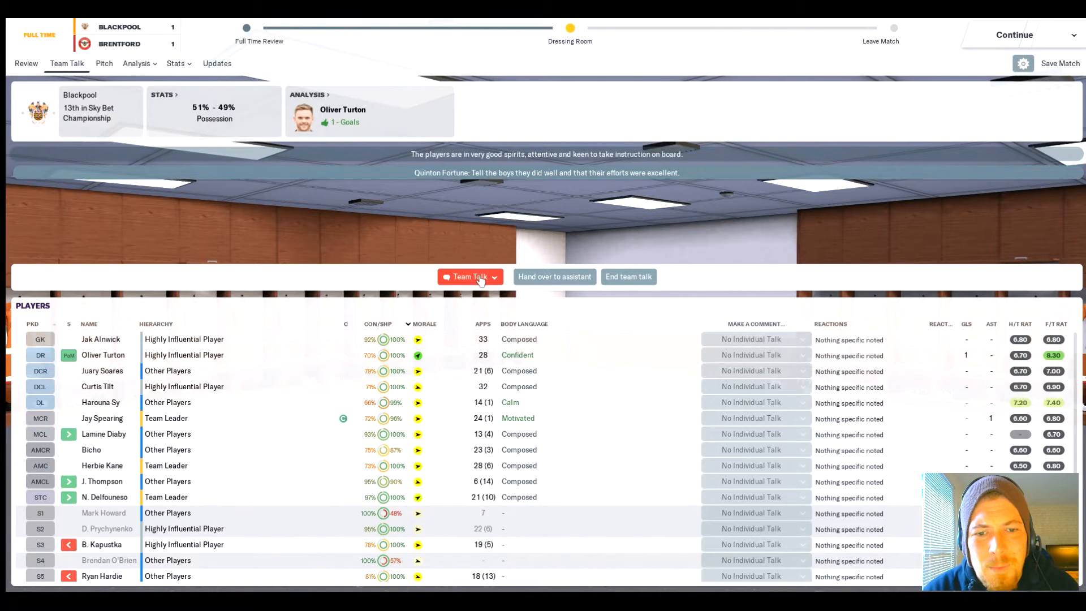
pyautogui.click(470, 276)
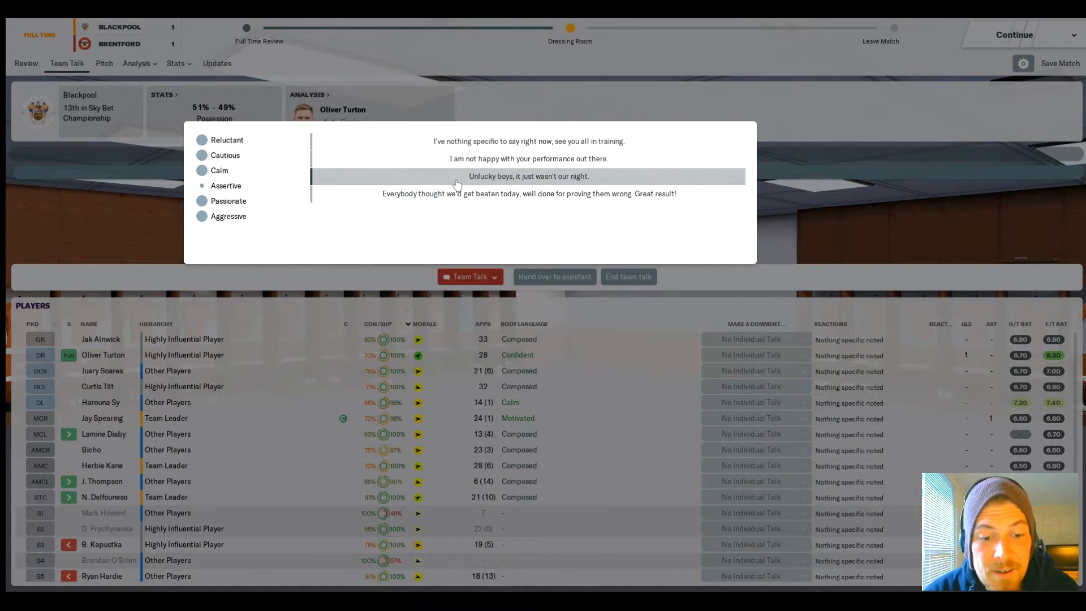
# Step: Tell the players the performance wasn't good enough, leave the match and continue to the inbox
pyautogui.click(528, 176)
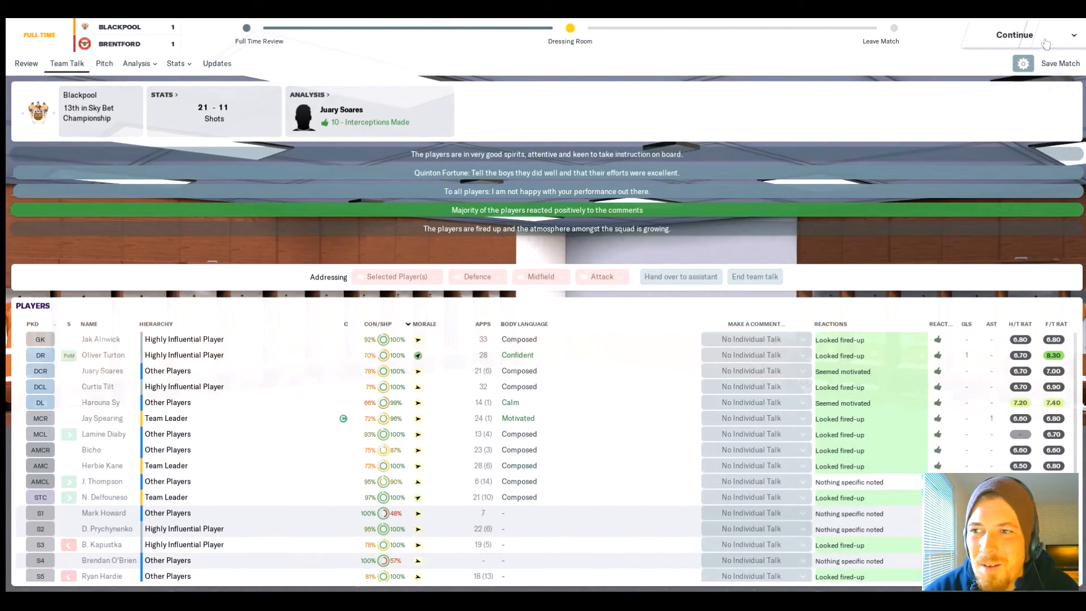
pyautogui.click(1013, 35)
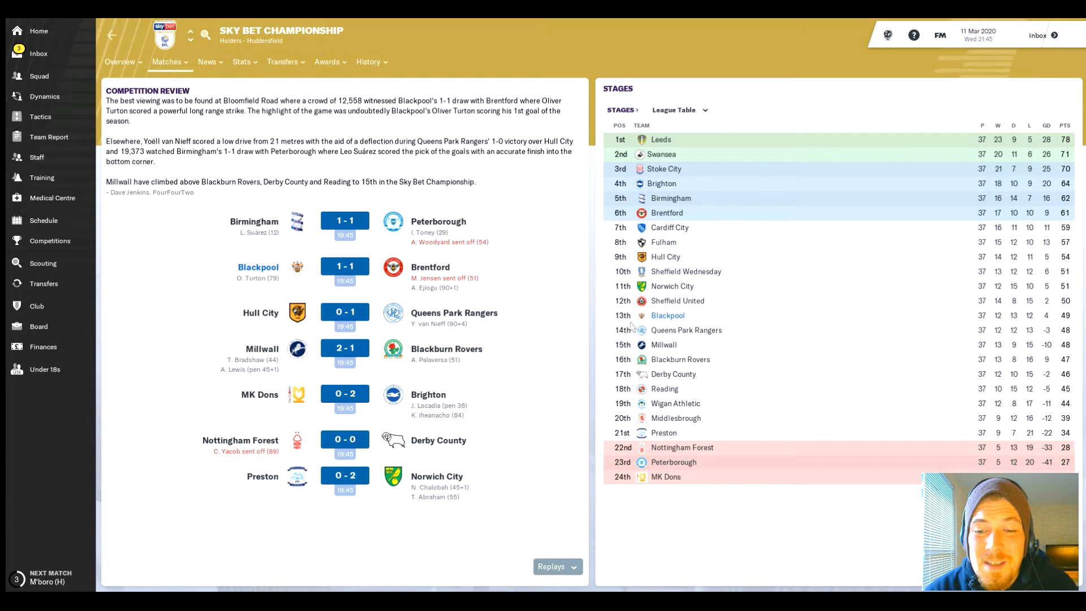
pyautogui.moveTo(1024, 310)
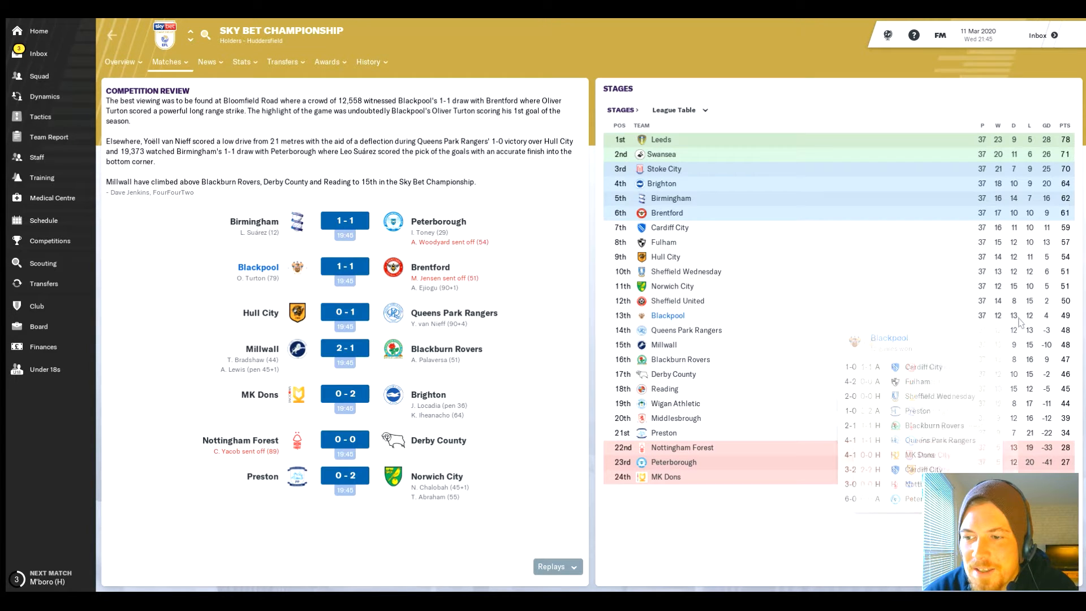
pyautogui.moveTo(1031, 319)
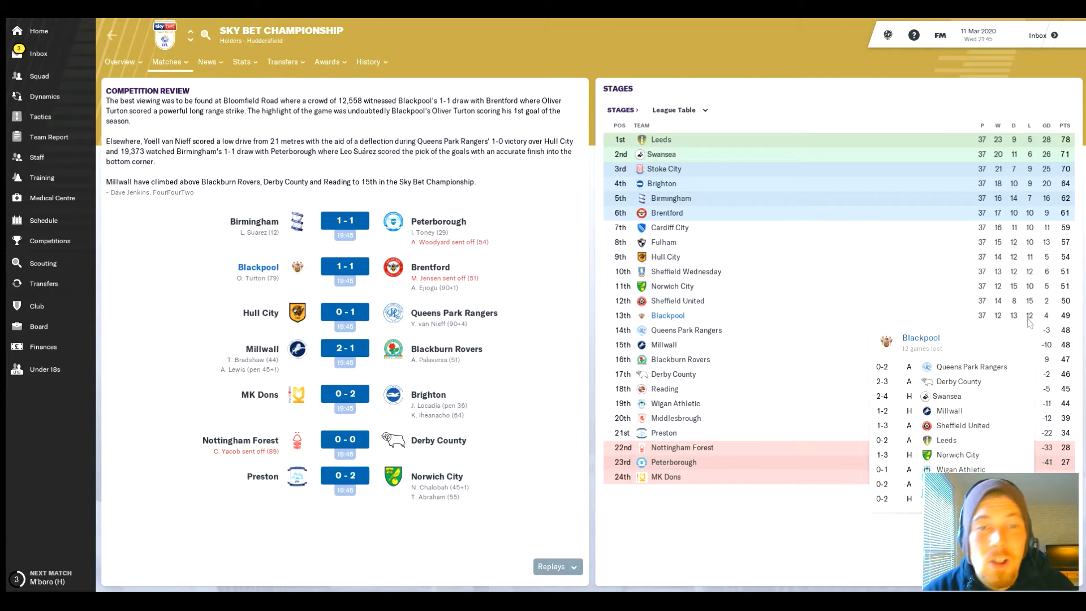
pyautogui.click(38, 53)
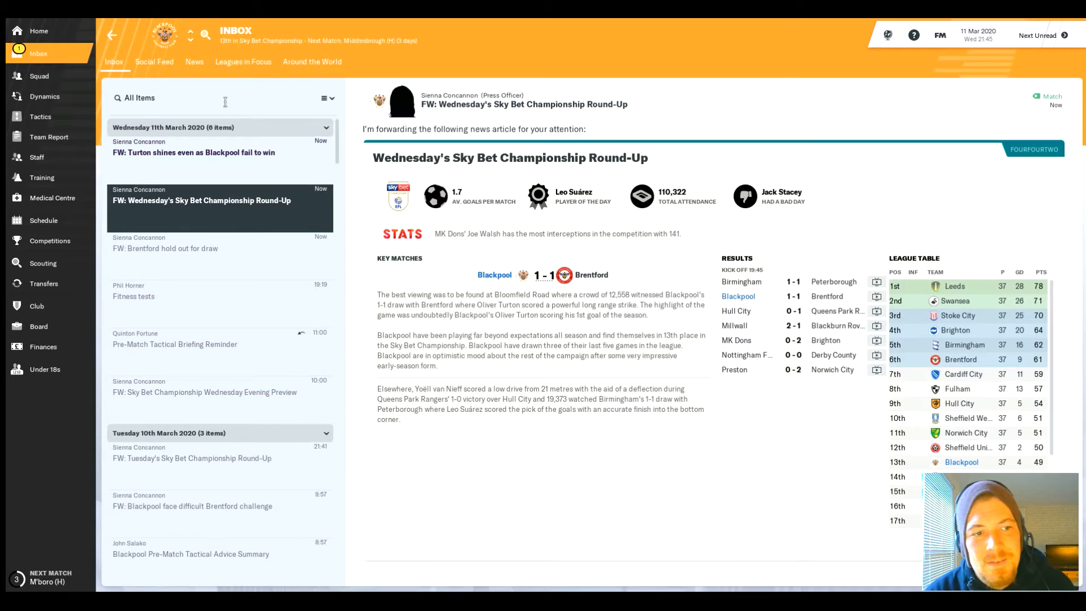
# Step: Read the Turton player-of-the-match article, then bring up the season fixture schedule
pyautogui.click(193, 153)
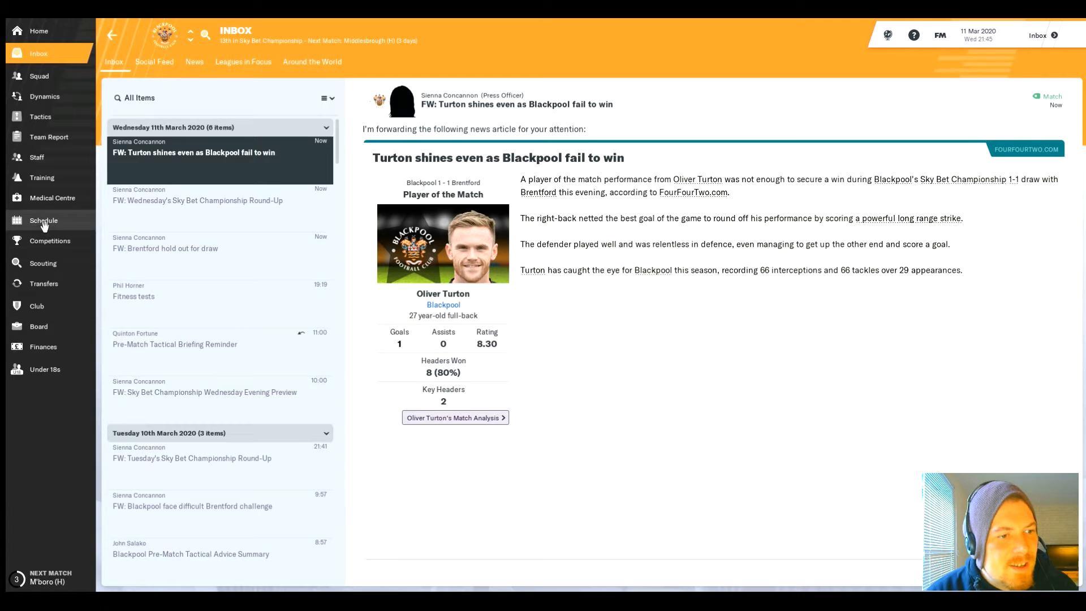
pyautogui.click(43, 220)
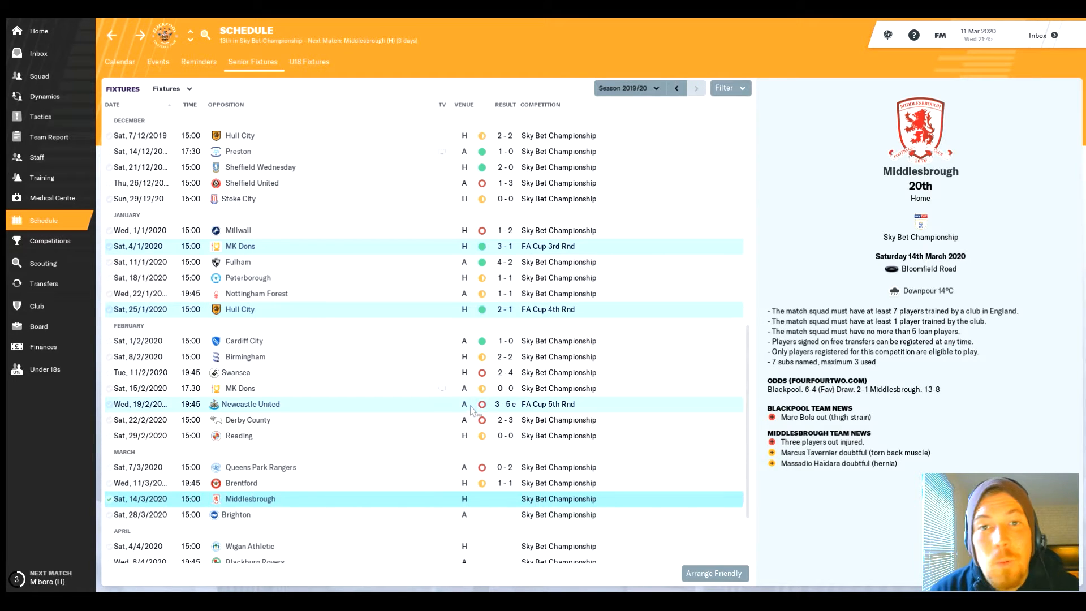
pyautogui.moveTo(561, 418)
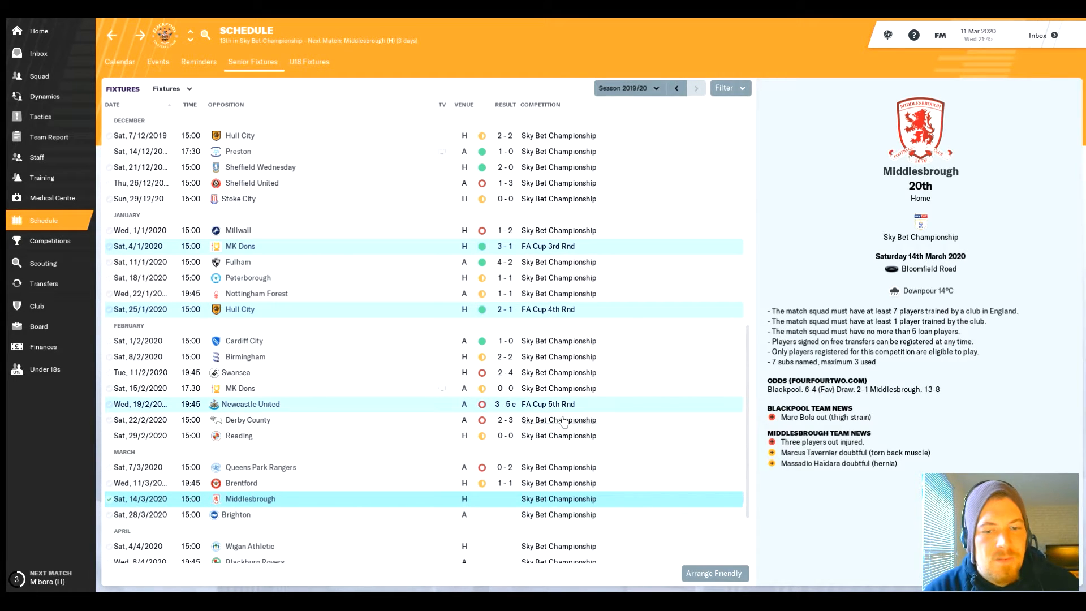
# Step: Check details of the Brighton, Leeds, Wigan and Middlesbrough fixtures in the schedule
pyautogui.scroll(3)
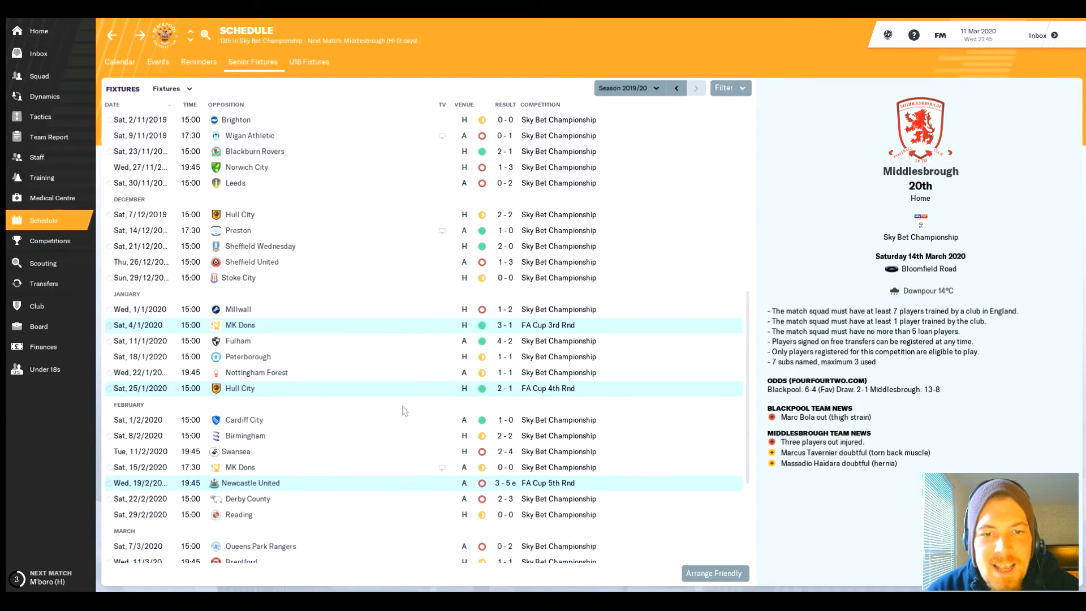
pyautogui.scroll(3)
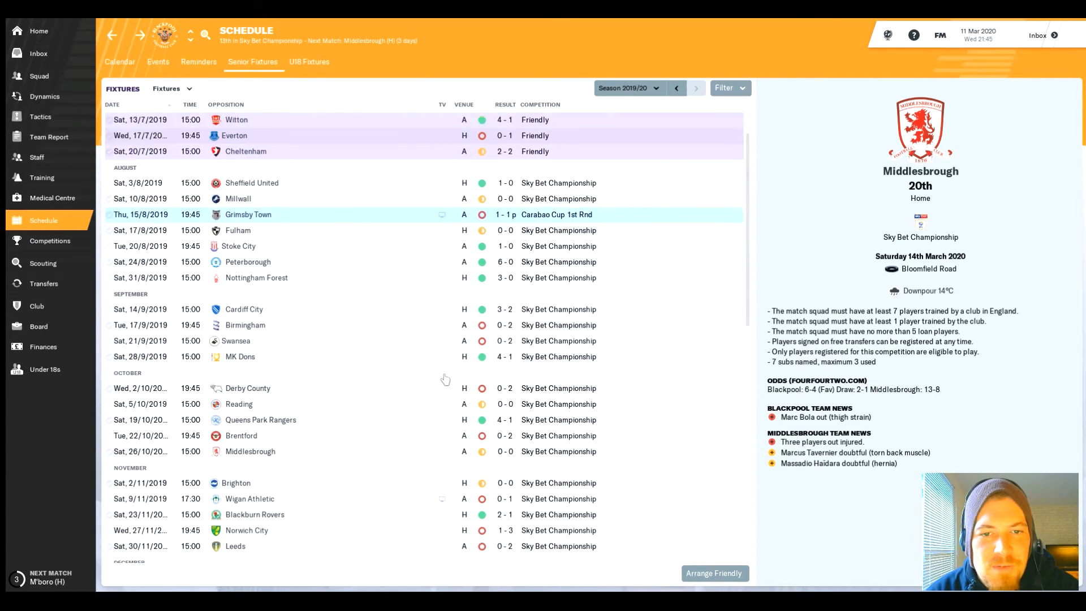
pyautogui.scroll(-3)
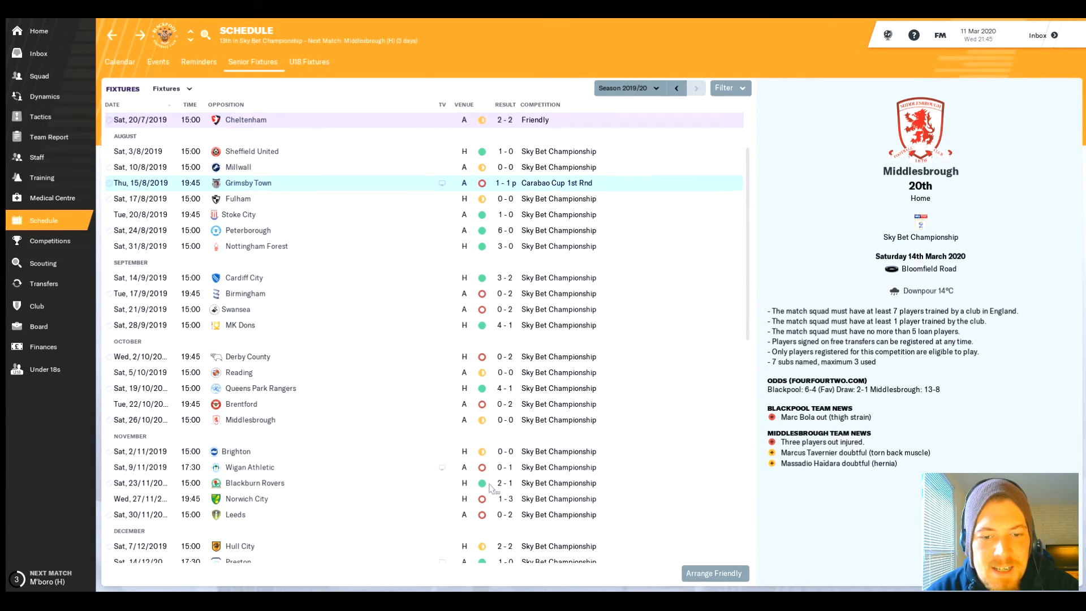
pyautogui.scroll(-3)
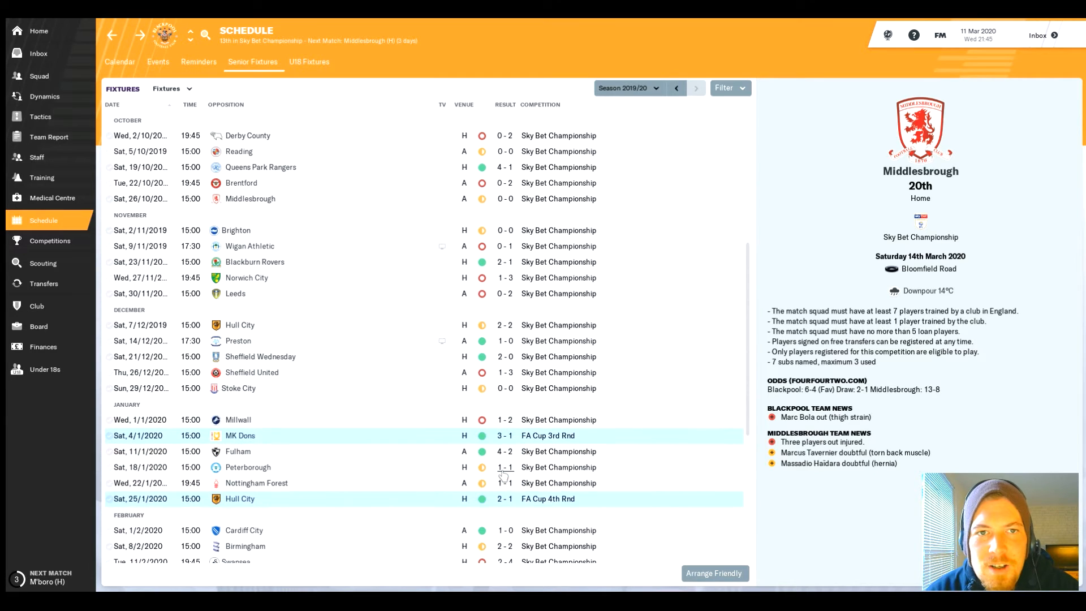
pyautogui.scroll(-3)
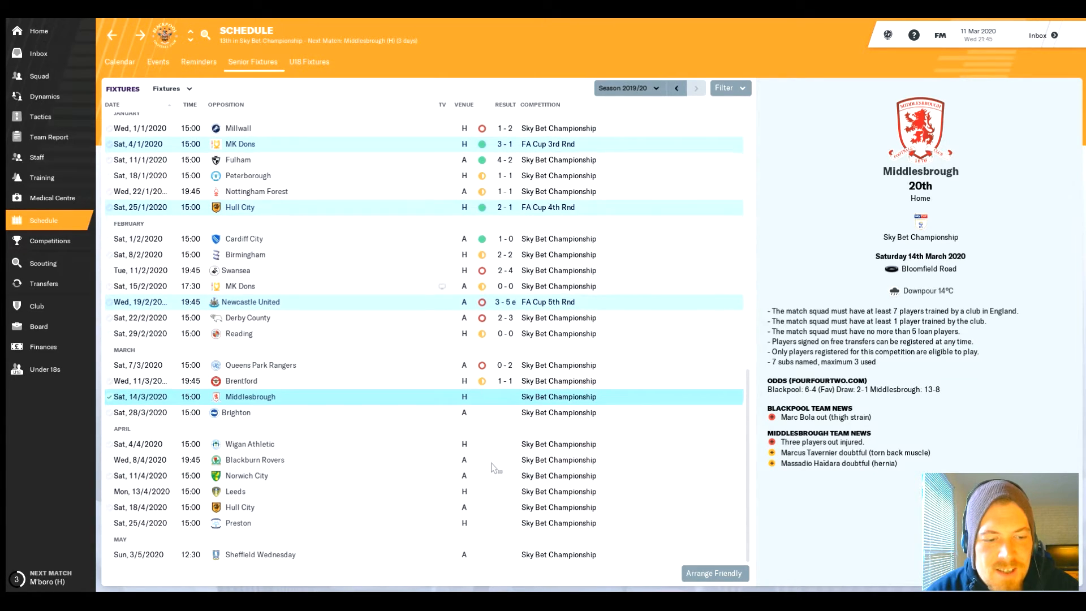
pyautogui.moveTo(412, 405)
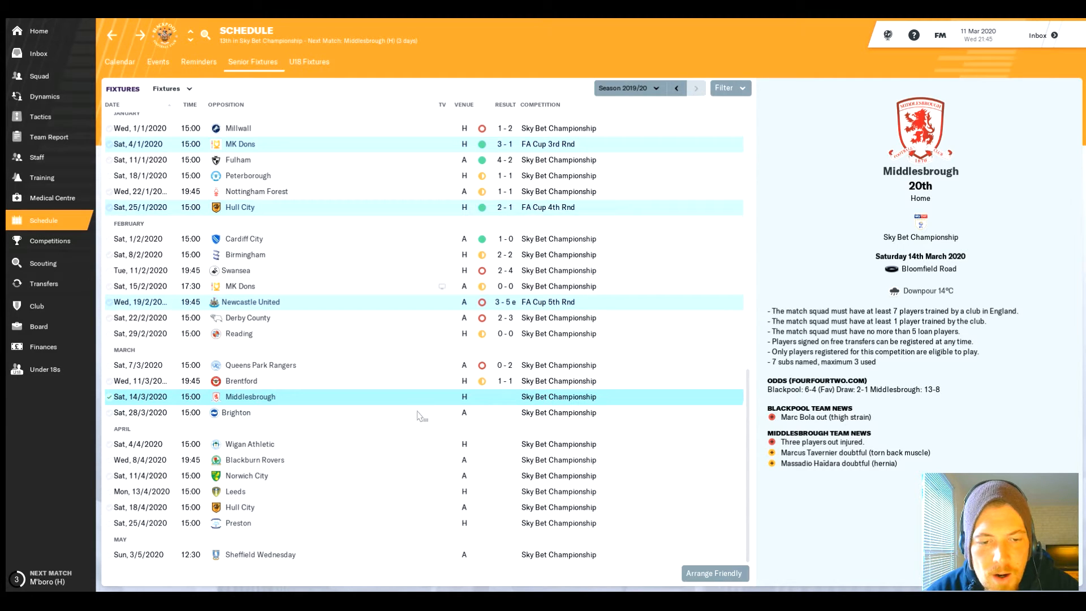
pyautogui.click(250, 411)
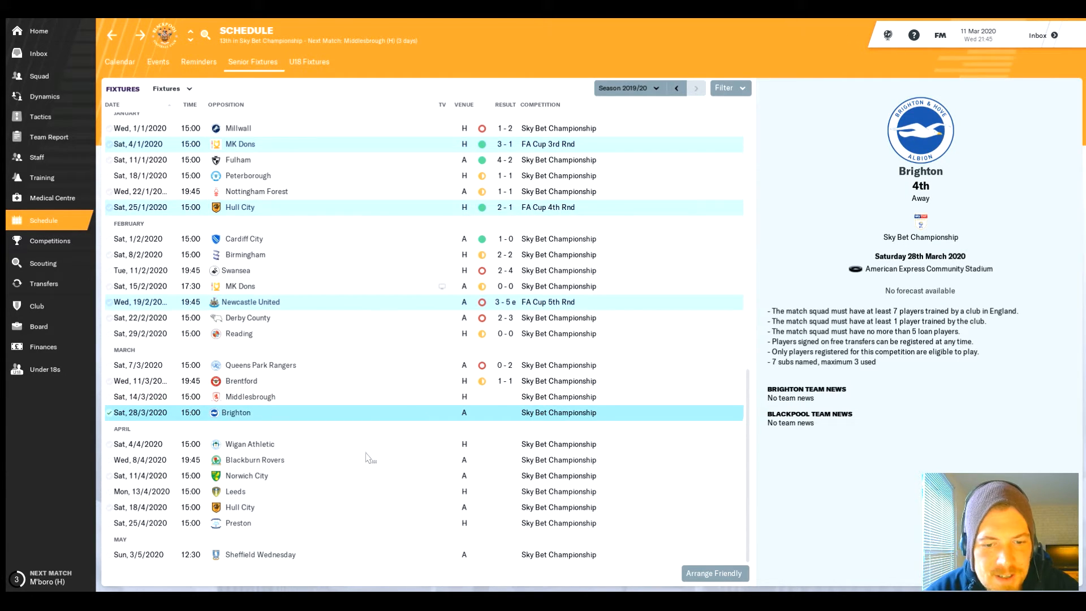
pyautogui.click(245, 475)
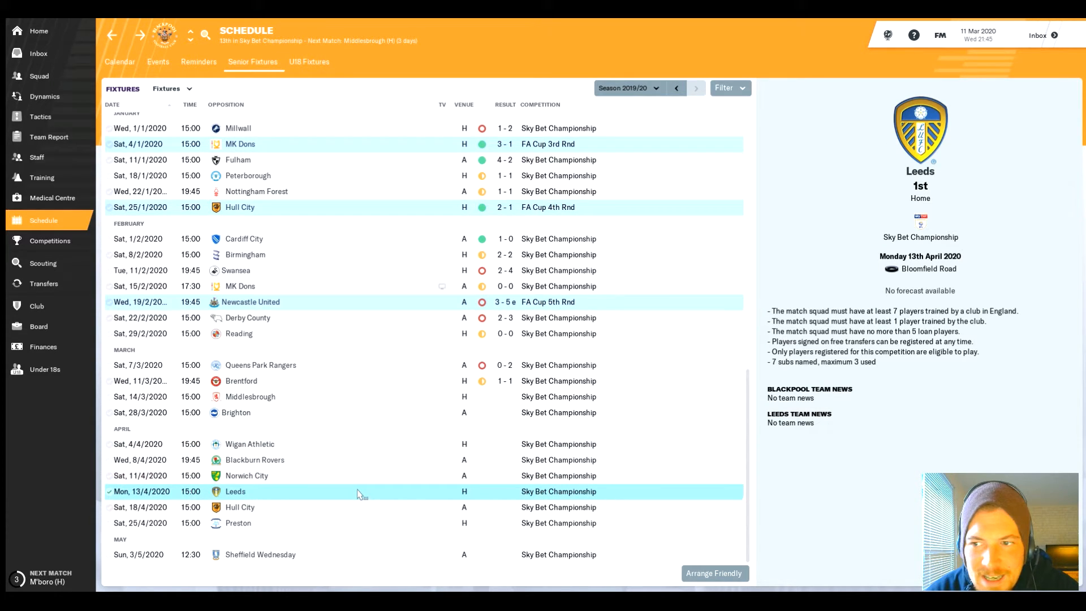
pyautogui.click(249, 444)
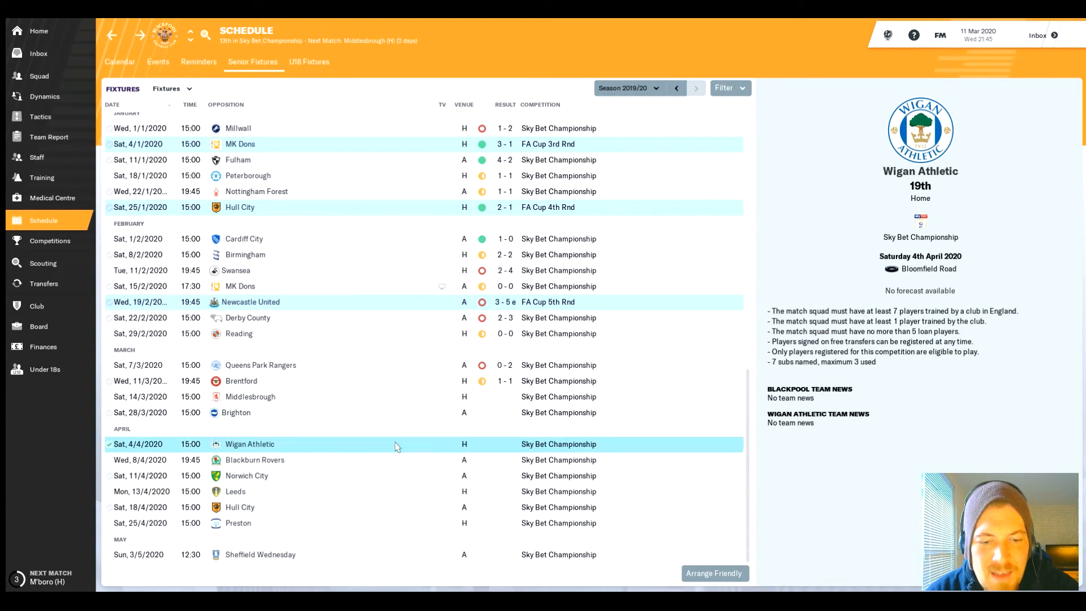
pyautogui.click(249, 396)
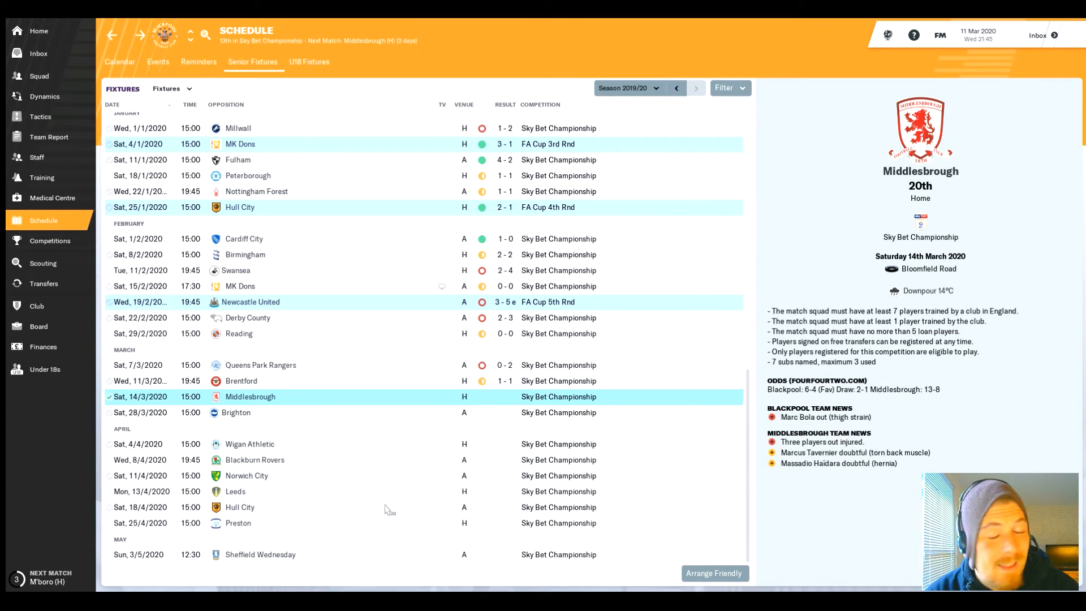
pyautogui.moveTo(412, 496)
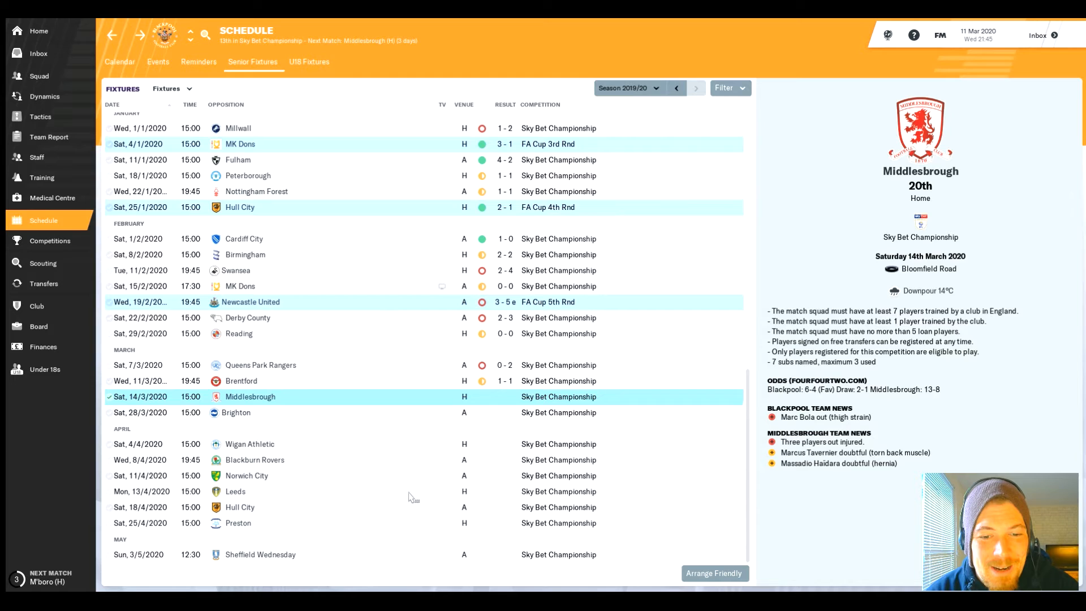
# Step: Recheck the Brighton and Wigan fixtures, then return to the first-team squad list
pyautogui.click(250, 411)
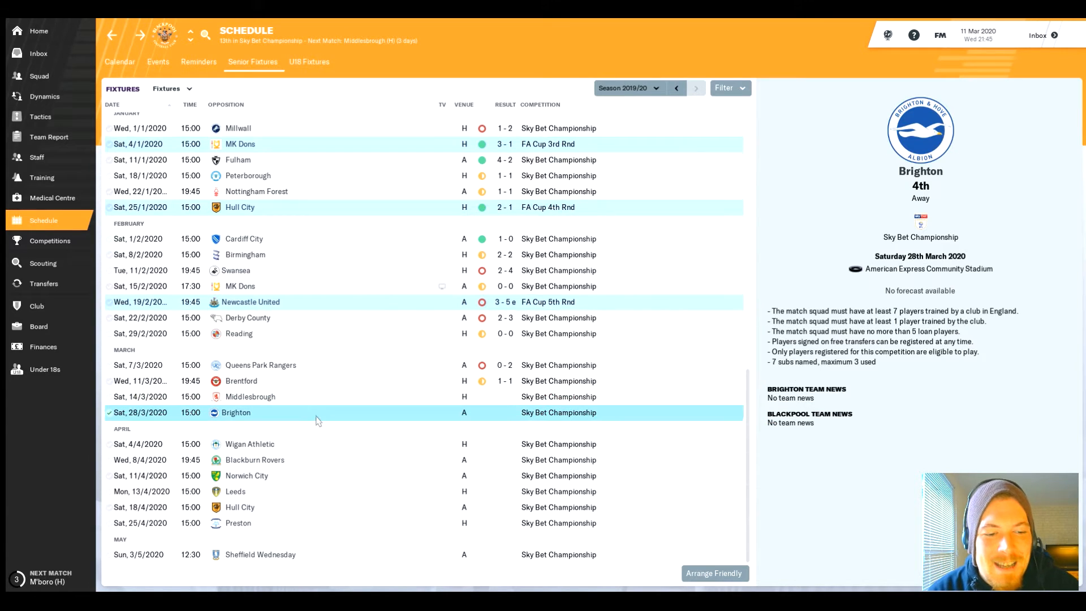
pyautogui.moveTo(320, 428)
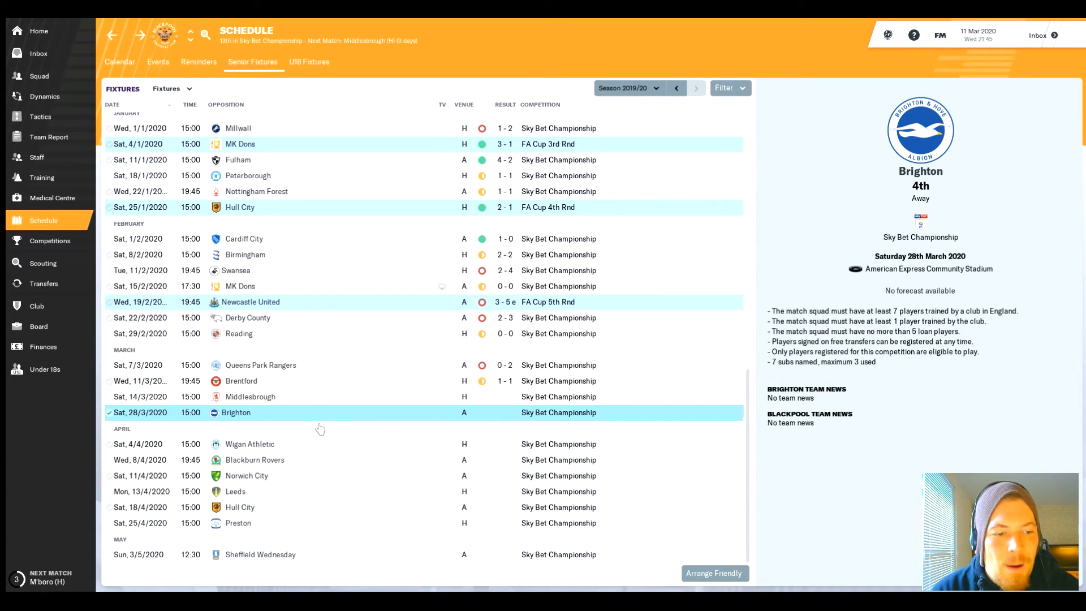
pyautogui.click(249, 444)
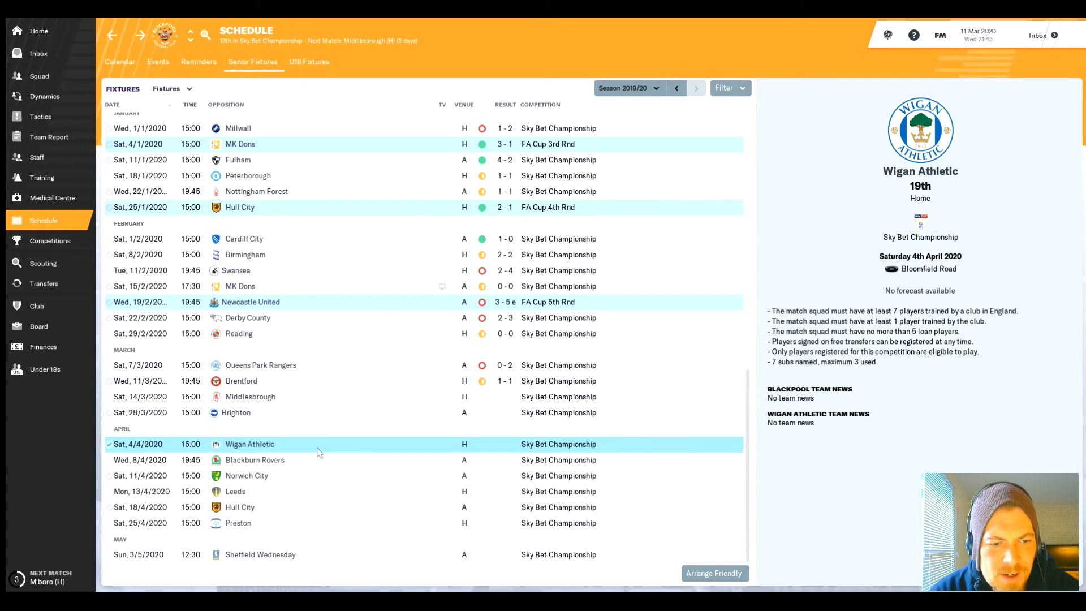
pyautogui.moveTo(322, 424)
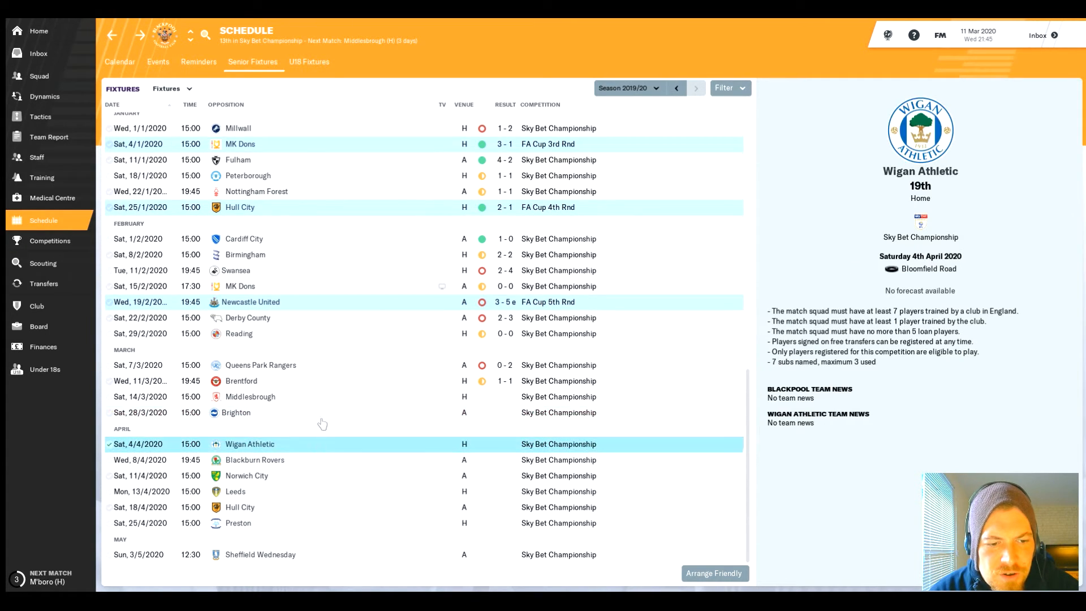
pyautogui.moveTo(146, 431)
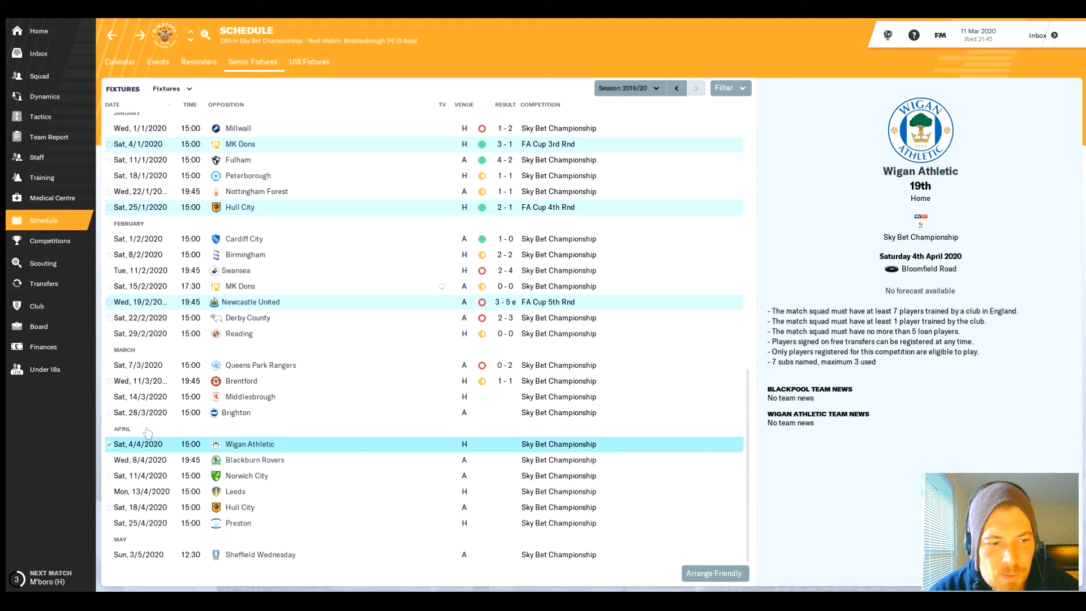
pyautogui.click(234, 412)
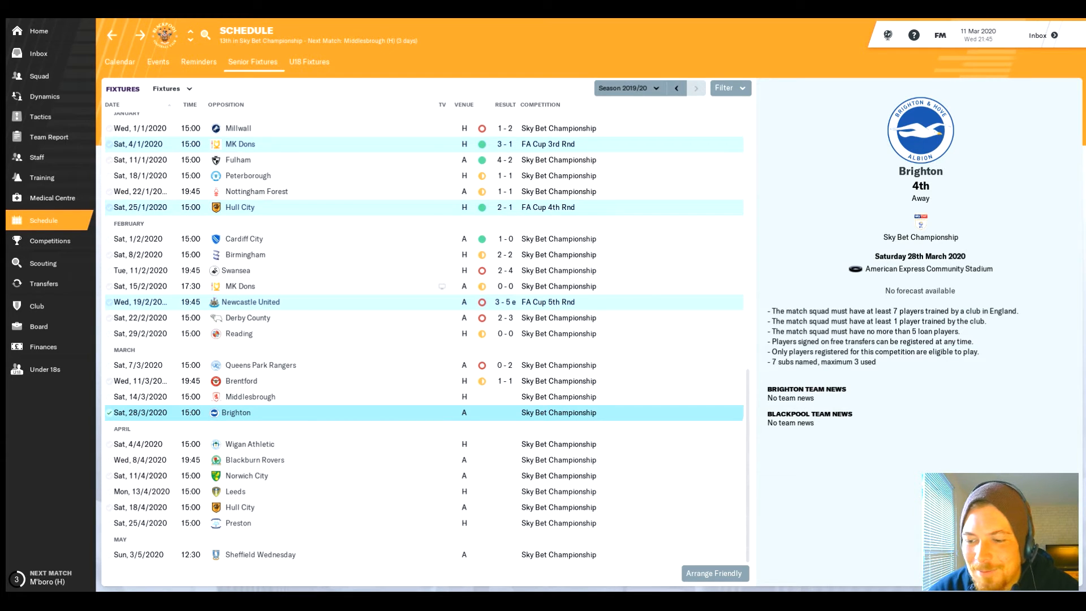
pyautogui.click(38, 76)
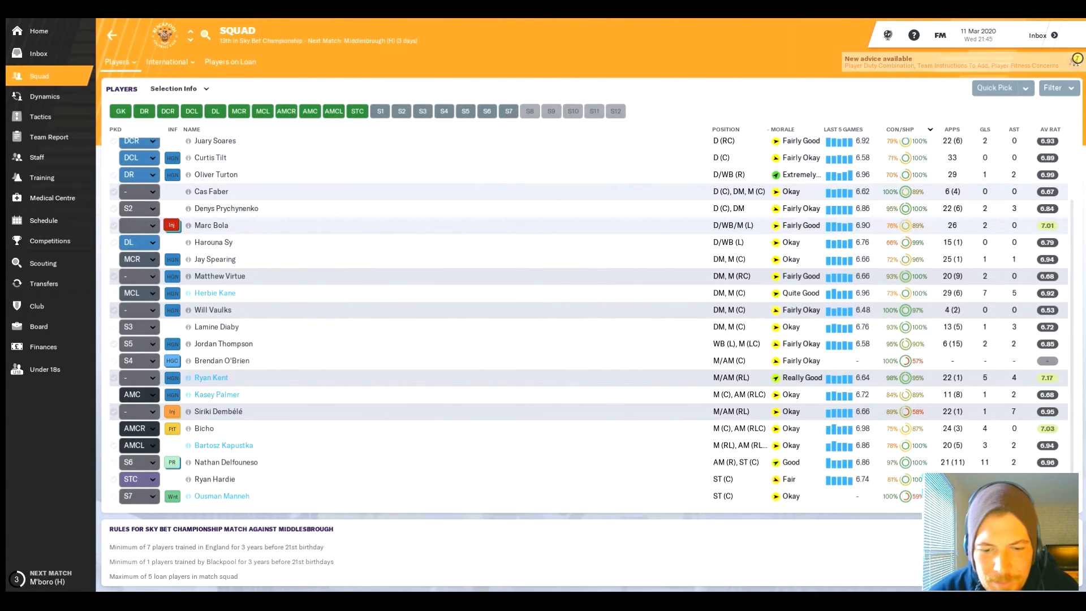